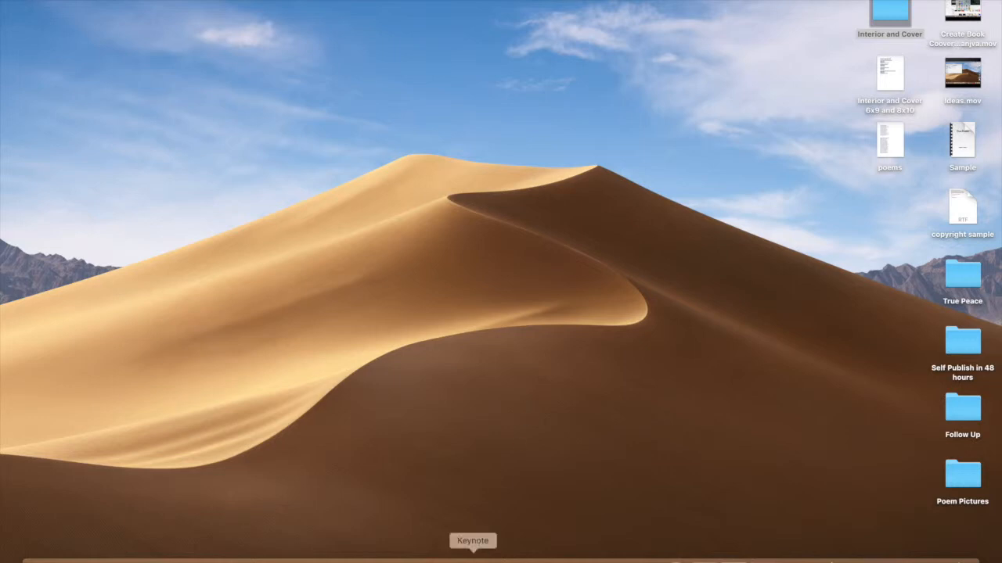
Step: Launch Keynote and create a new presentation from the White theme
click(473, 541)
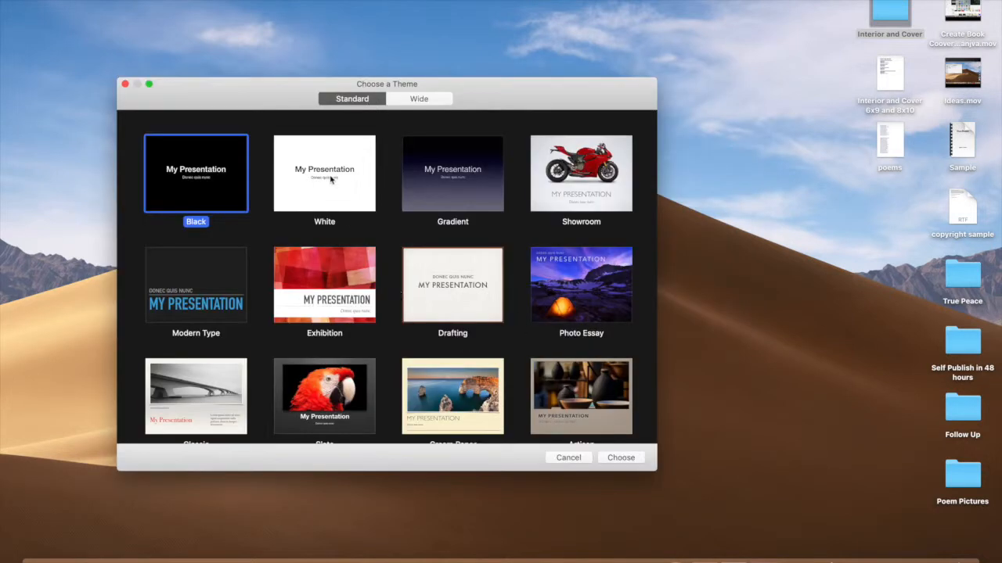
click(324, 173)
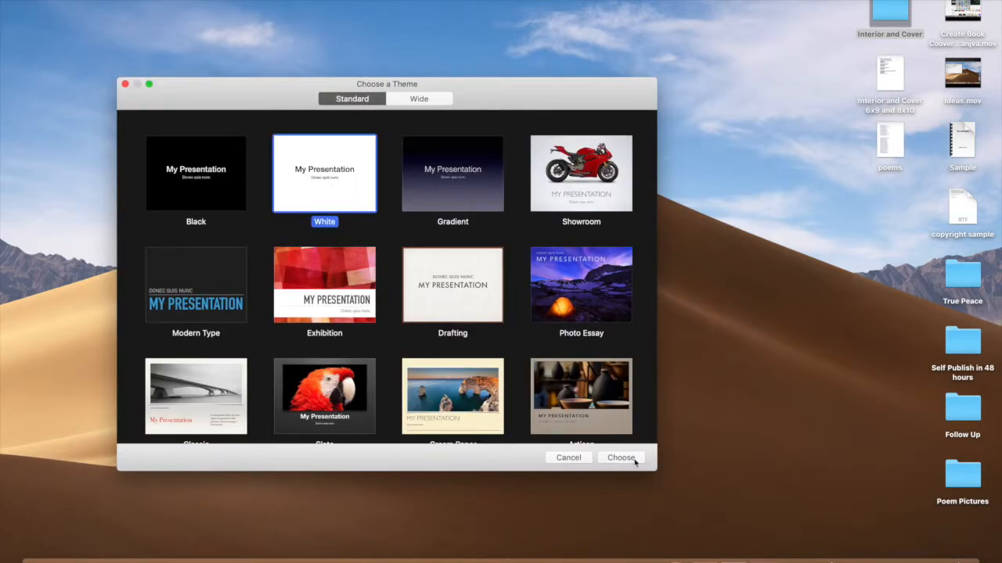
click(619, 457)
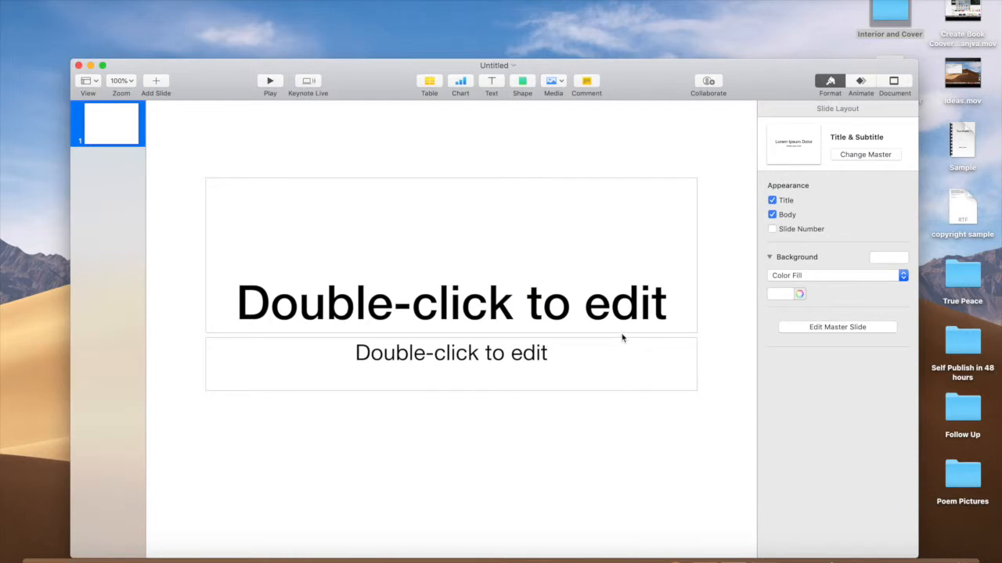
mouse_move(618, 323)
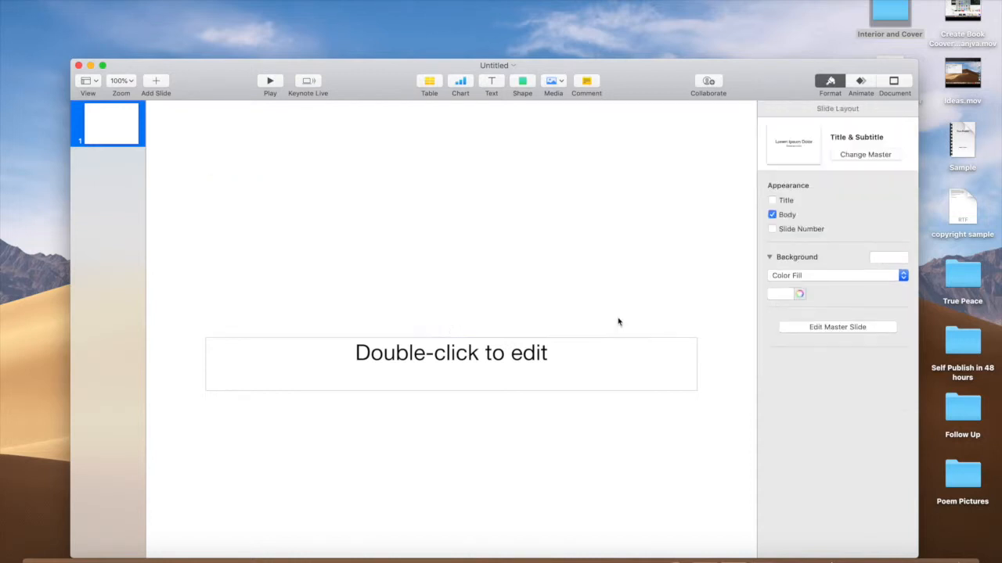
Step: Remove the body placeholder and choose Custom Slide Size from the Document settings
click(772, 215)
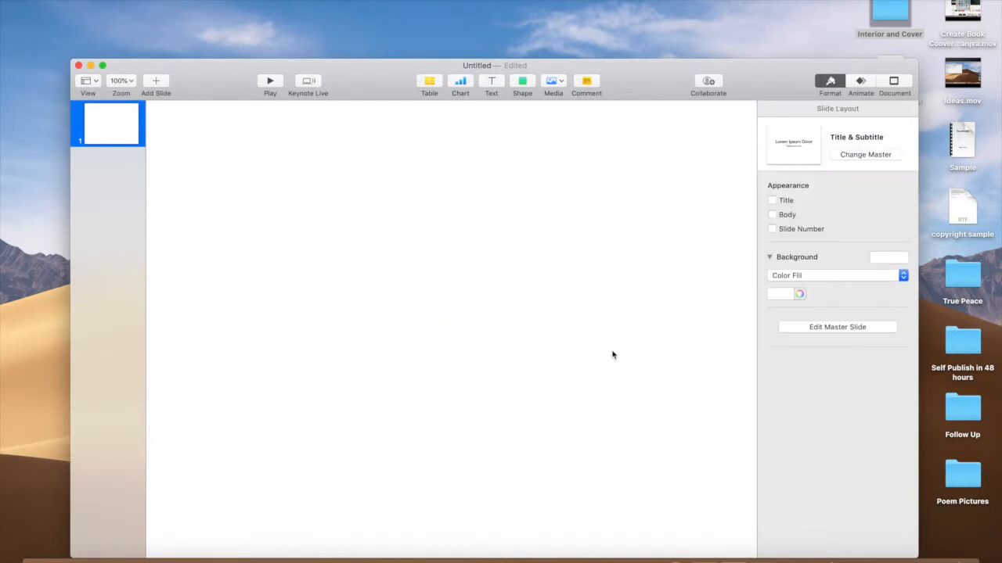
click(894, 84)
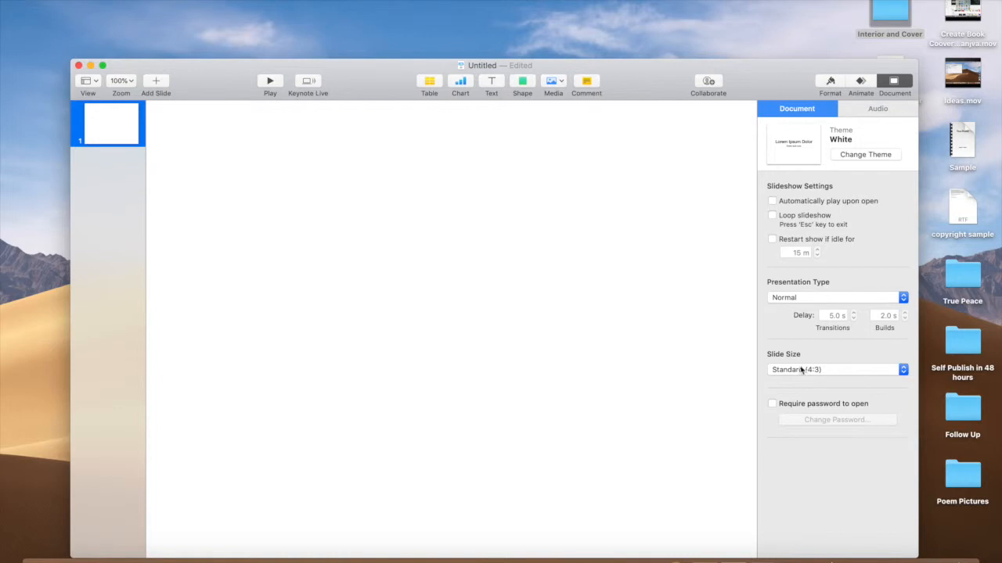
click(835, 369)
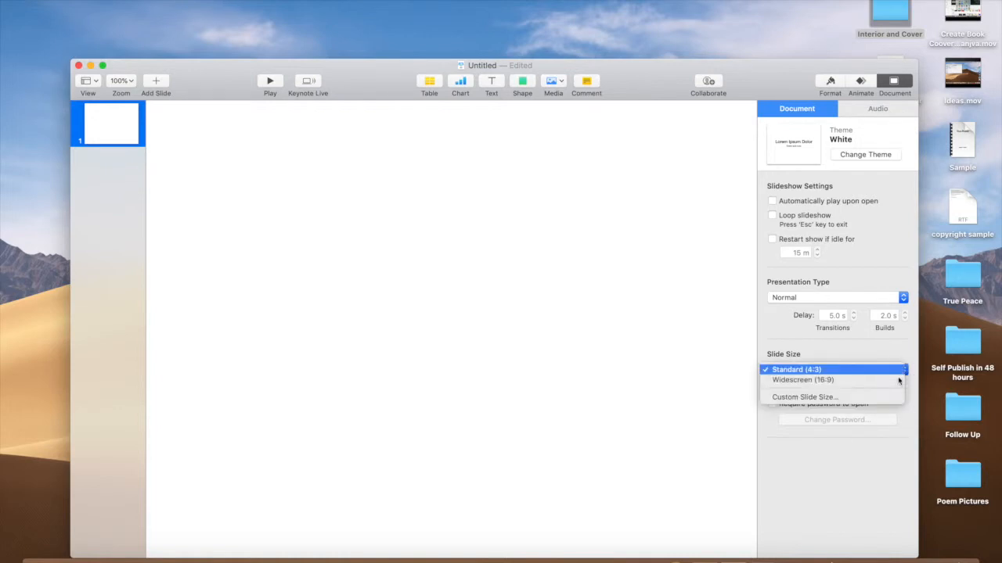
click(804, 398)
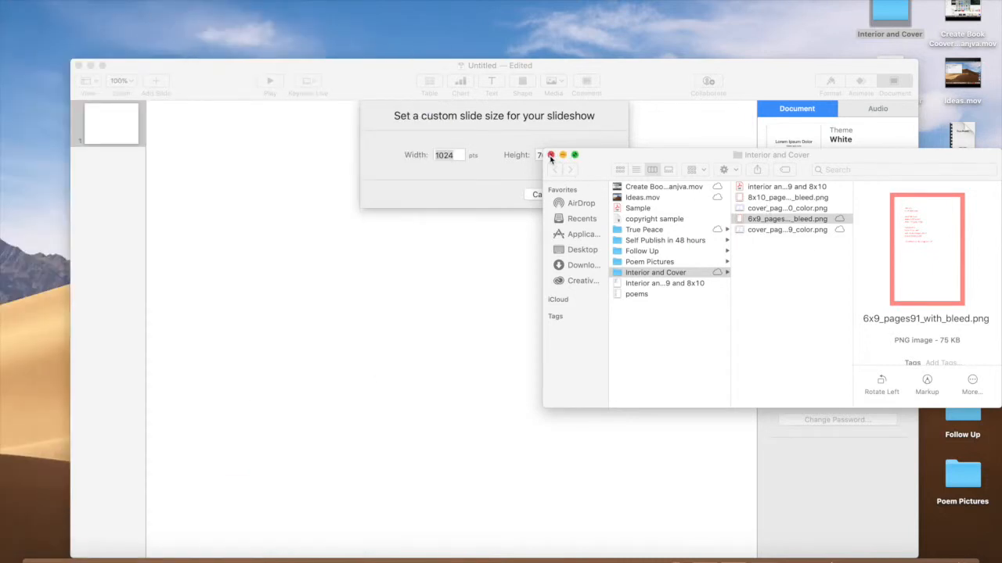
Step: Set a custom slide size of 897 by 666 points from the 6x9 cover notes
click(551, 155)
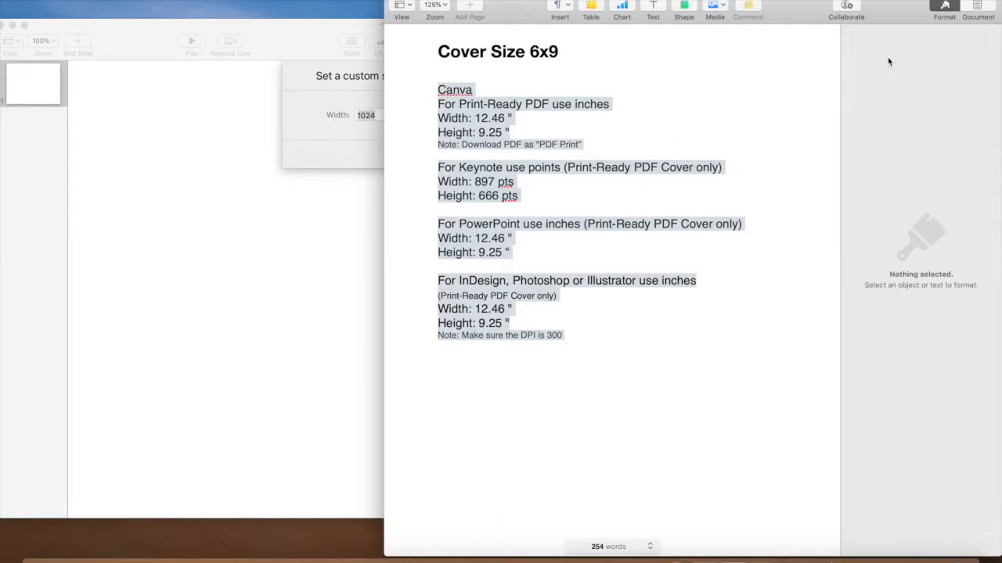
mouse_move(515, 11)
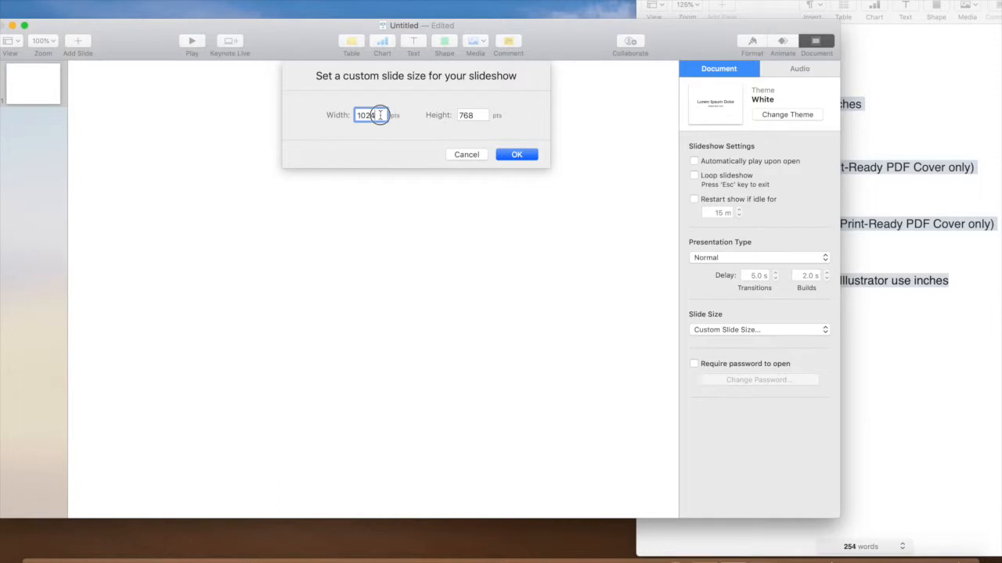
text(897)
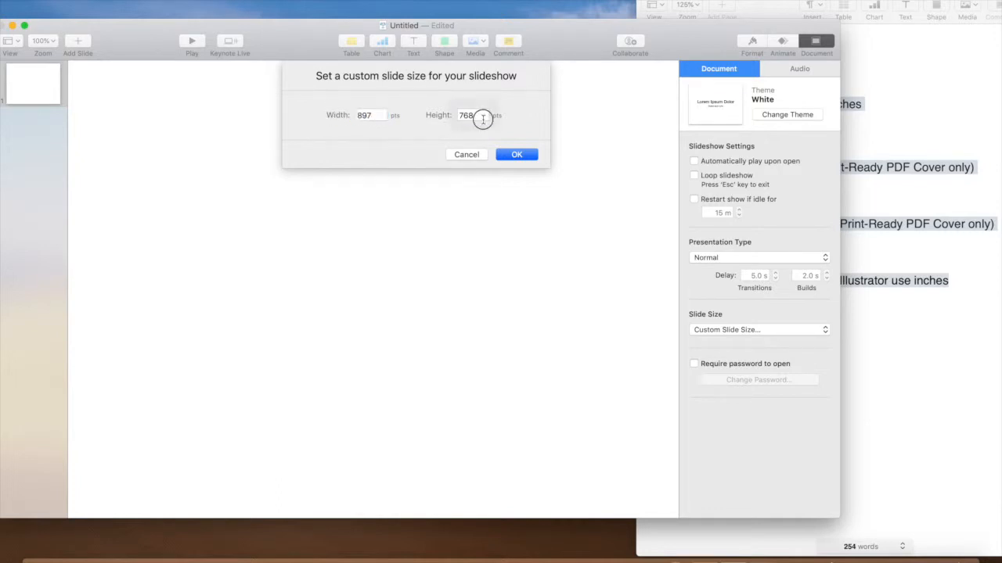
text(66)
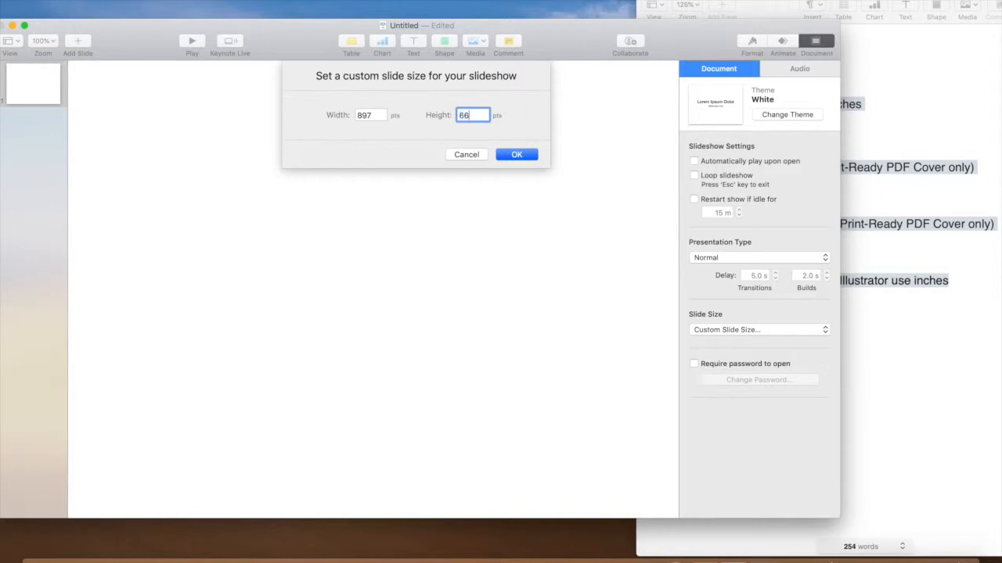
click(517, 155)
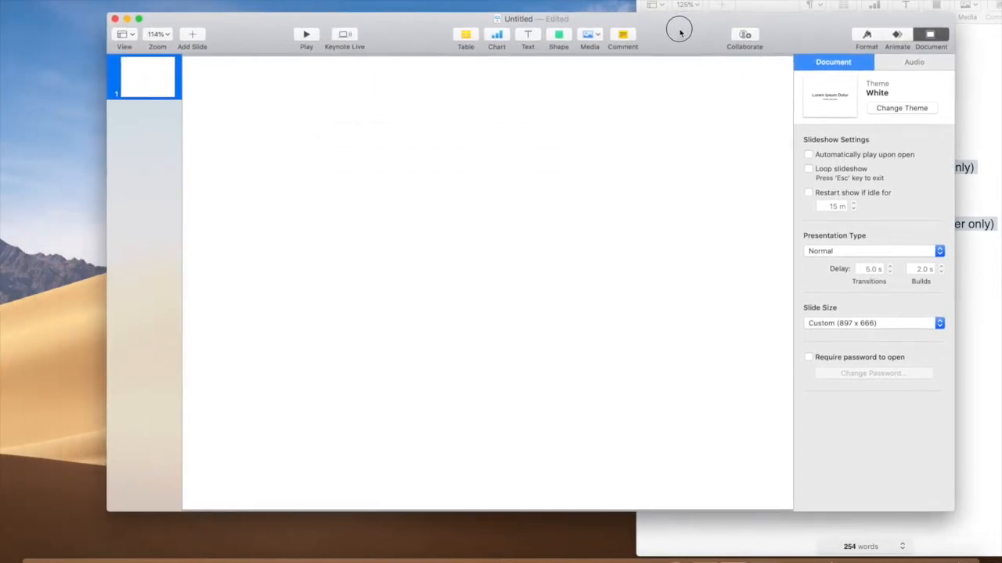
Step: Zoom out to about 75% so the whole blank slide fits in view
click(157, 34)
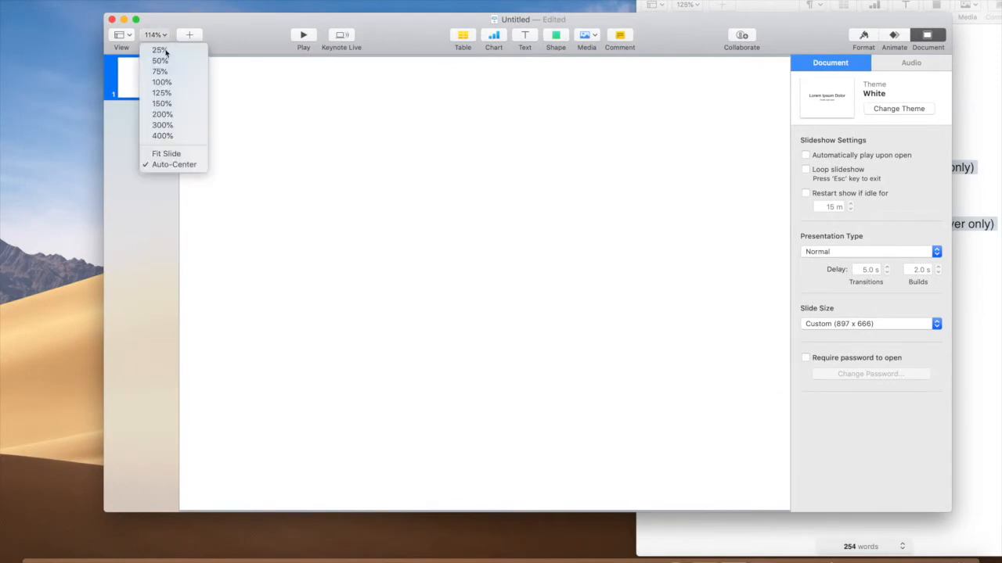
click(160, 72)
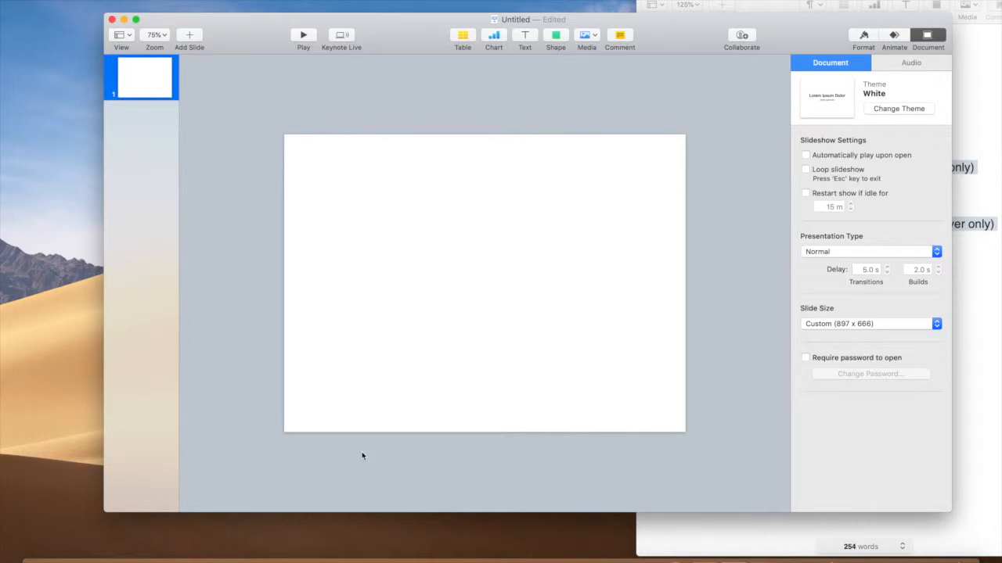
mouse_move(708, 135)
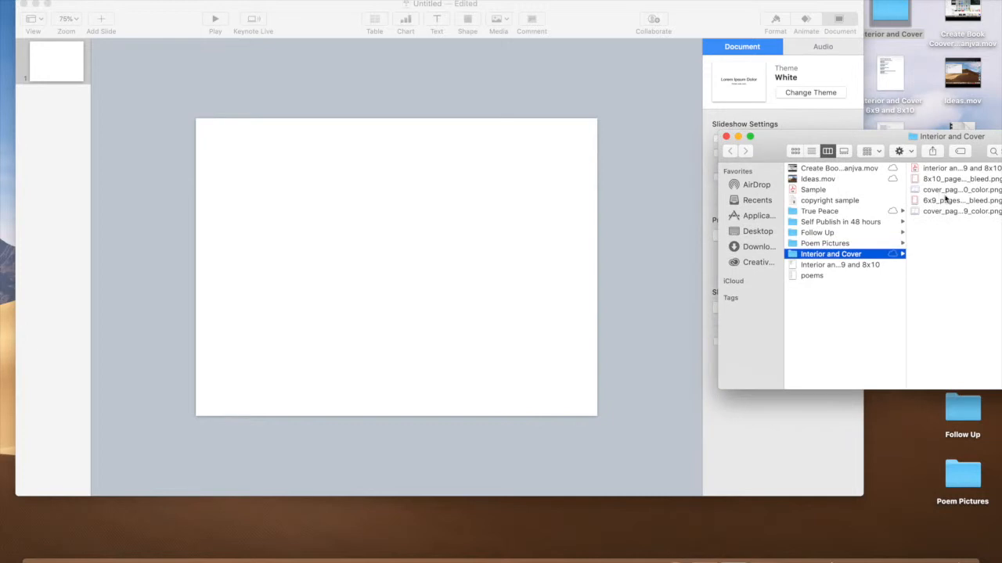
mouse_move(956, 213)
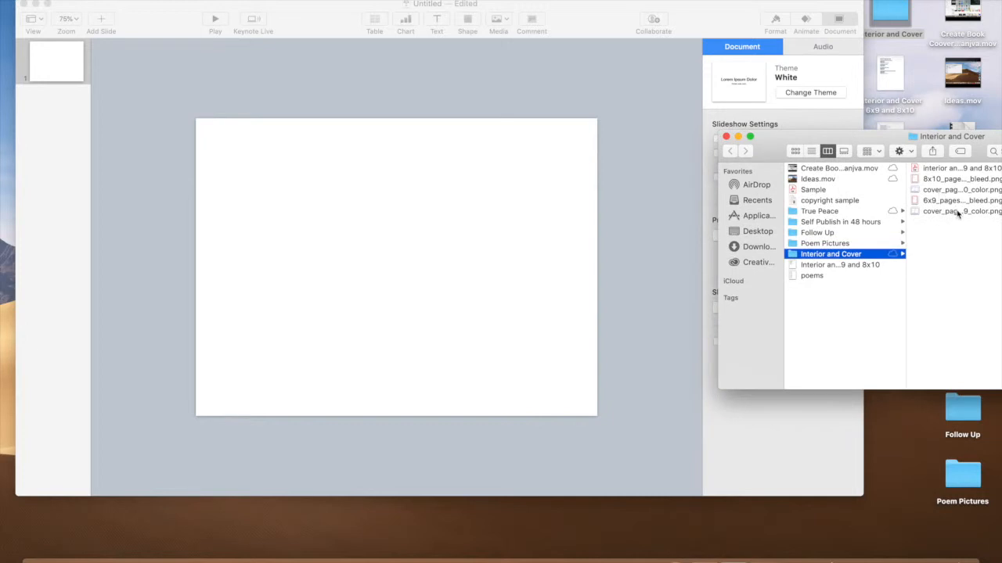
Step: Drag the color 6x9 cover template PNG from Finder onto the slide
click(954, 211)
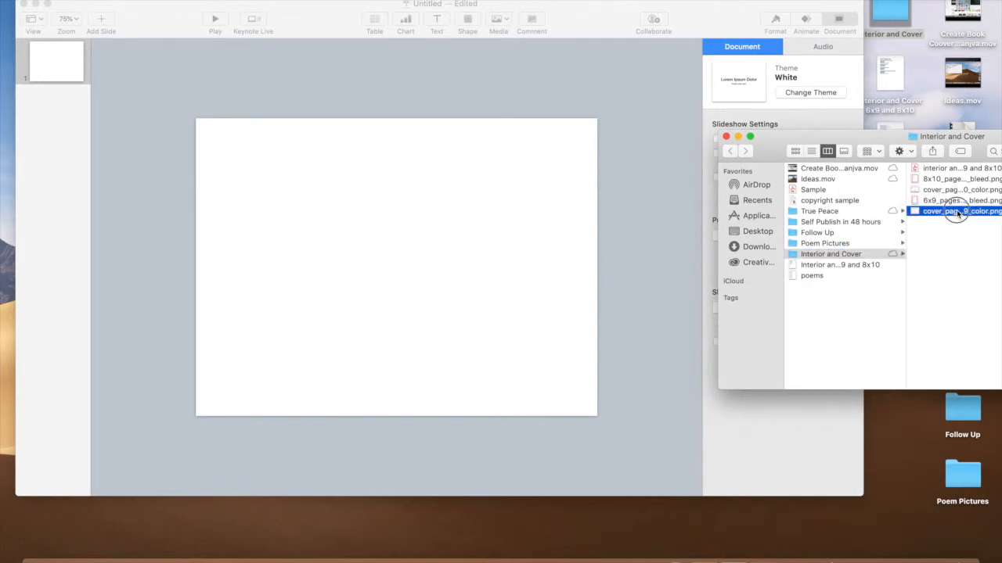
drag(955, 211, 372, 191)
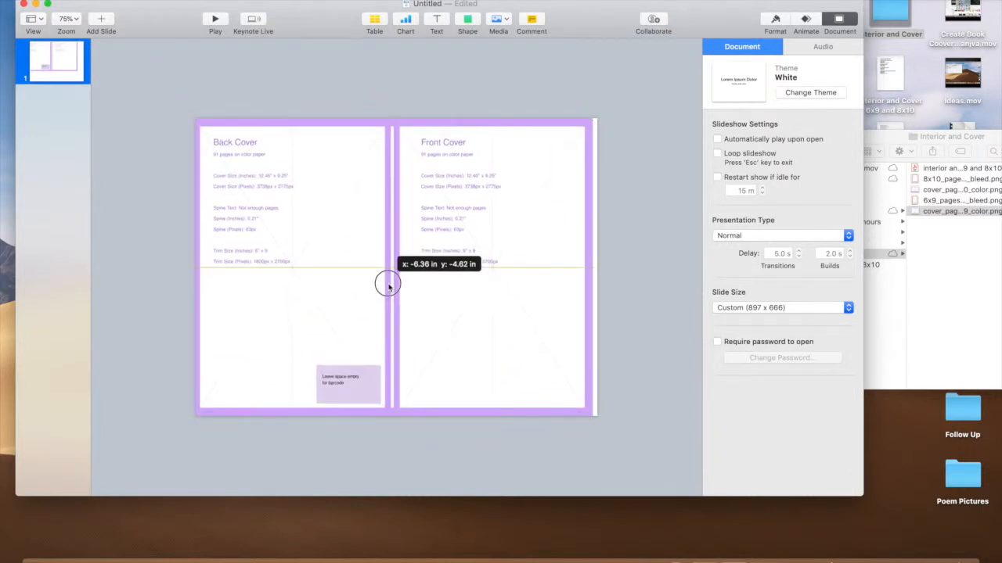
click(390, 285)
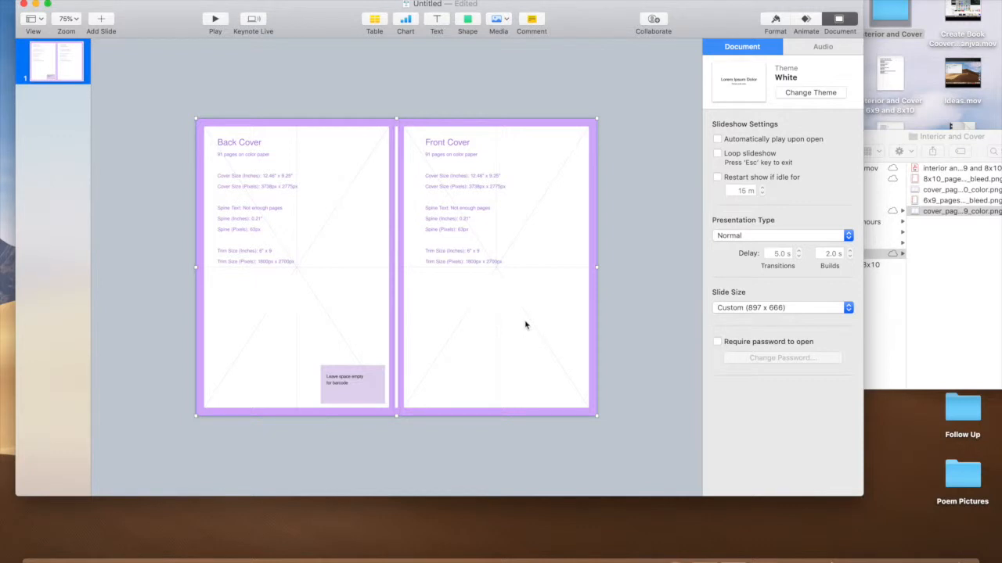
mouse_move(492, 79)
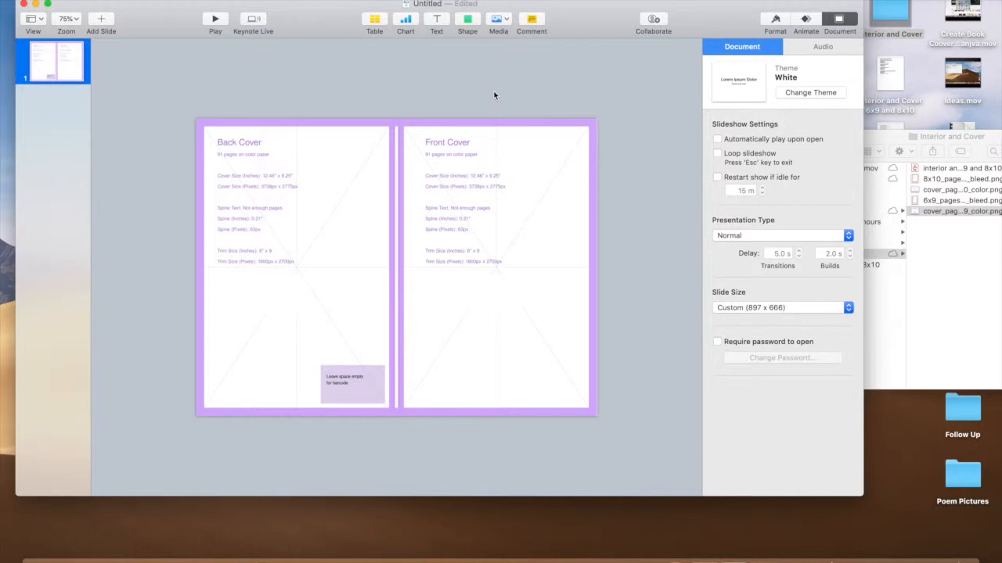
mouse_move(461, 89)
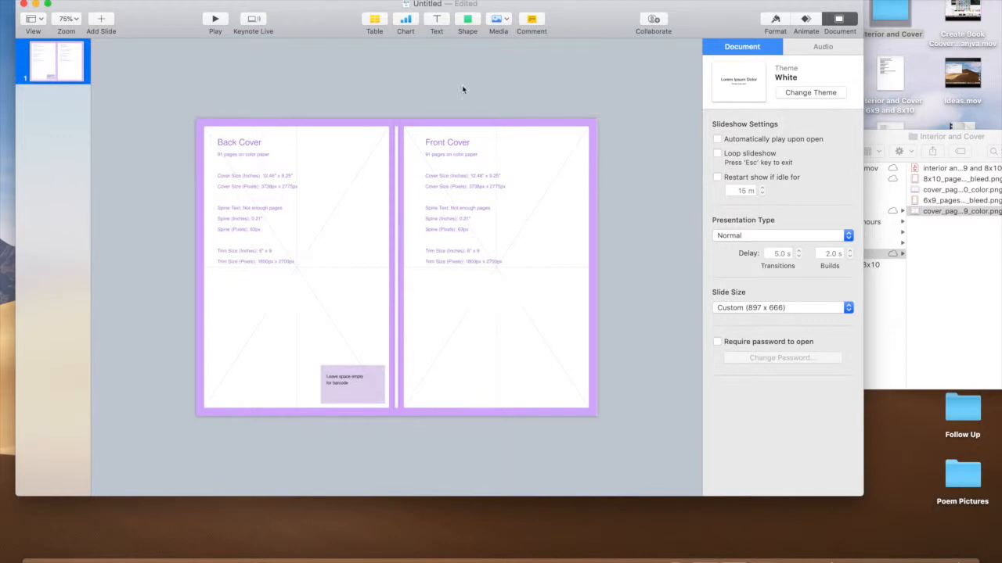
mouse_move(438, 266)
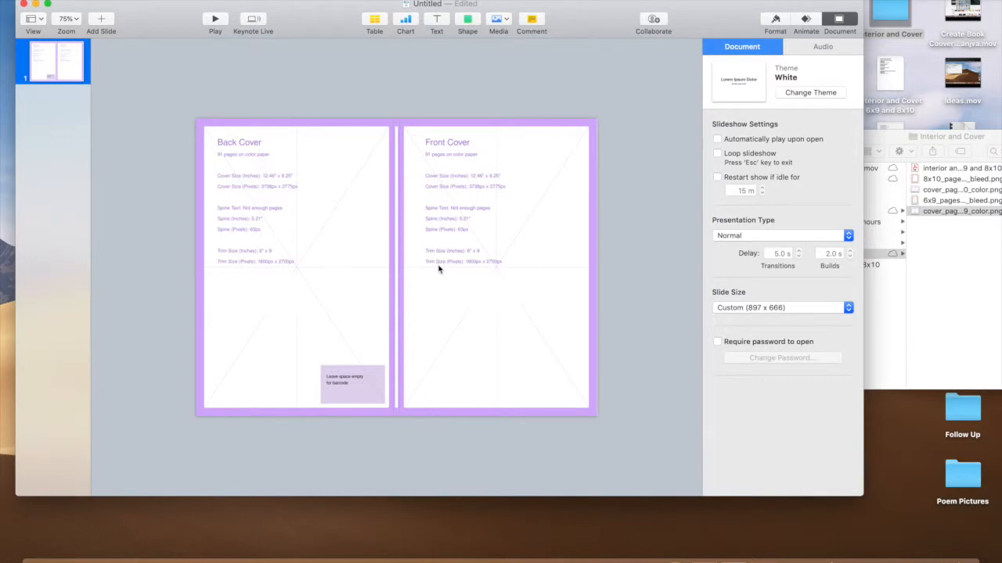
mouse_move(153, 548)
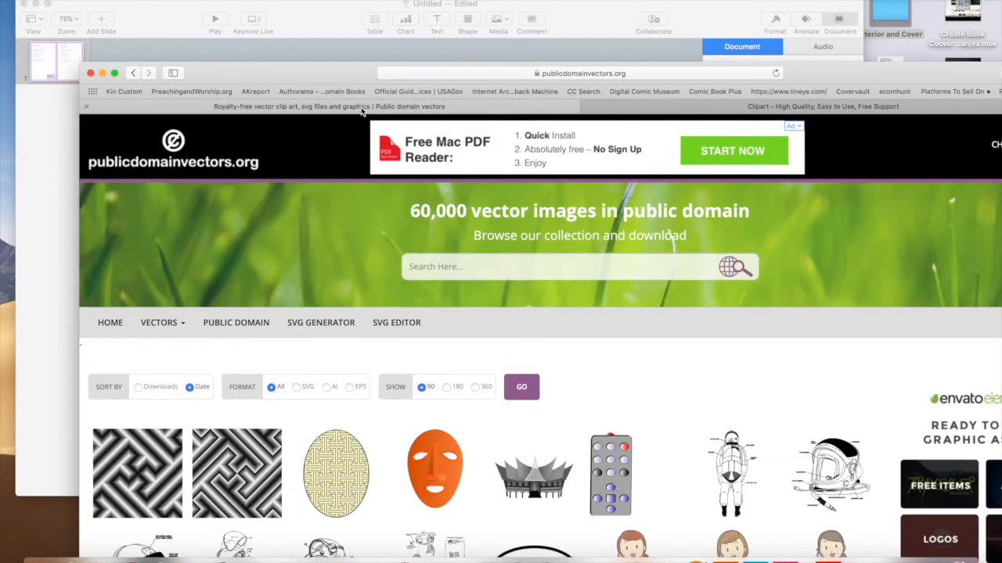
mouse_move(252, 167)
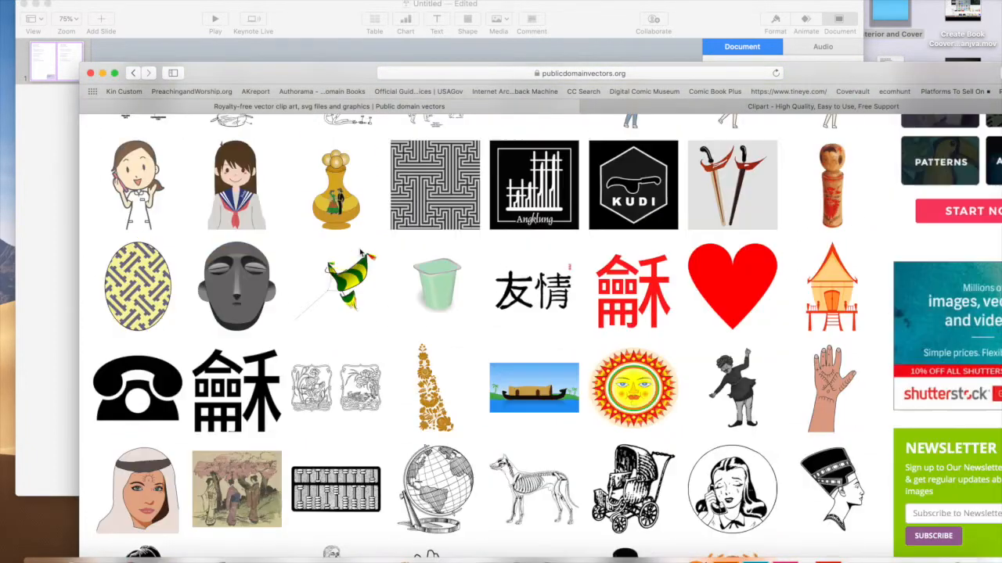
Step: Search flower vectors and scroll the results to the Pink and white flowers thumbnail
scroll(down, 3)
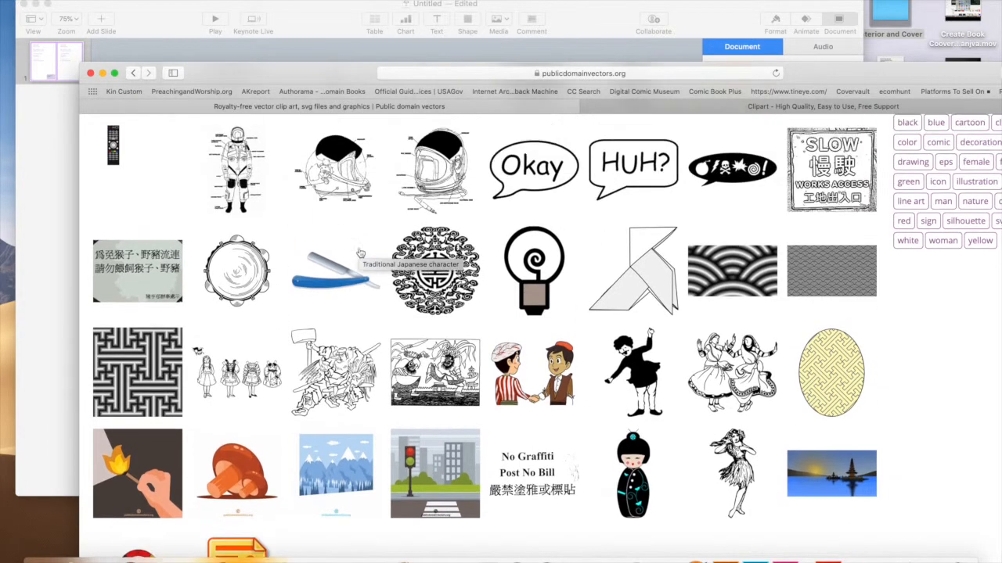
scroll(down, 3)
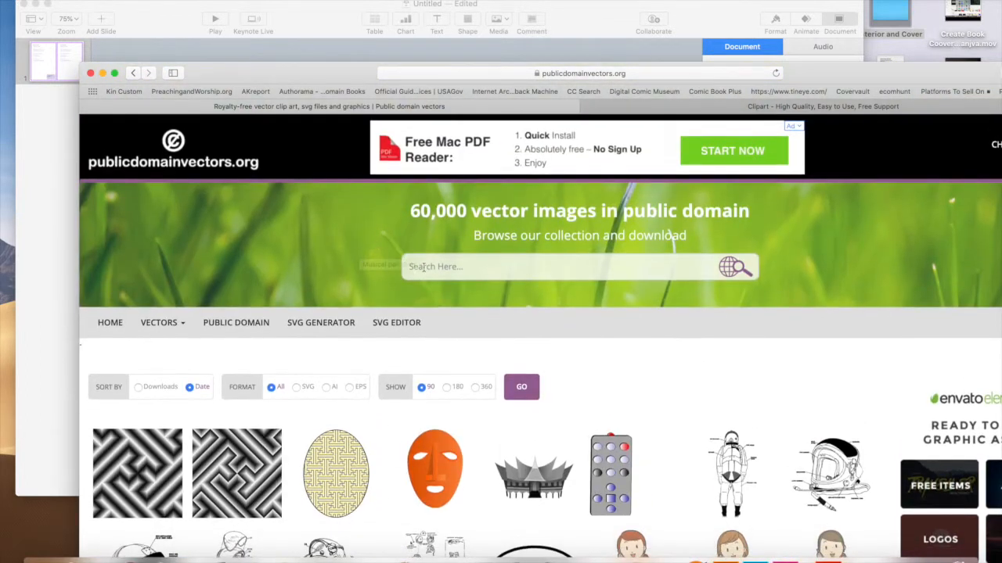
text(fl)
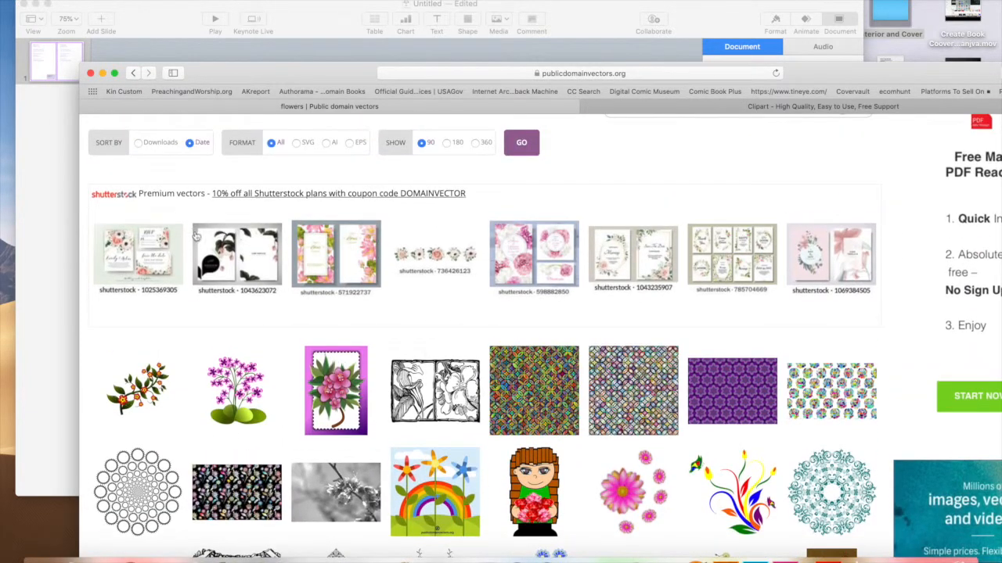
mouse_move(159, 222)
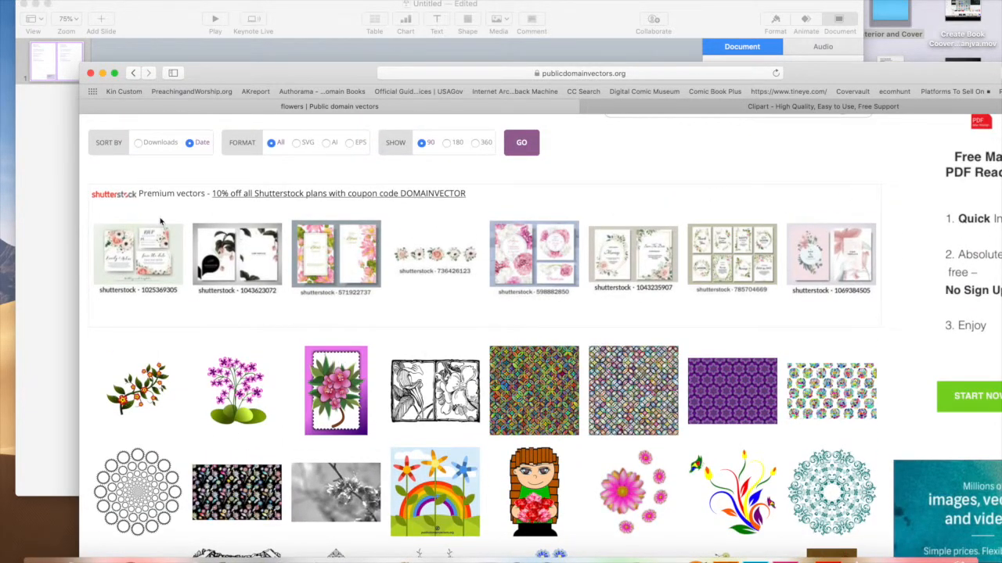
mouse_move(278, 304)
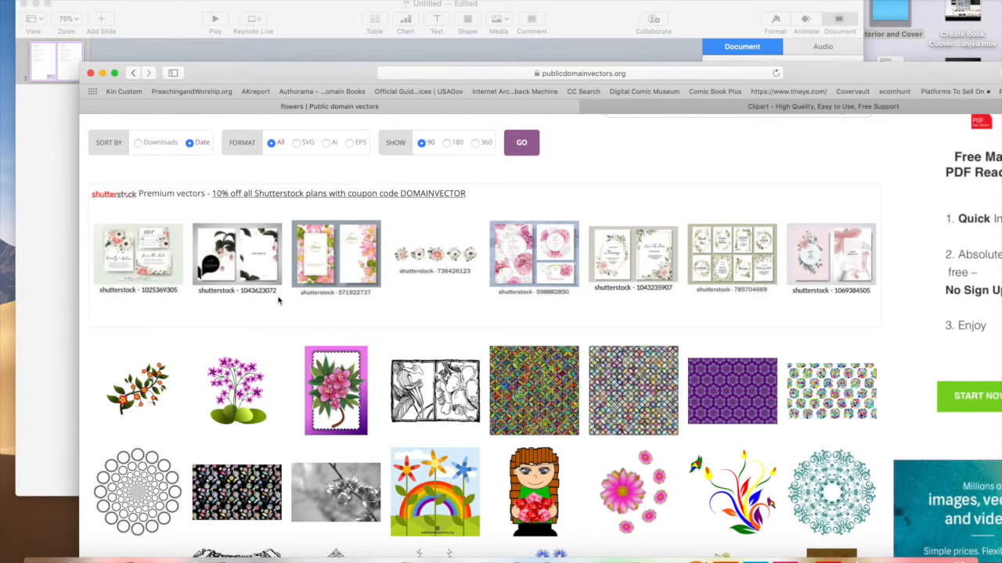
scroll(down, 3)
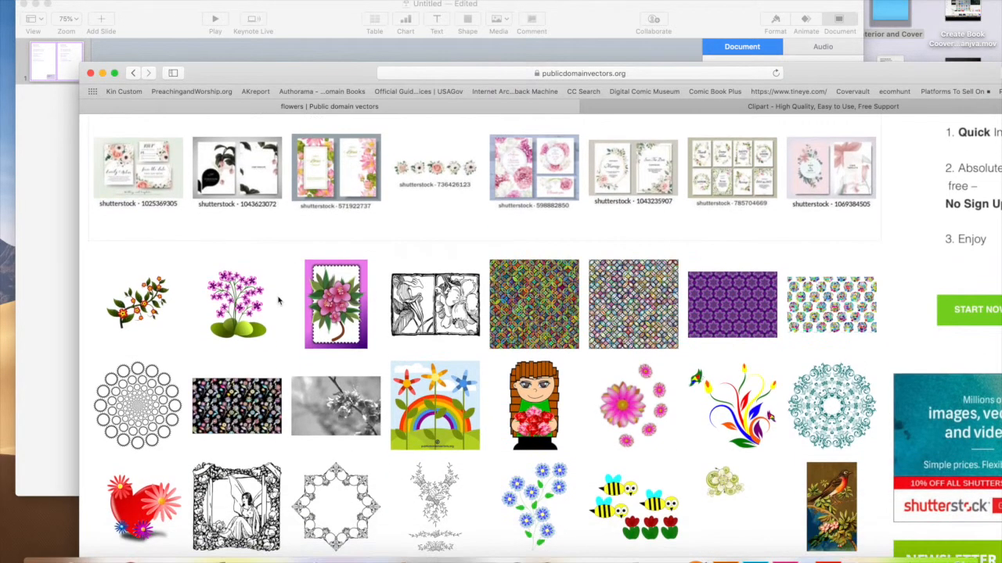
scroll(down, 3)
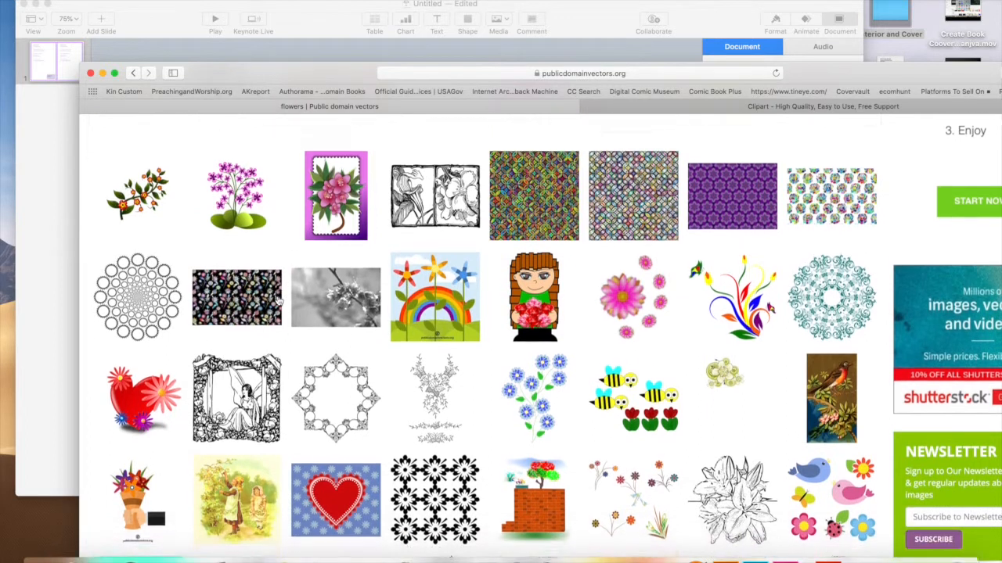
scroll(down, 3)
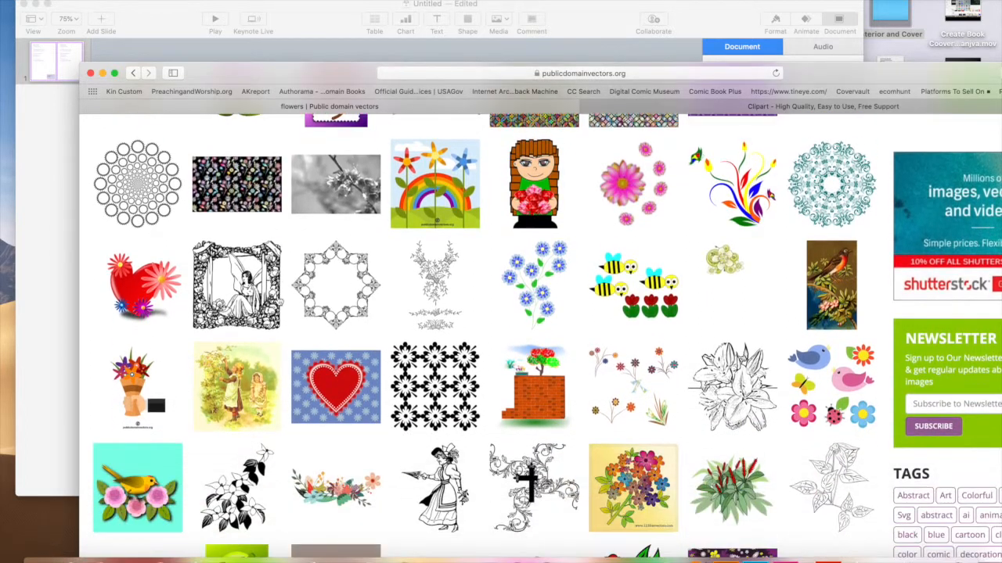
scroll(down, 3)
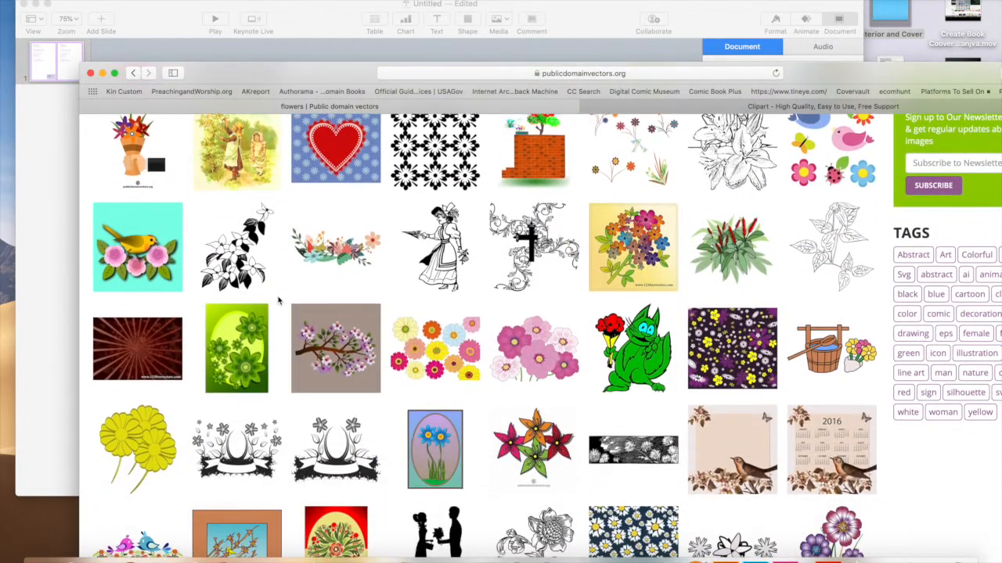
scroll(down, 3)
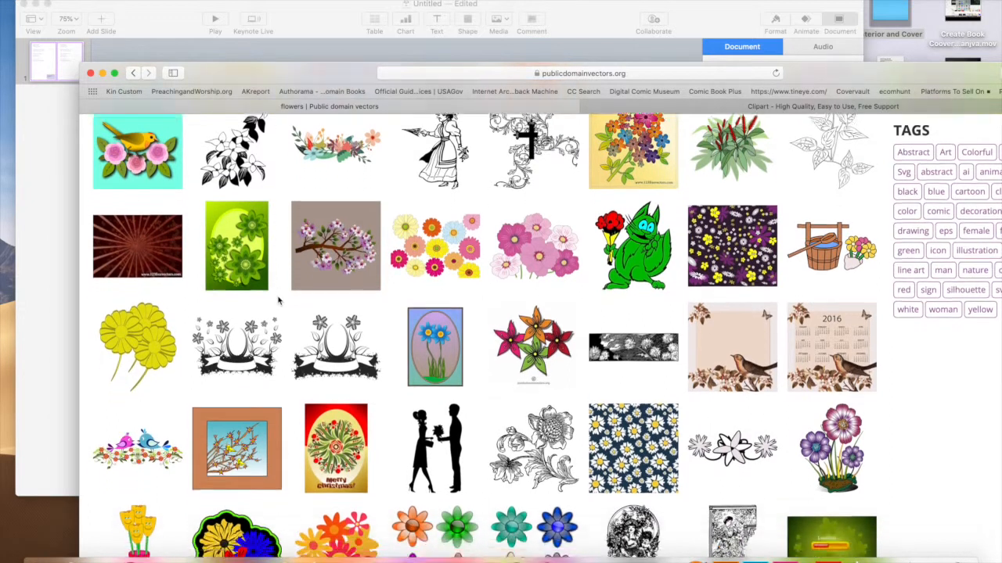
scroll(down, 3)
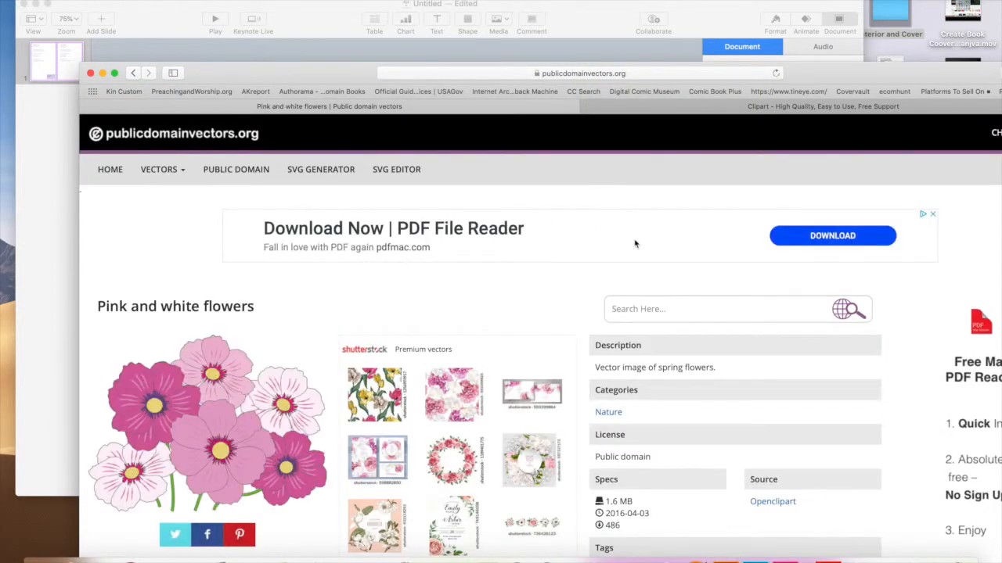
scroll(down, 3)
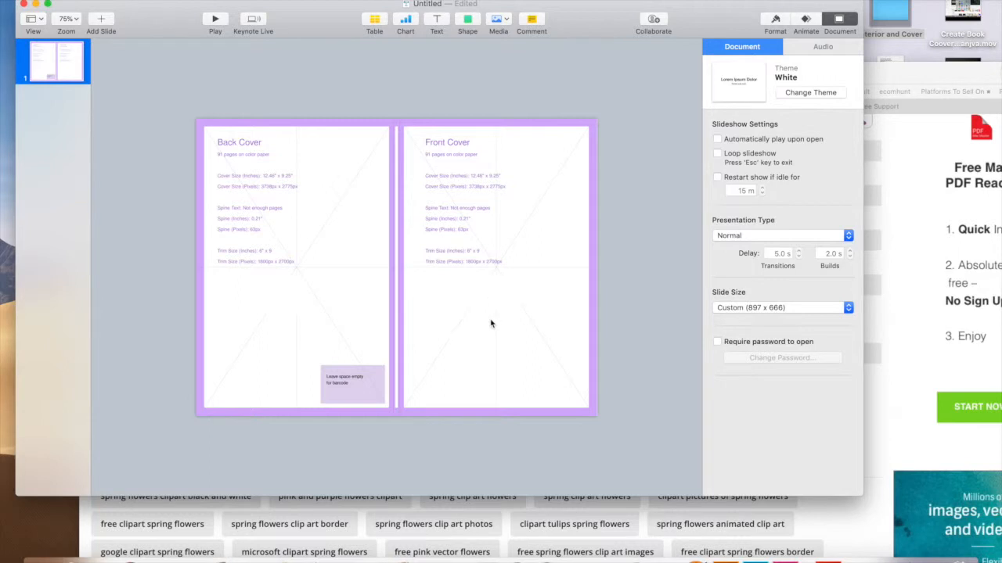
mouse_move(874, 305)
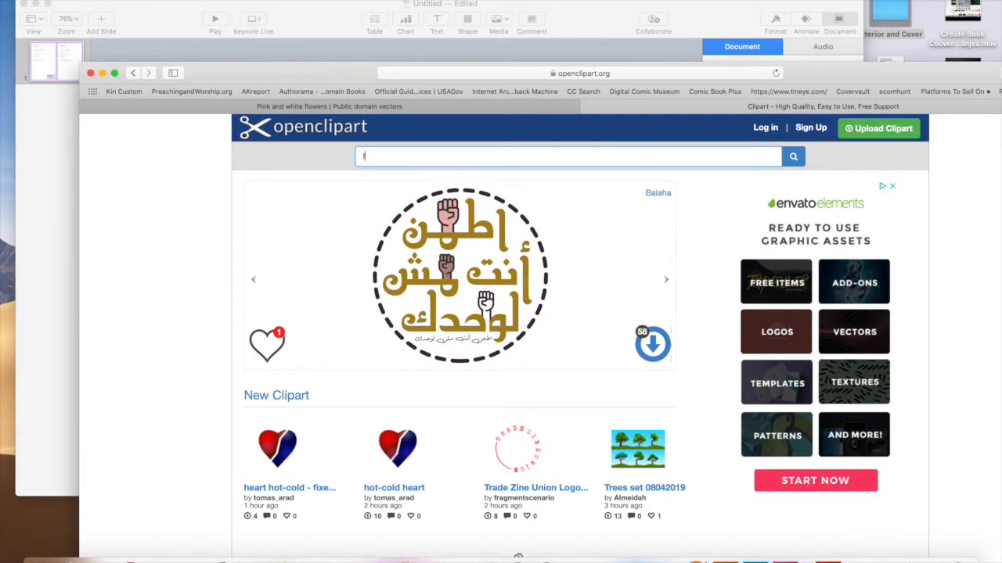
Step: Search Openclipart for 'flowers' and scroll to the bunch of flowers clipart
text(lowers)
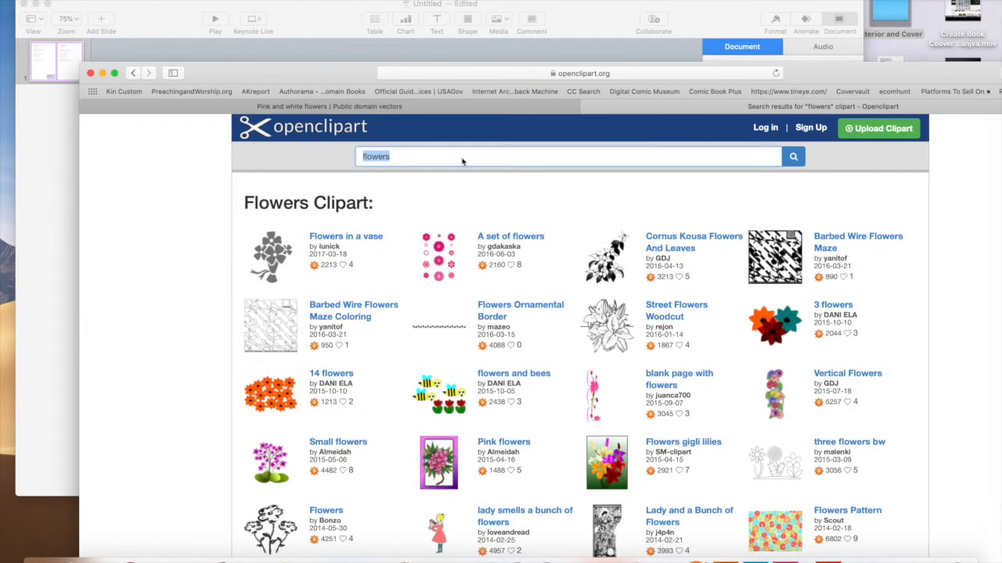
scroll(down, 3)
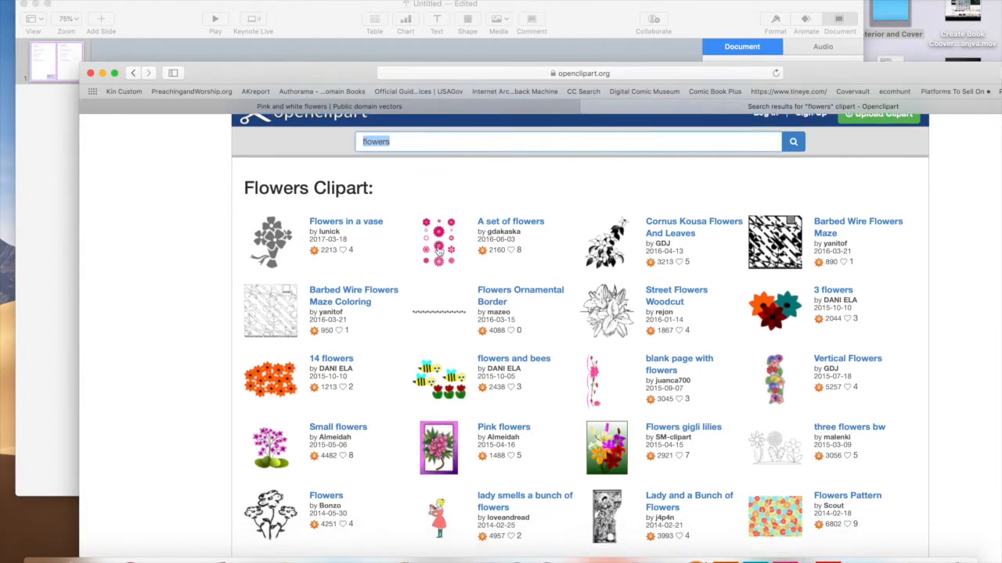
scroll(down, 3)
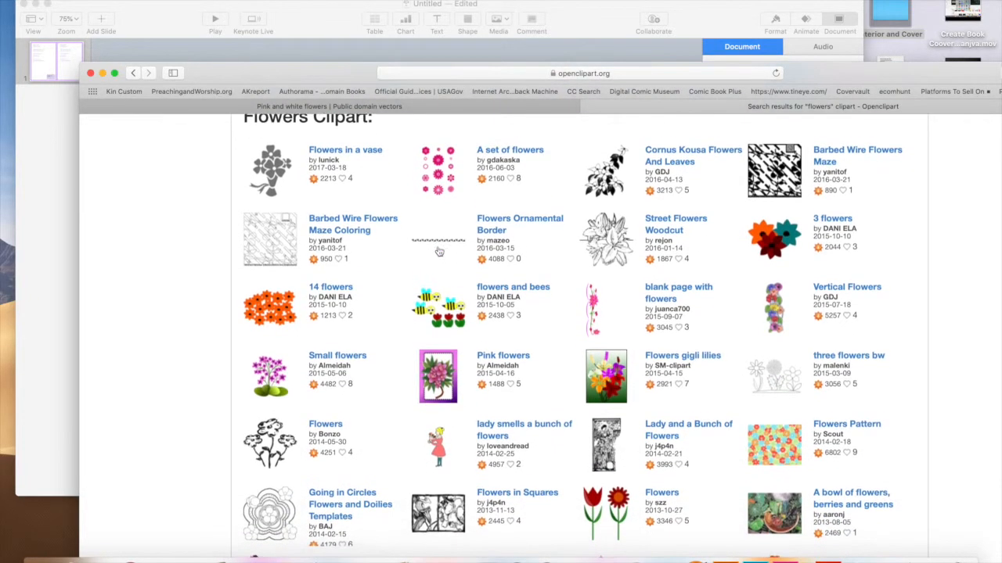
scroll(down, 3)
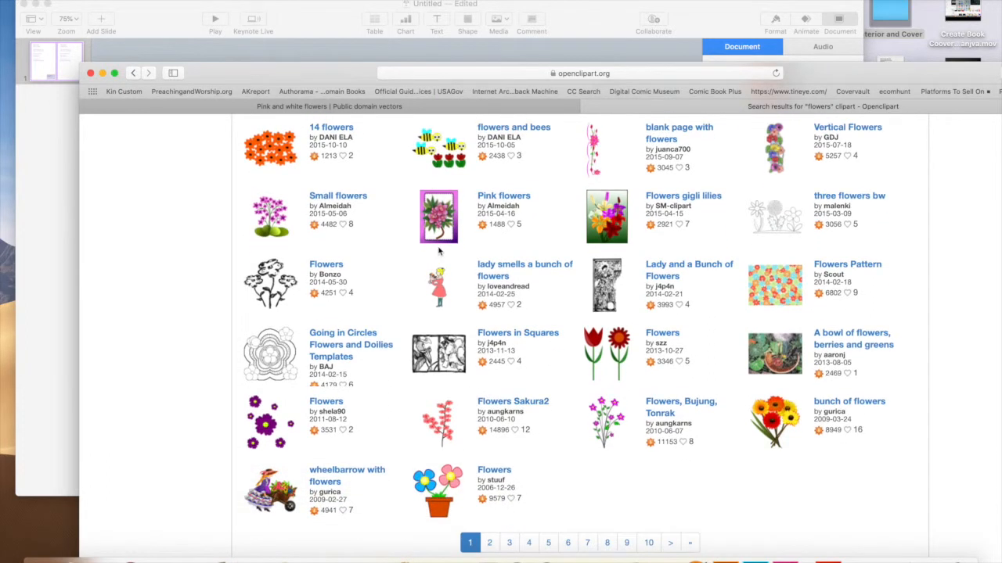
scroll(down, 3)
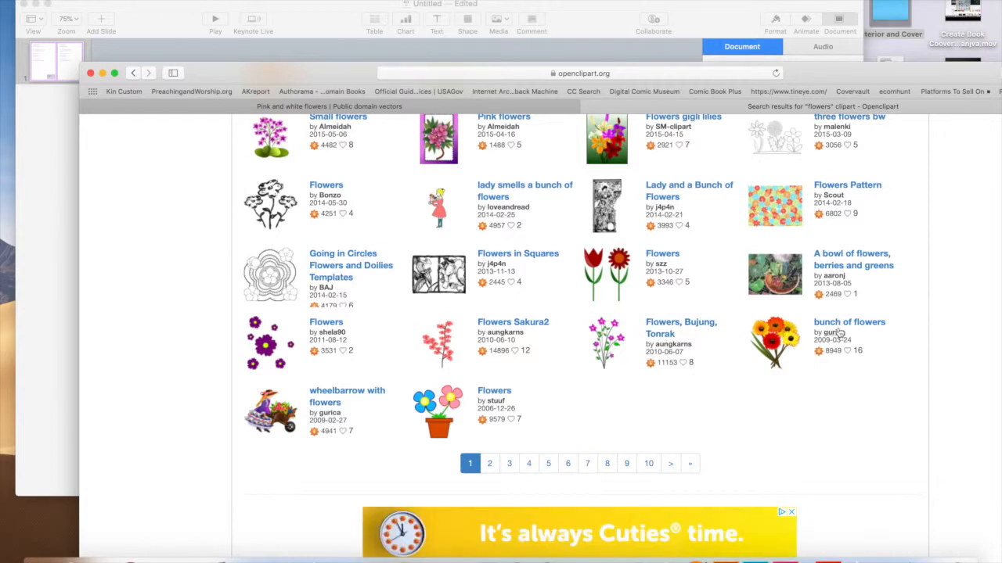
mouse_move(848, 322)
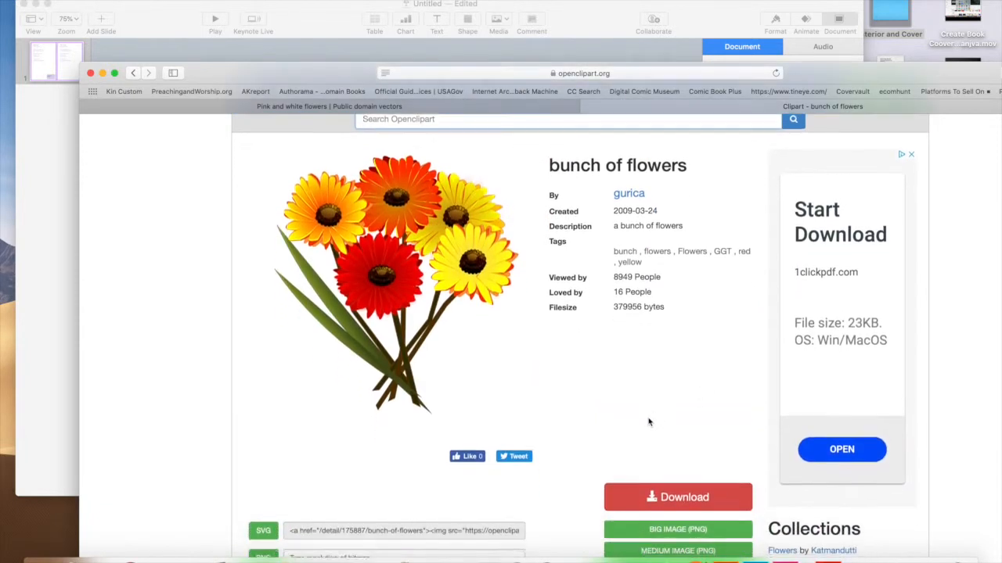
scroll(down, 3)
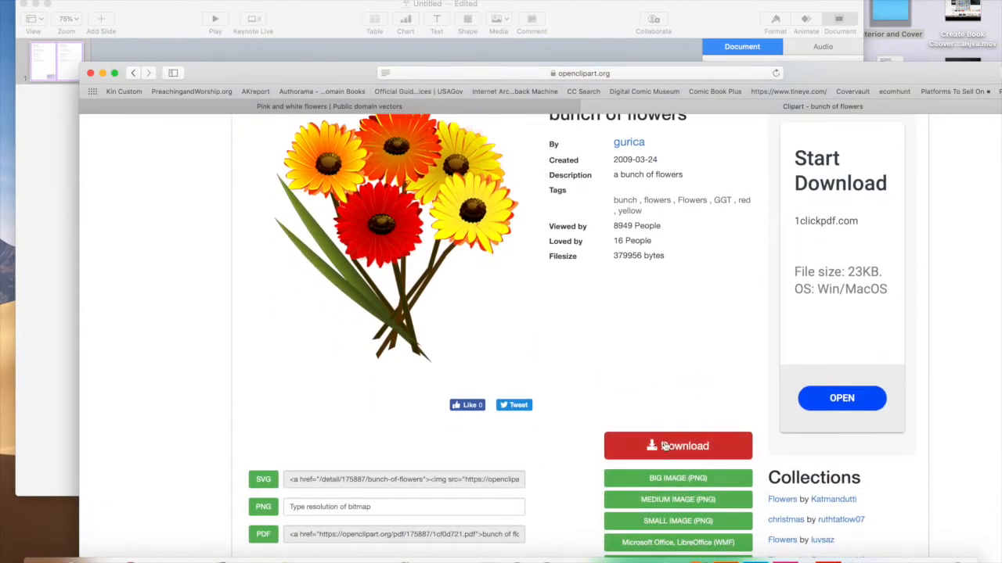
scroll(down, 3)
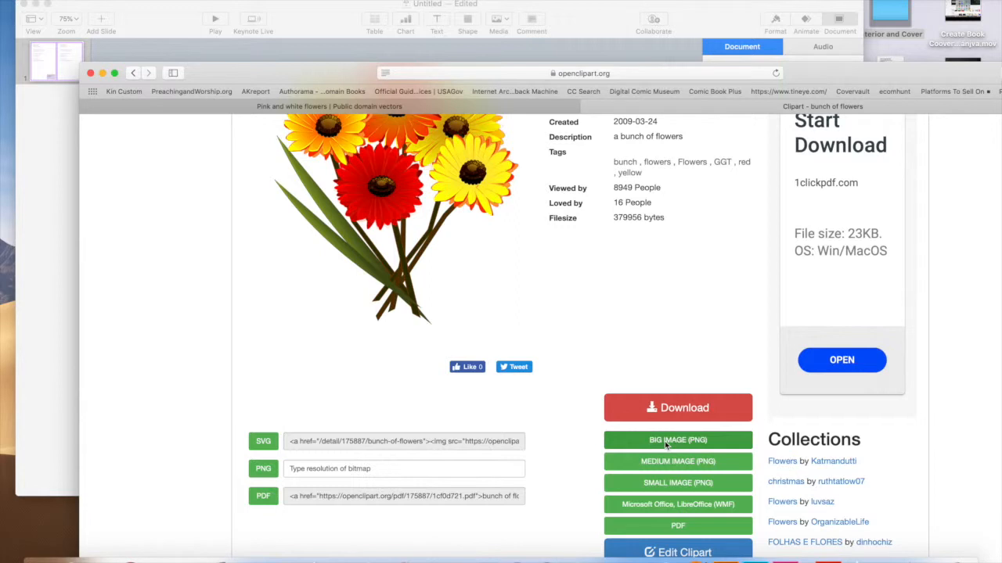
mouse_move(767, 245)
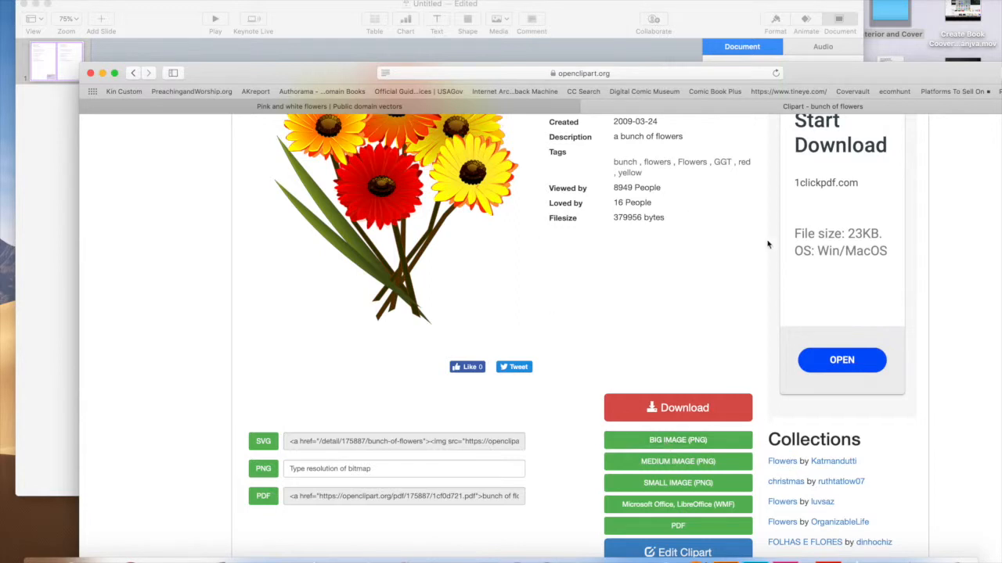
mouse_move(232, 72)
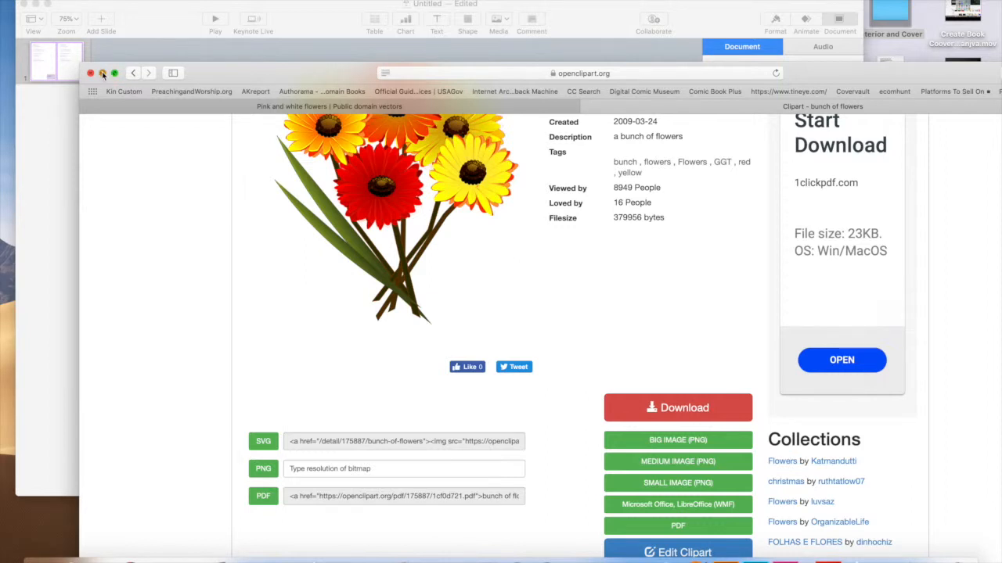
Step: Drag the downloaded fcf06721.png flowers image from Downloads onto the cover slide
click(91, 74)
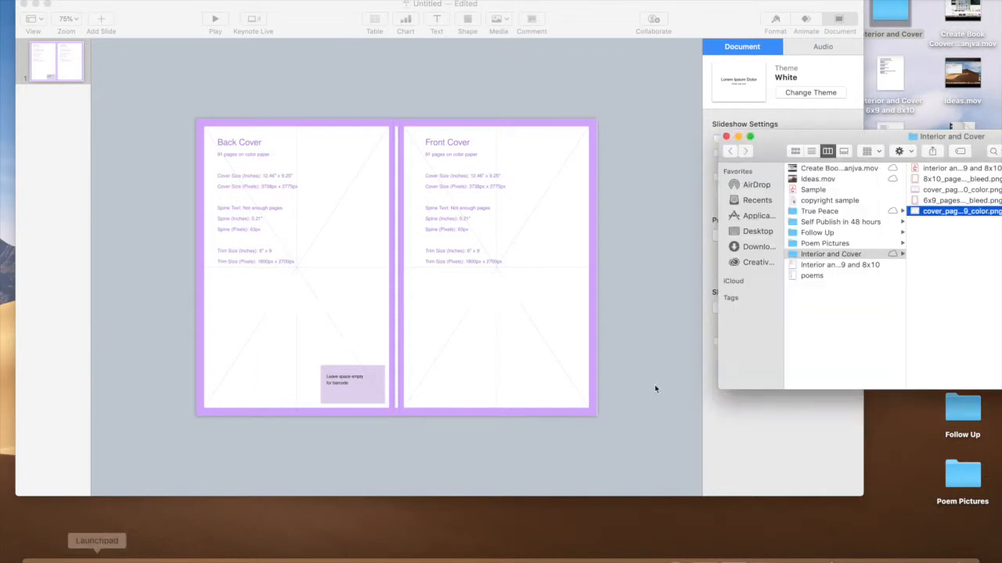
click(757, 247)
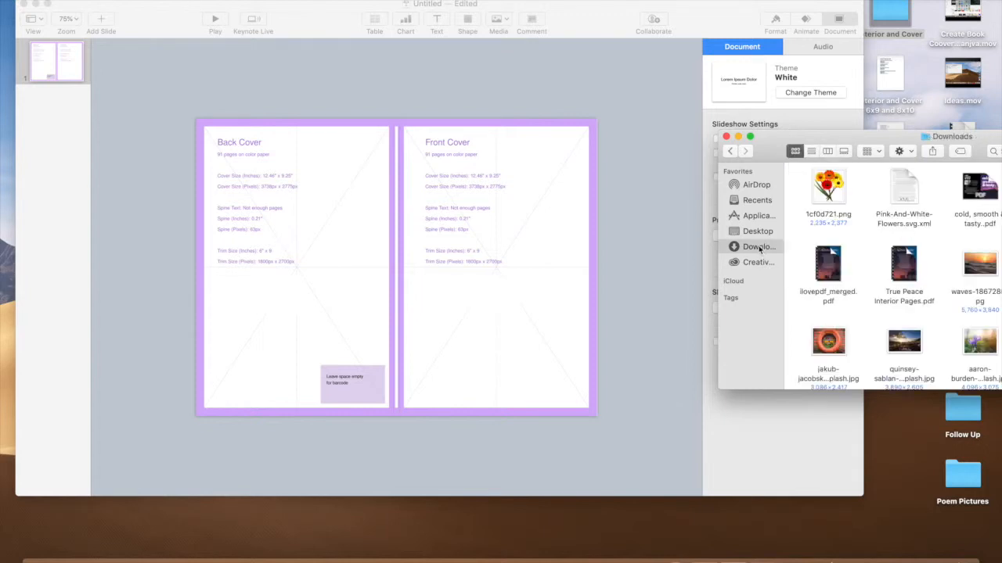
mouse_move(842, 182)
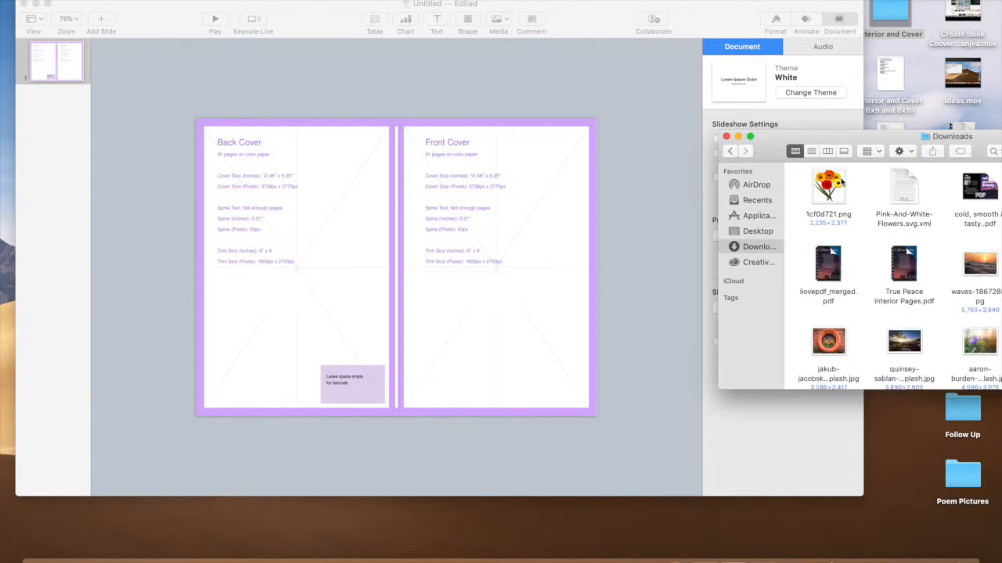
click(827, 188)
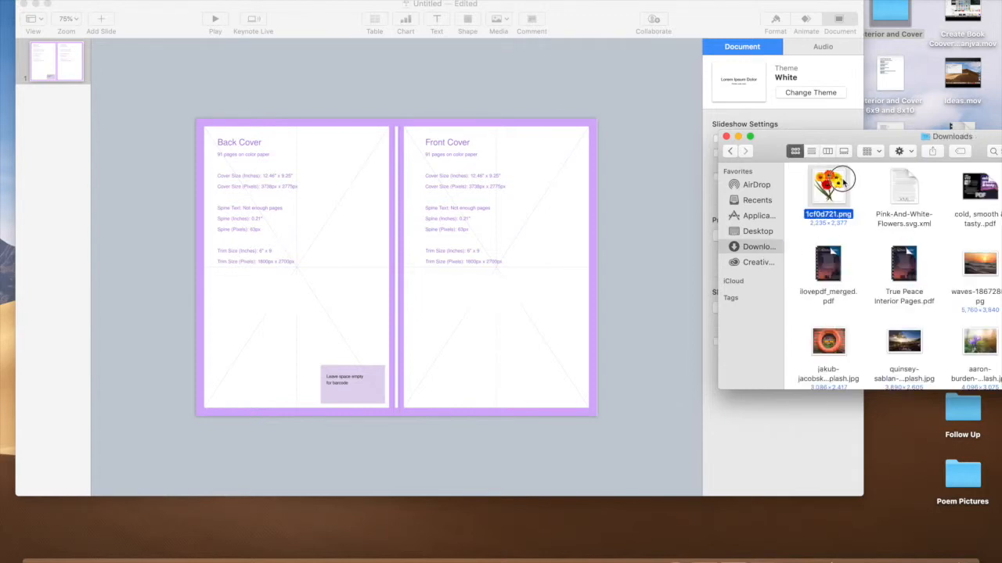
mouse_move(900, 185)
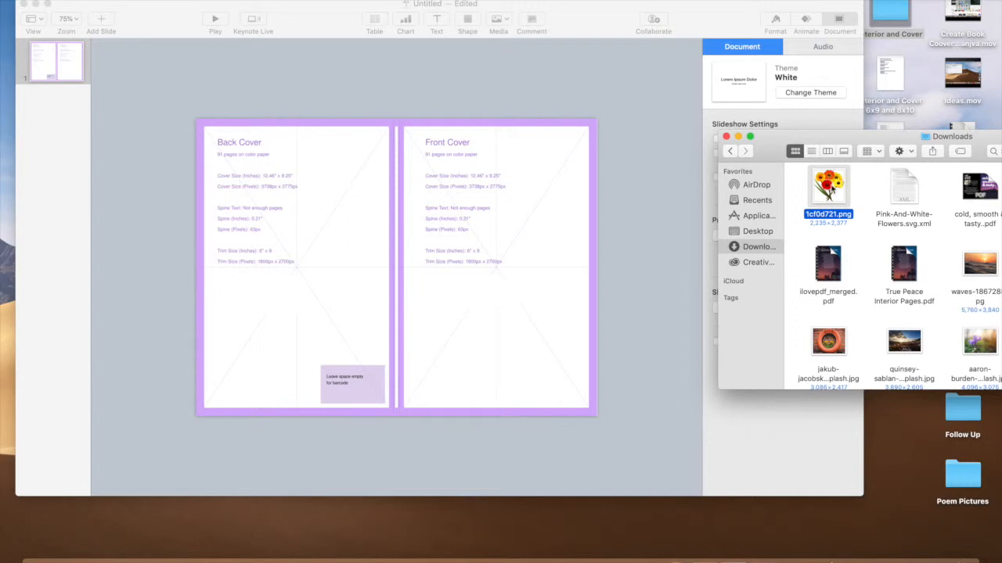
drag(828, 184, 519, 238)
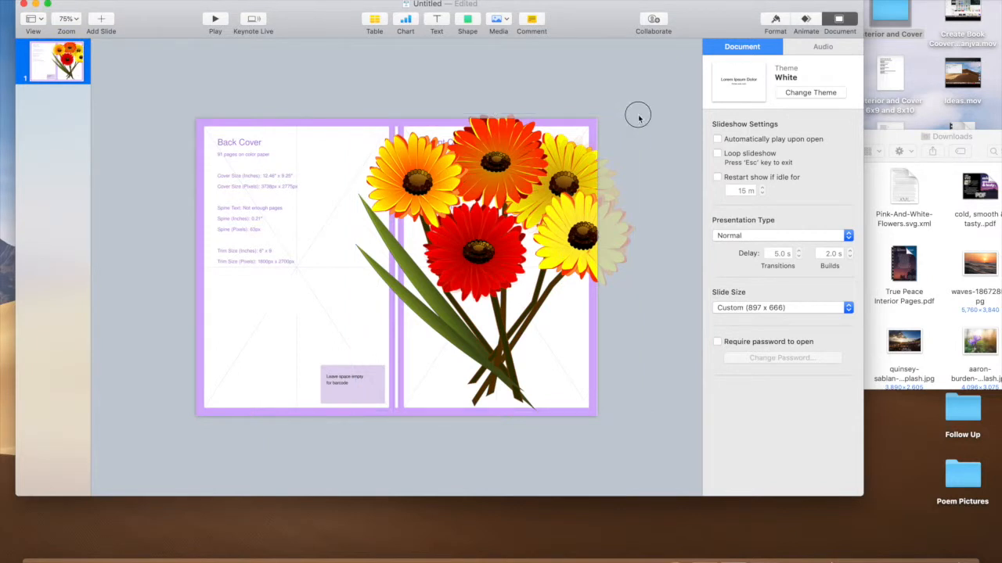
Step: Shrink and position the bouquet at the front cover's bottom beside the spine
click(635, 116)
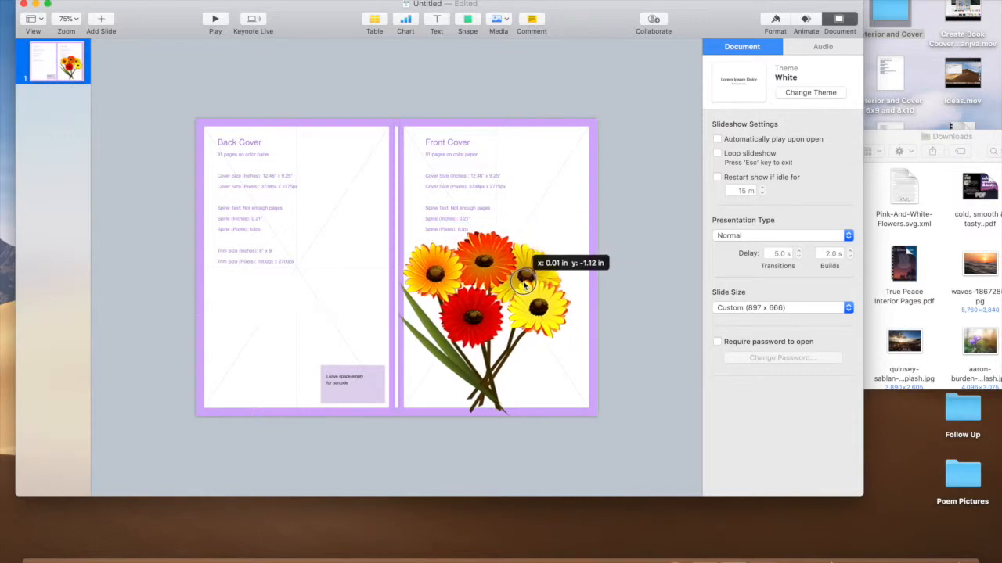
drag(525, 282, 501, 294)
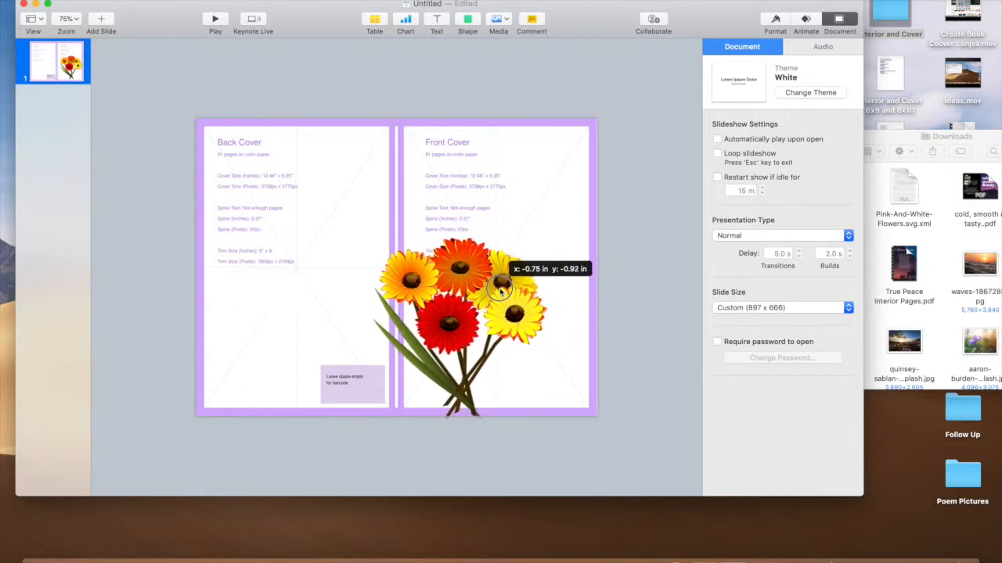
drag(501, 289, 498, 298)
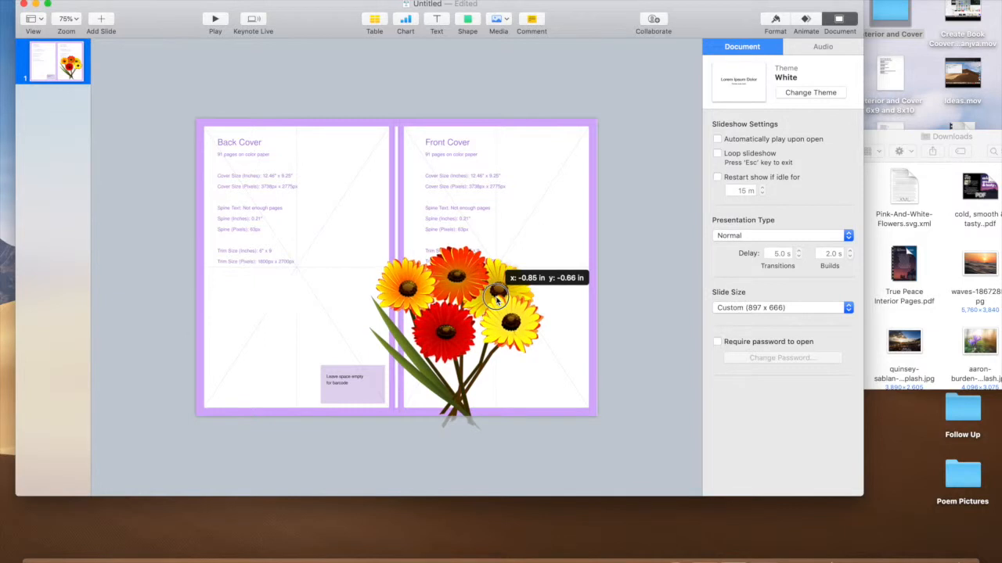
drag(493, 297, 497, 300)
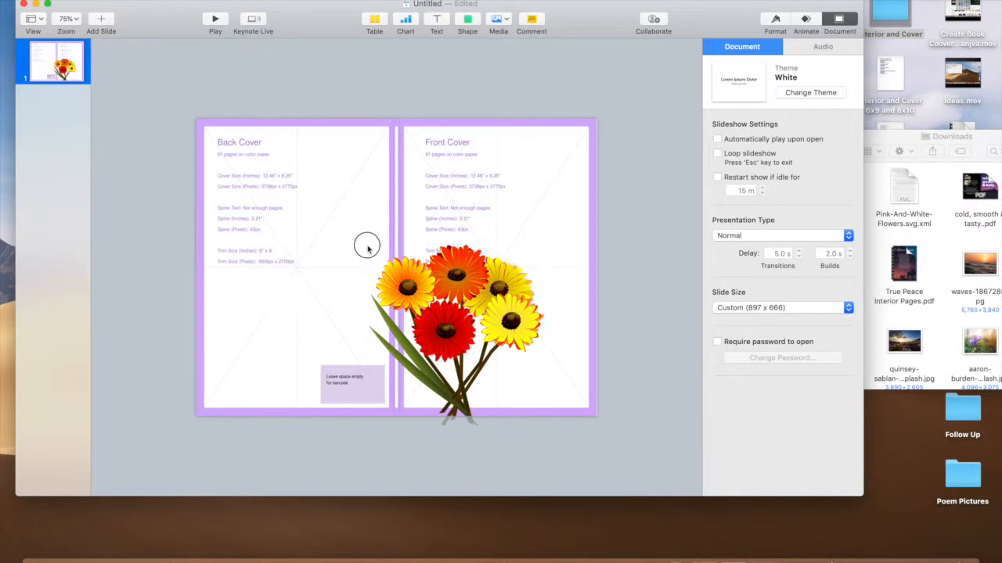
click(454, 328)
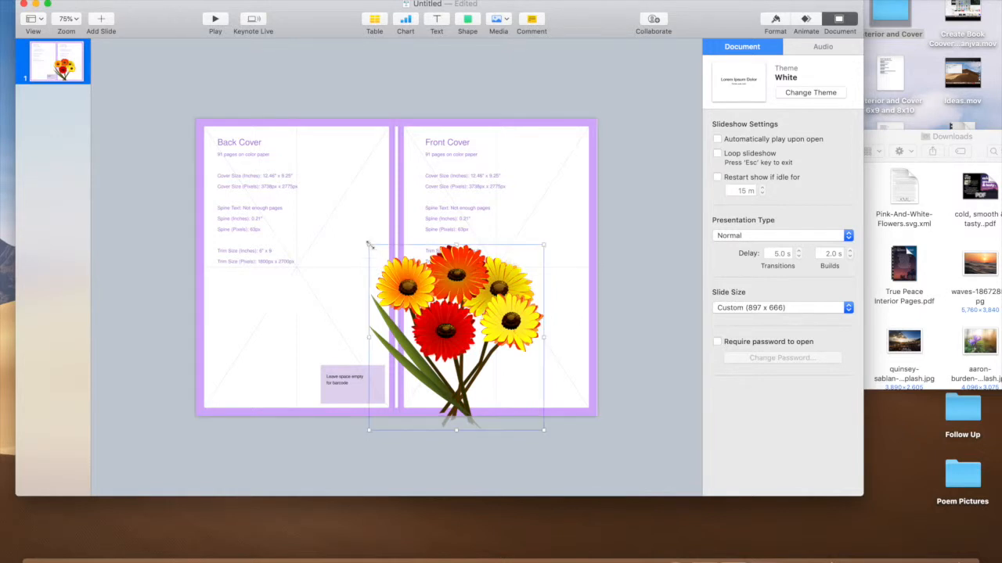
drag(369, 244, 390, 250)
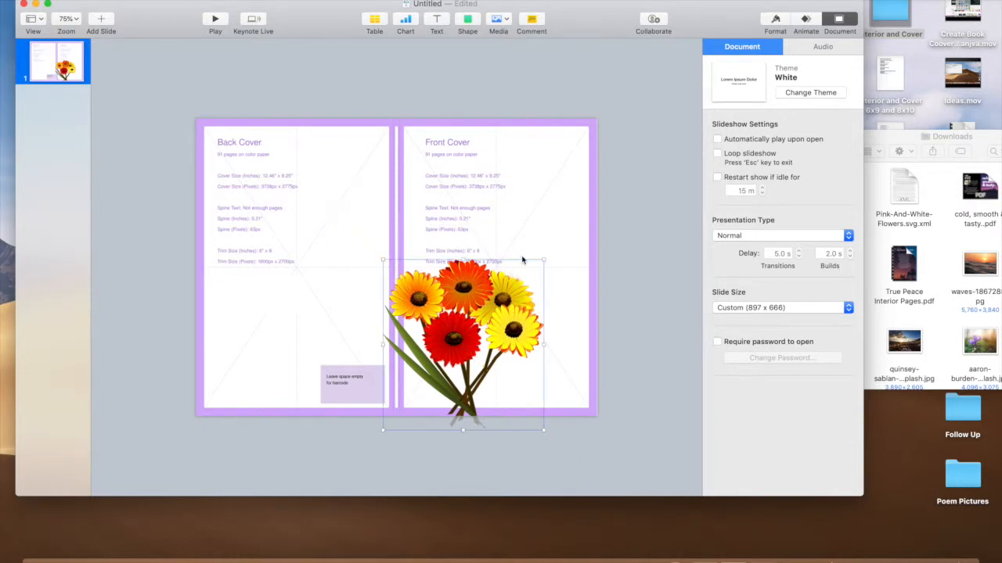
mouse_move(557, 222)
text(True)
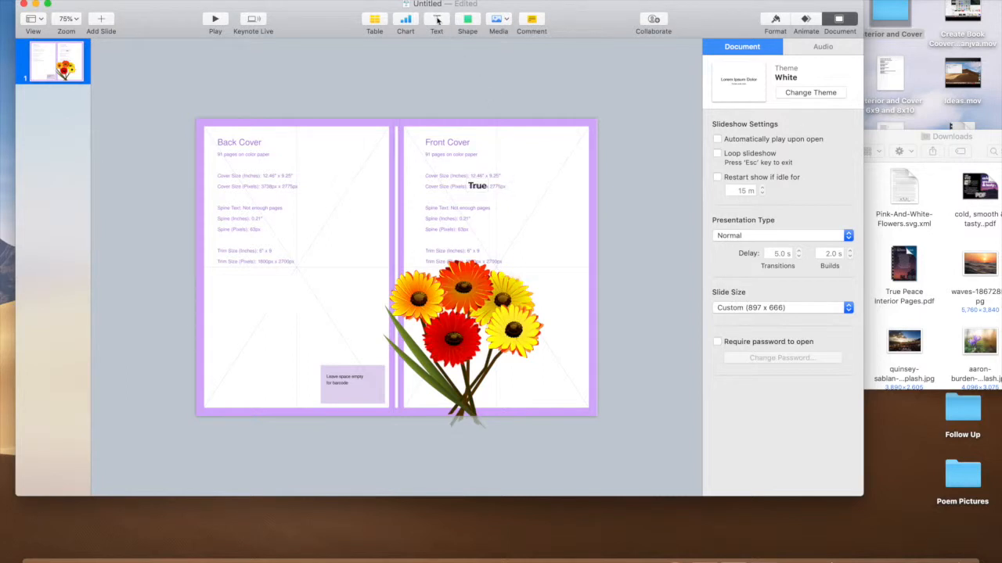
Step: Enter the two-line 'True' / 'Peace' title on the front cover and show Format options
click(435, 19)
text( Peace)
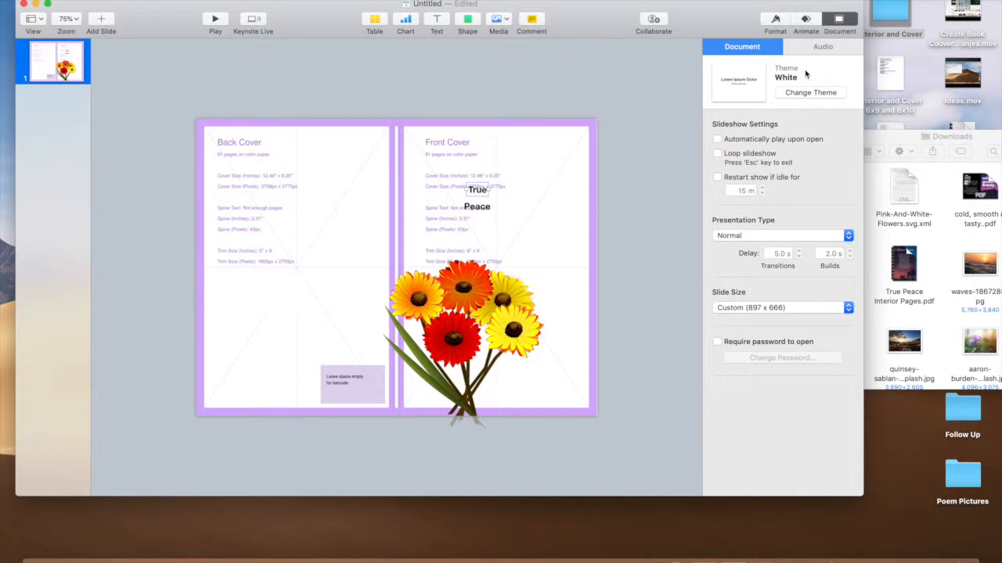
click(774, 19)
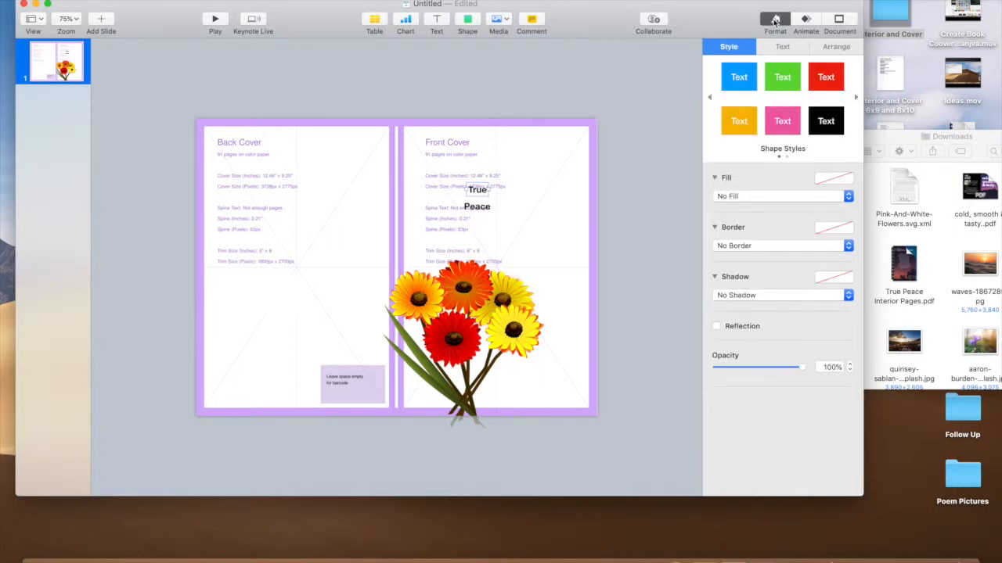
click(839, 19)
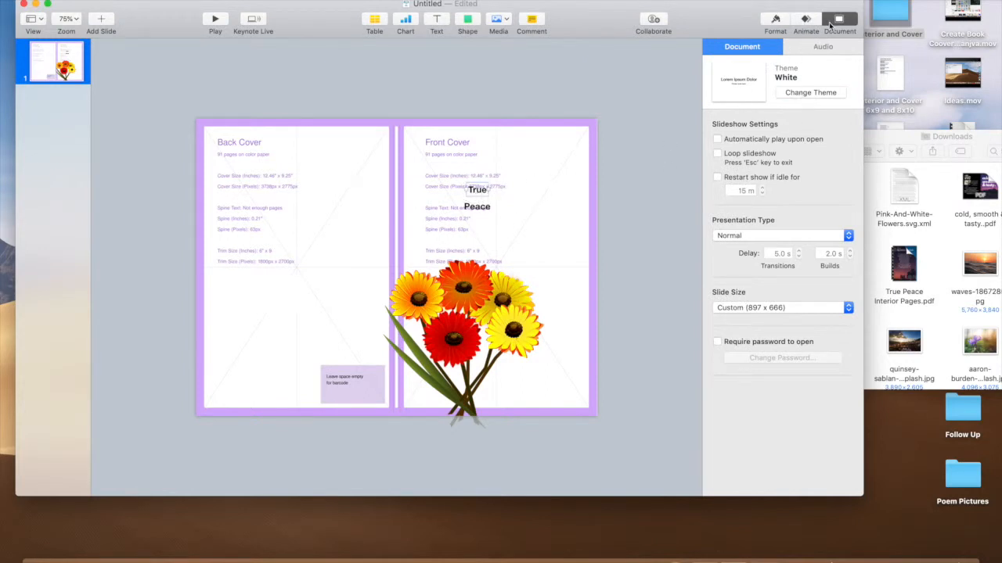
click(838, 19)
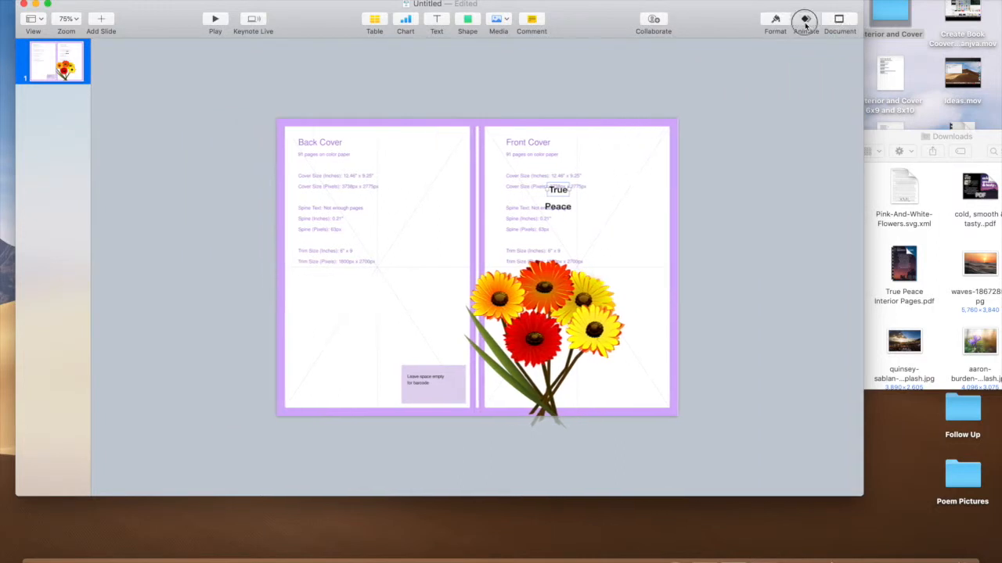
click(775, 19)
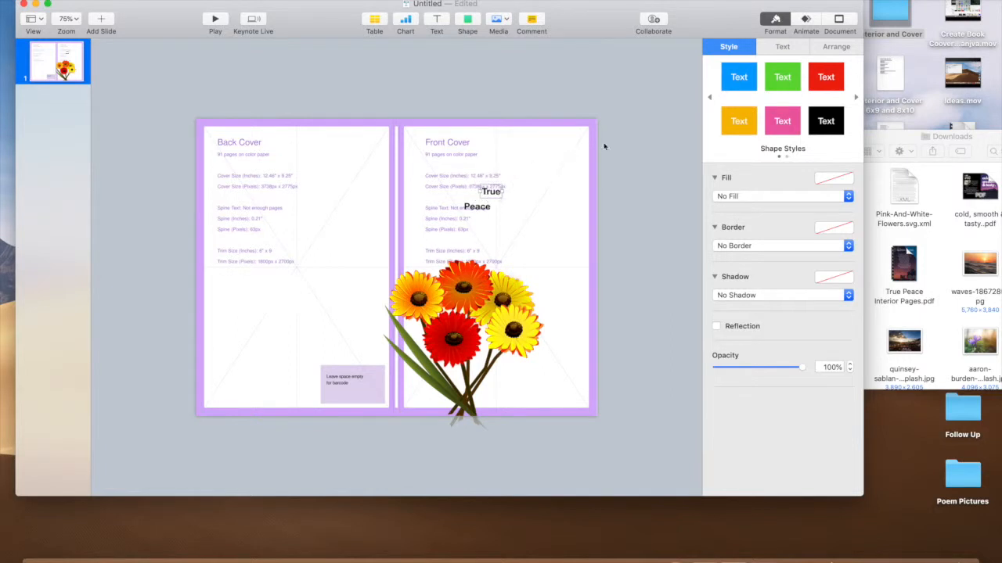
Step: Enlarge the word True to about 131 pt via the Format Text inspector
click(782, 47)
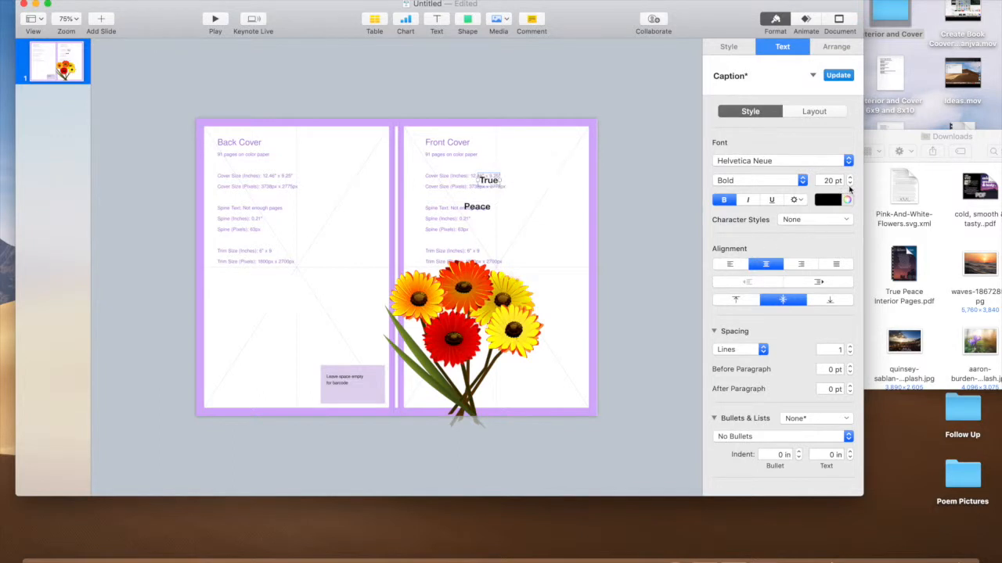
click(849, 175)
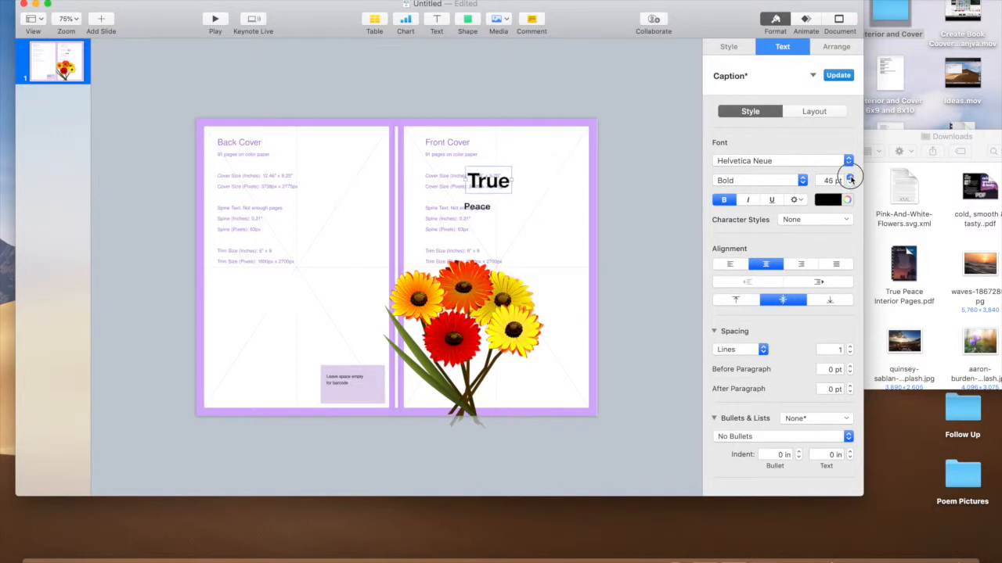
click(850, 175)
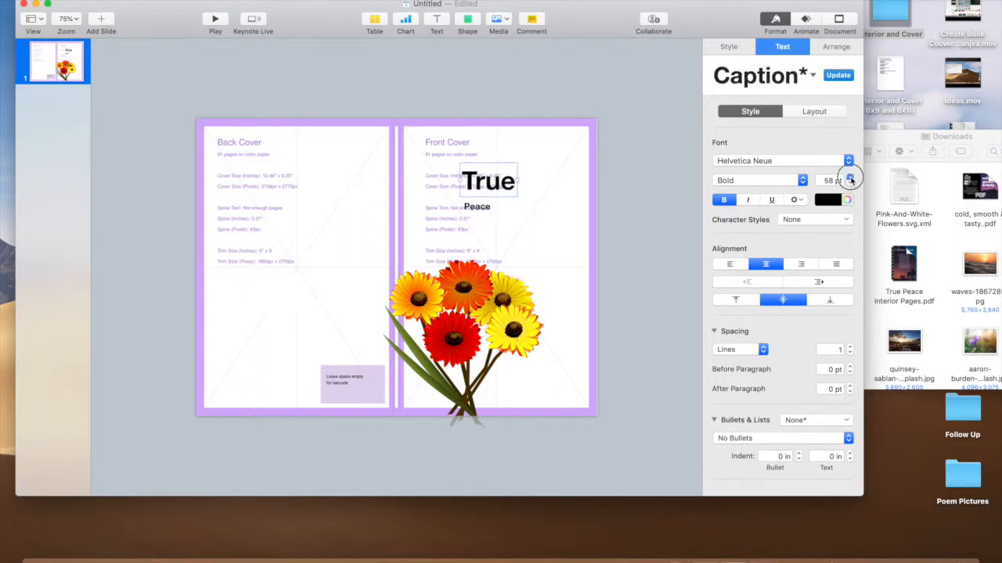
click(850, 175)
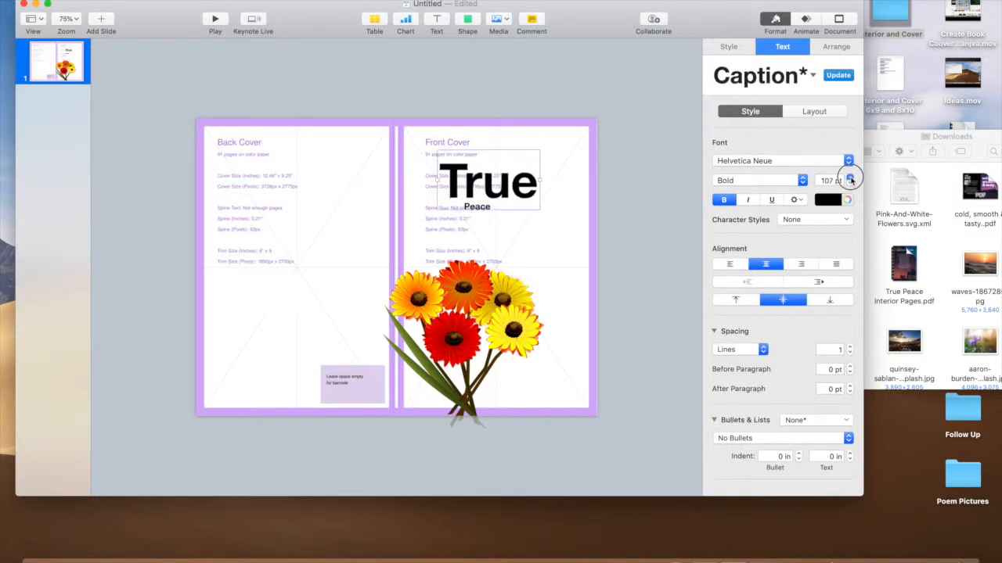
click(850, 177)
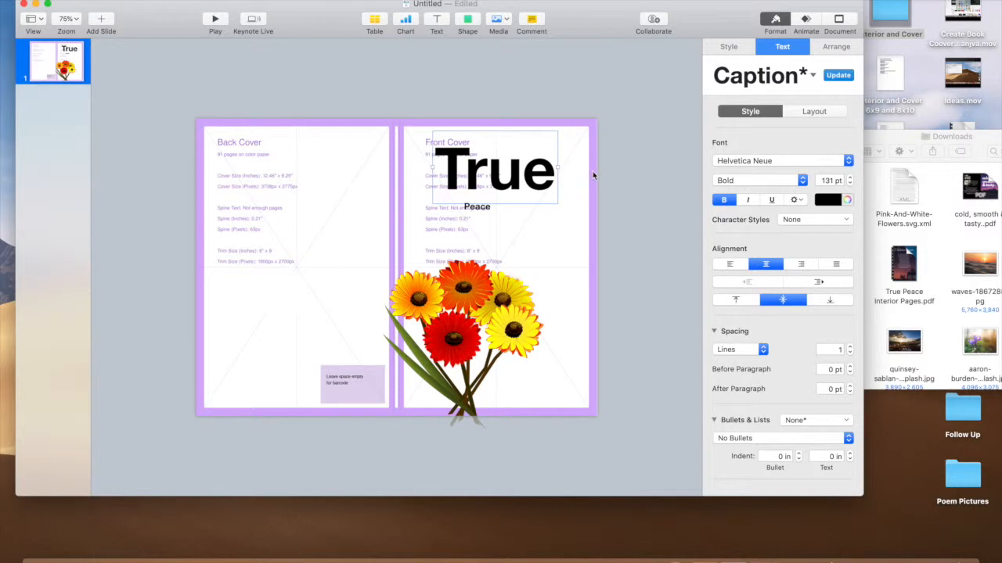
mouse_move(407, 206)
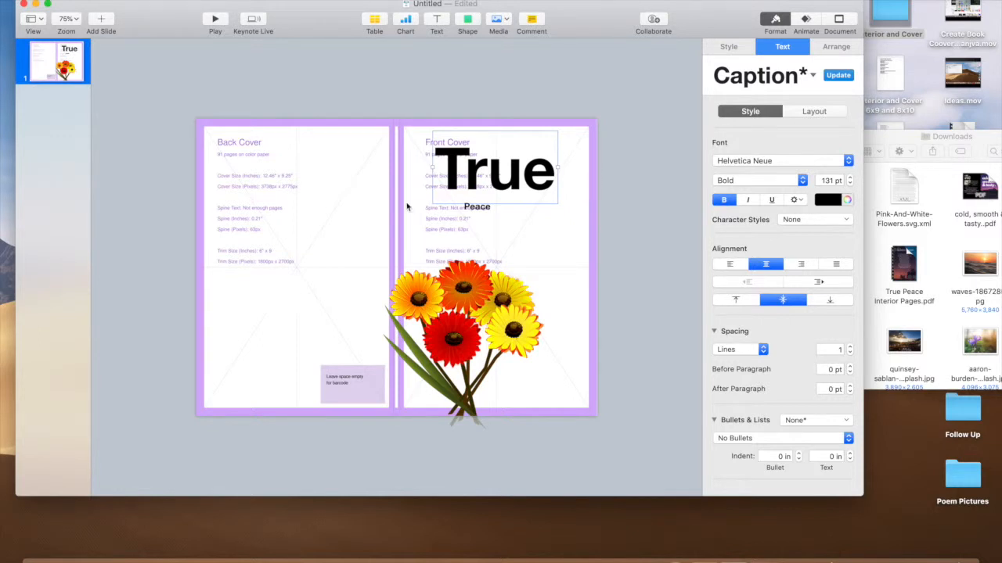
mouse_move(839, 169)
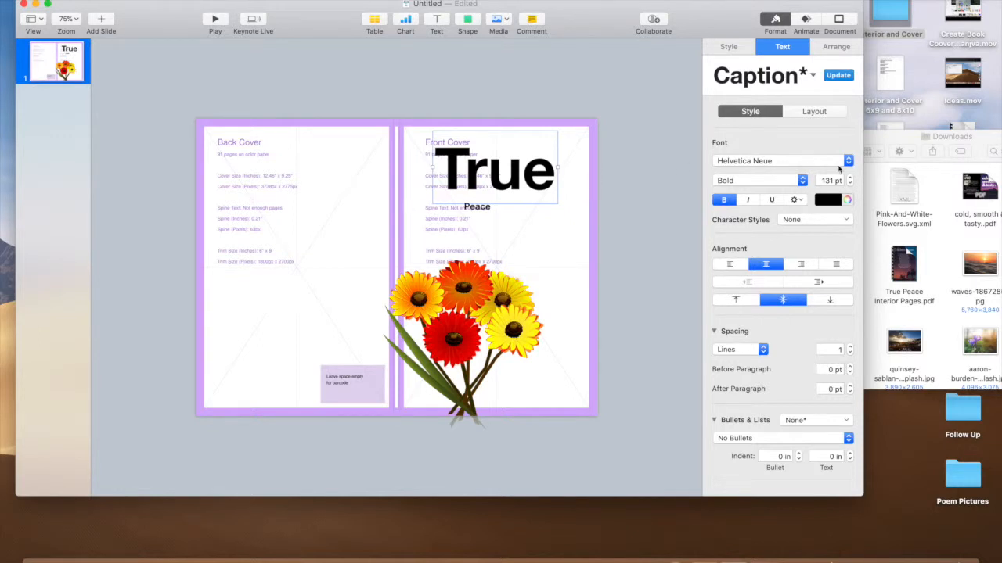
Step: Try Grand Hotel, then set True in Woofey Script and widen its text box to fit
click(774, 159)
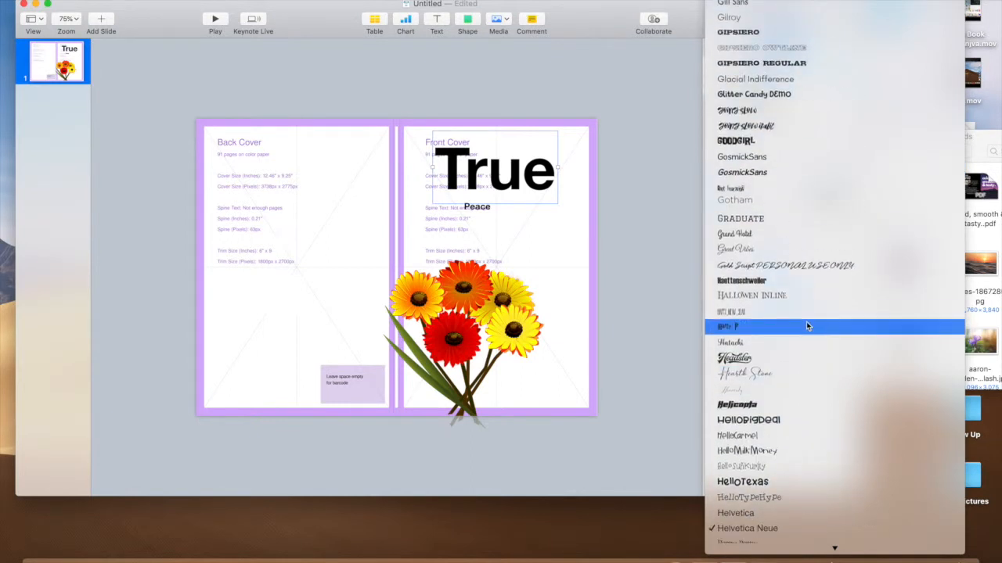
mouse_move(798, 235)
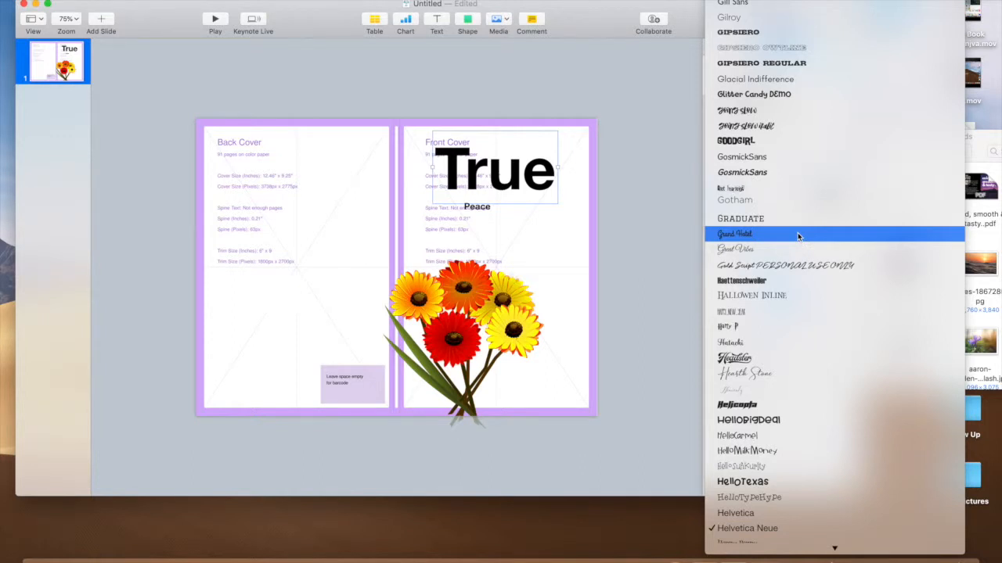
click(734, 235)
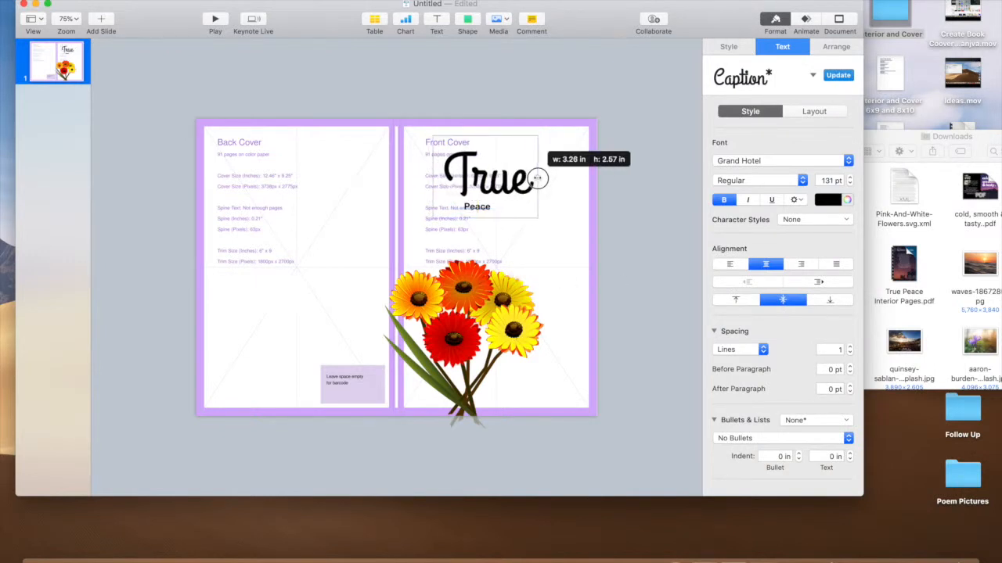
click(779, 160)
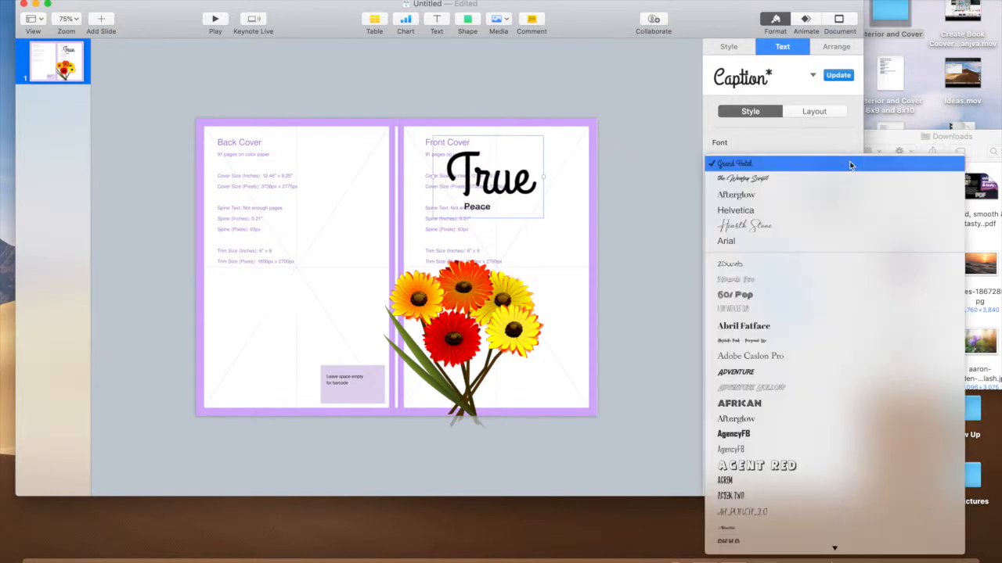
click(733, 163)
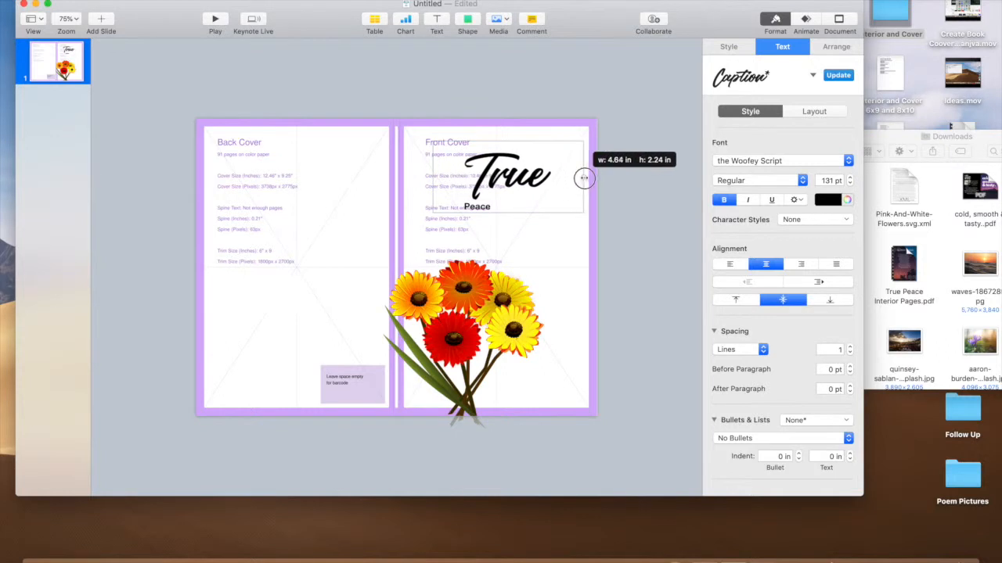
drag(583, 178, 410, 175)
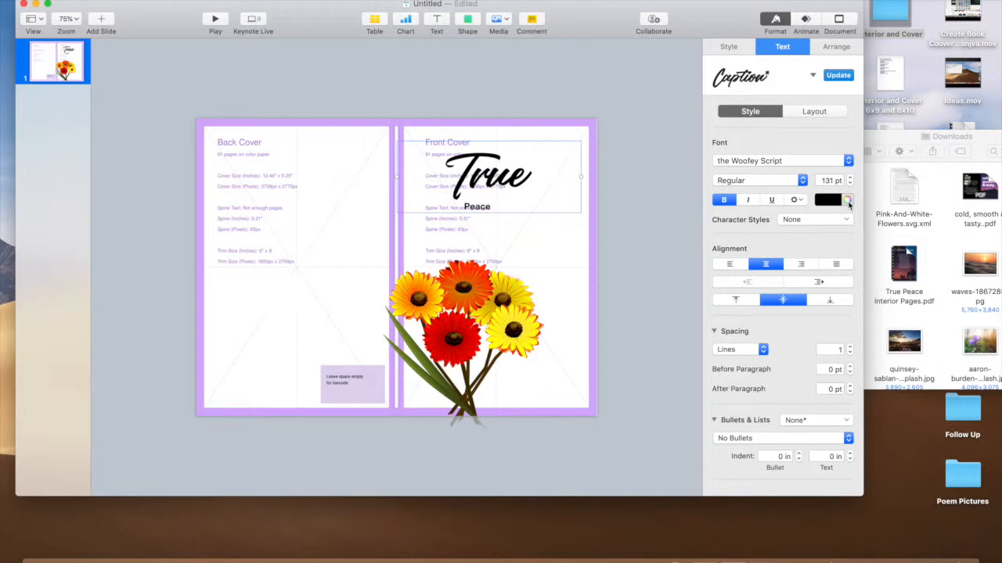
Step: Colour True red, then set Peace in Woofey Script at about 103 pt and colour it red
click(847, 200)
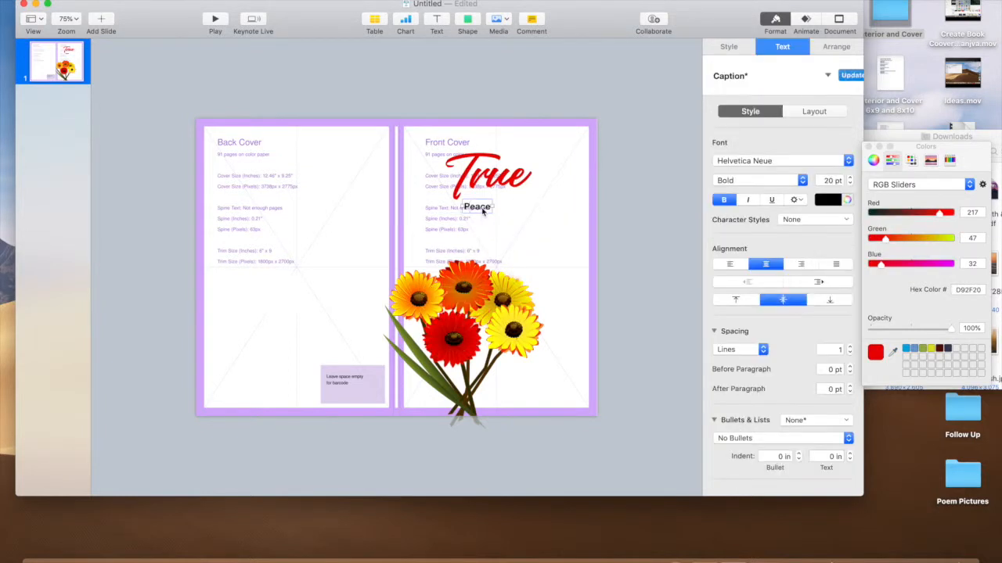
click(781, 160)
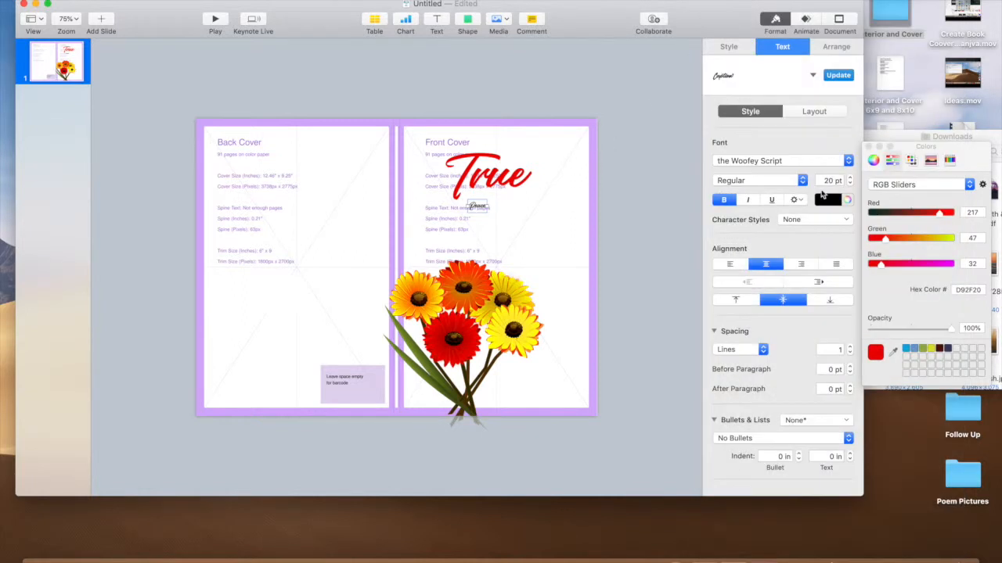
click(848, 175)
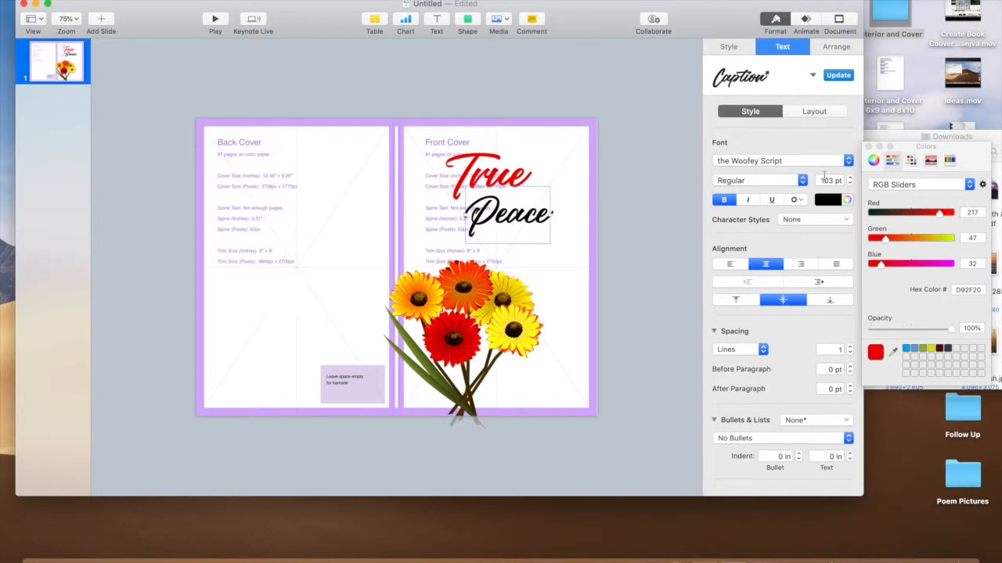
click(850, 177)
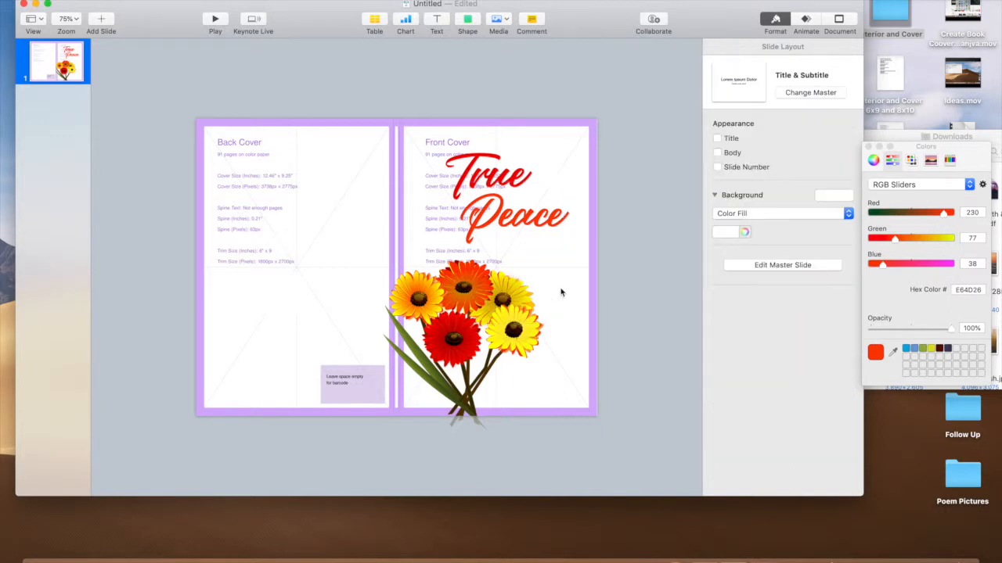
mouse_move(571, 171)
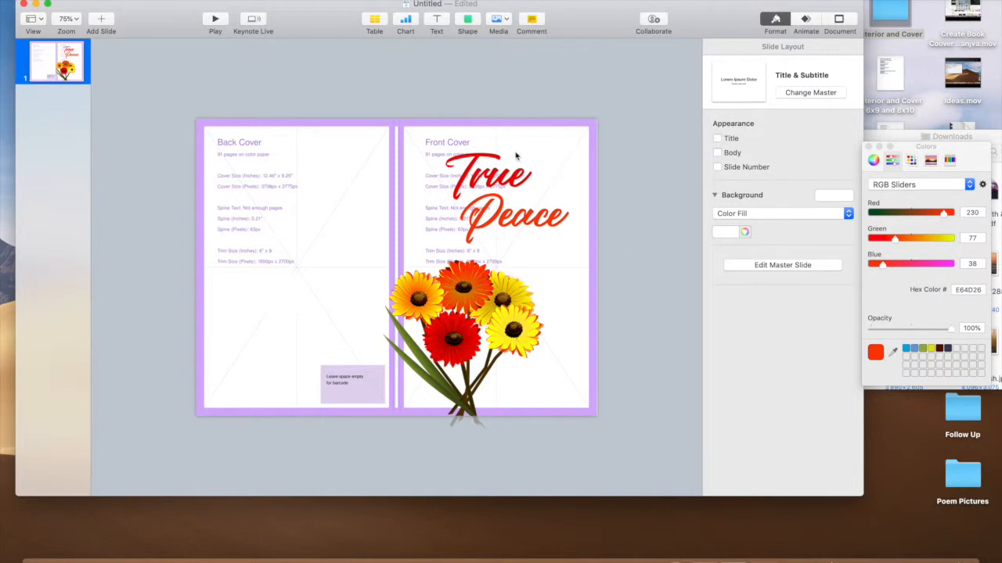
mouse_move(523, 391)
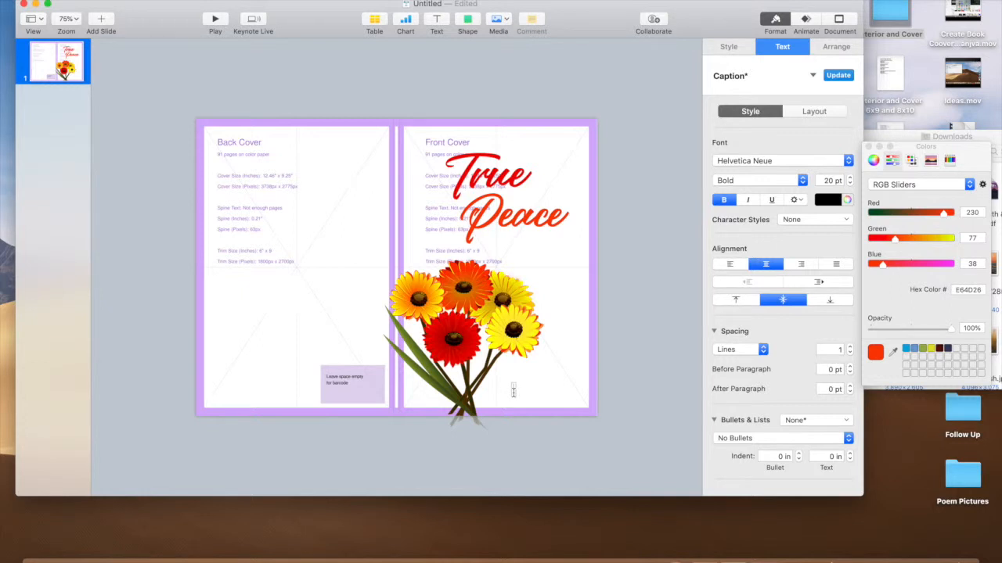
Step: Type the author name 'Ang Nixon' in a text box under the front-cover bouquet
text(Angela y.)
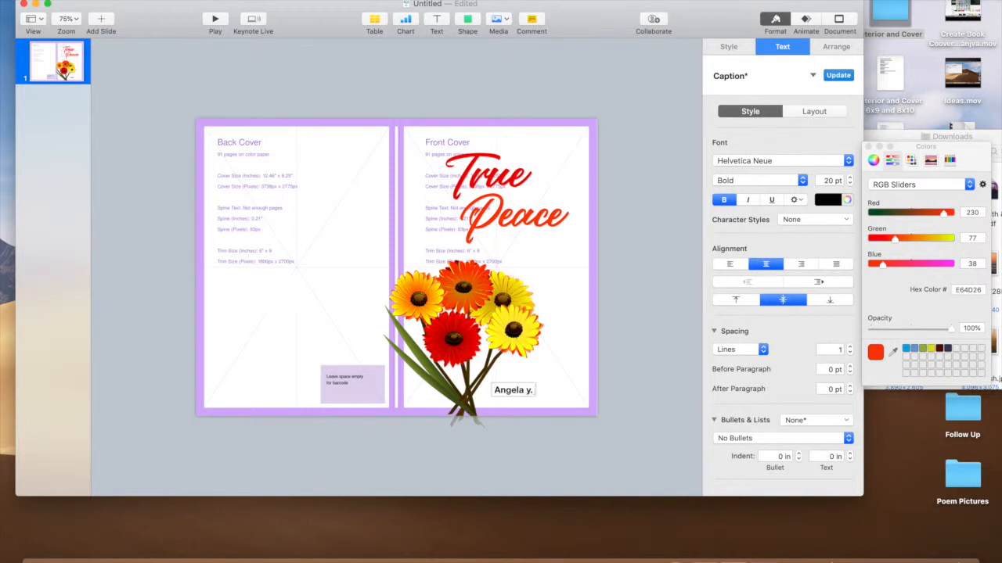
text(Nixon)
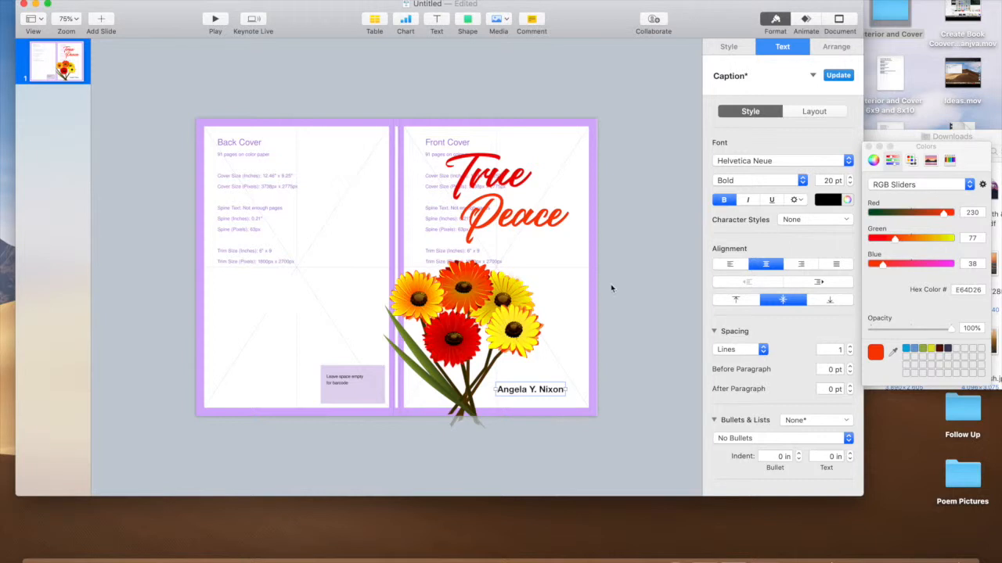
mouse_move(591, 266)
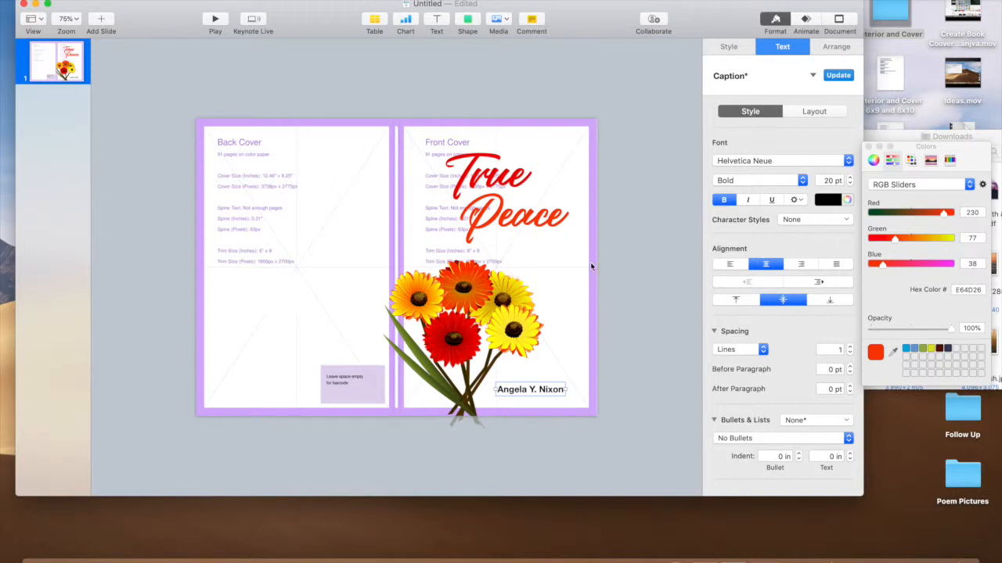
mouse_move(243, 154)
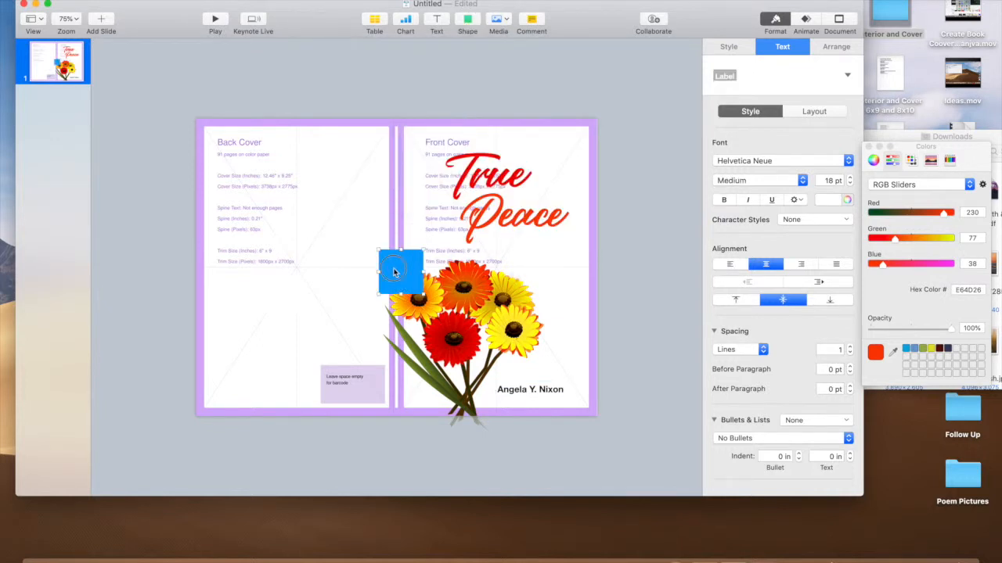
Step: Place the blue square on the back cover and a new text box beside it
drag(401, 272, 243, 216)
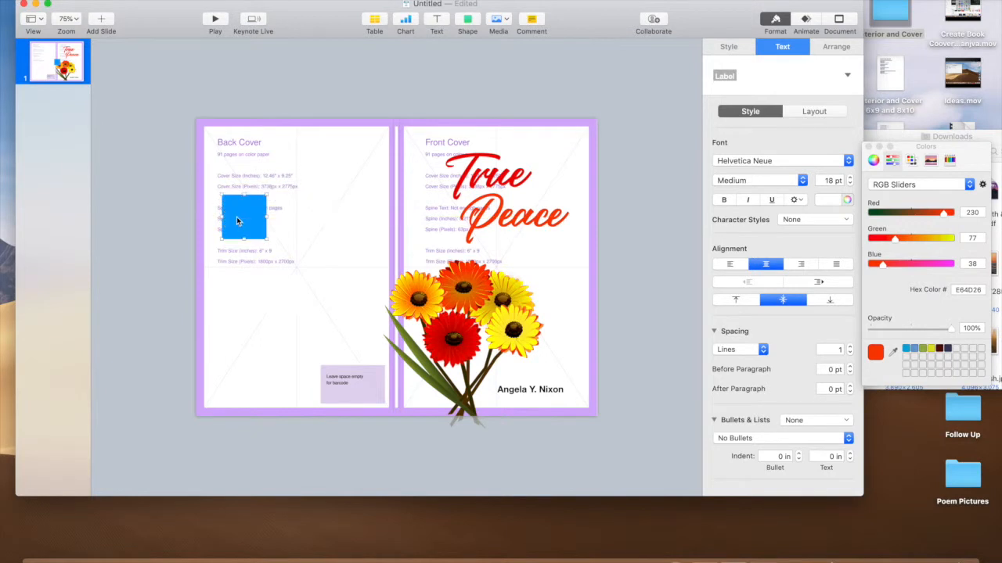
drag(244, 234, 272, 241)
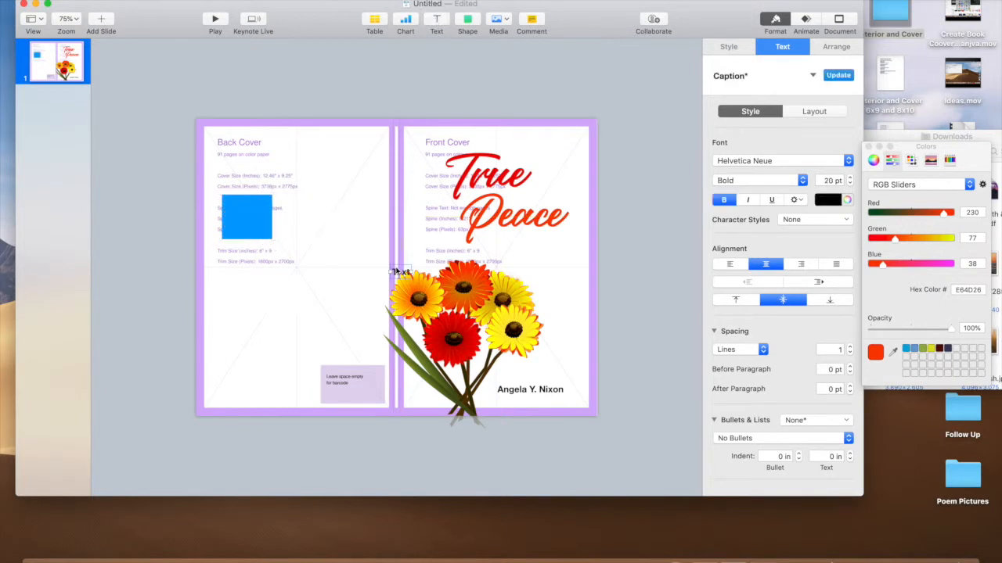
drag(400, 273, 288, 205)
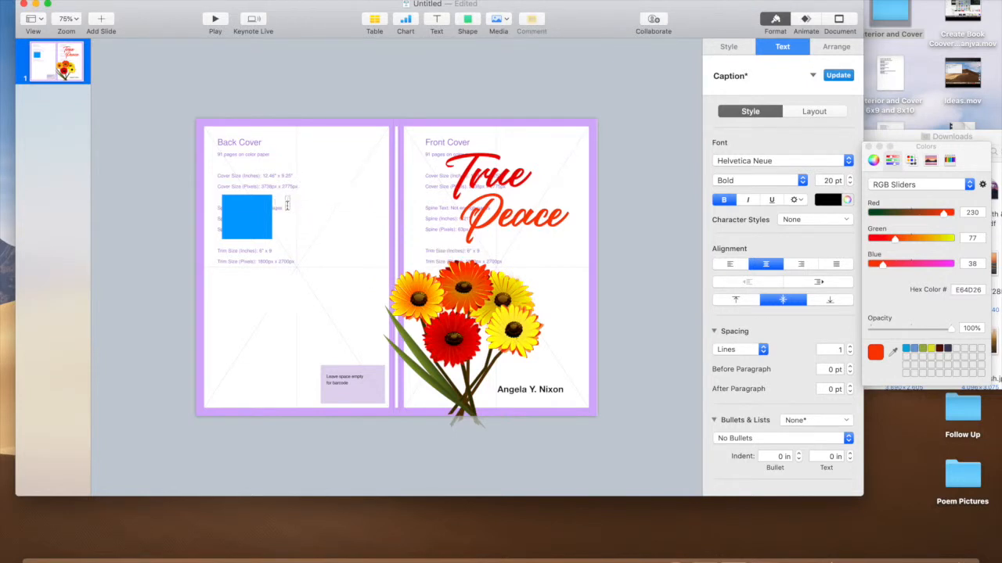
Step: Type the Author Information heading followed by placeholder filler lines
text(Author Information)
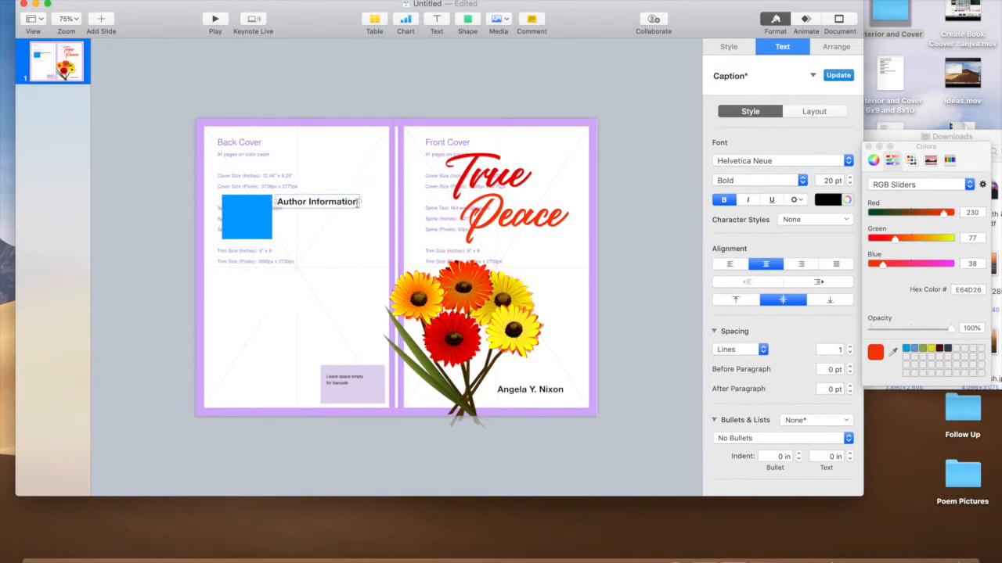
text(xfcuktclufciv;yv;'ou'jj')
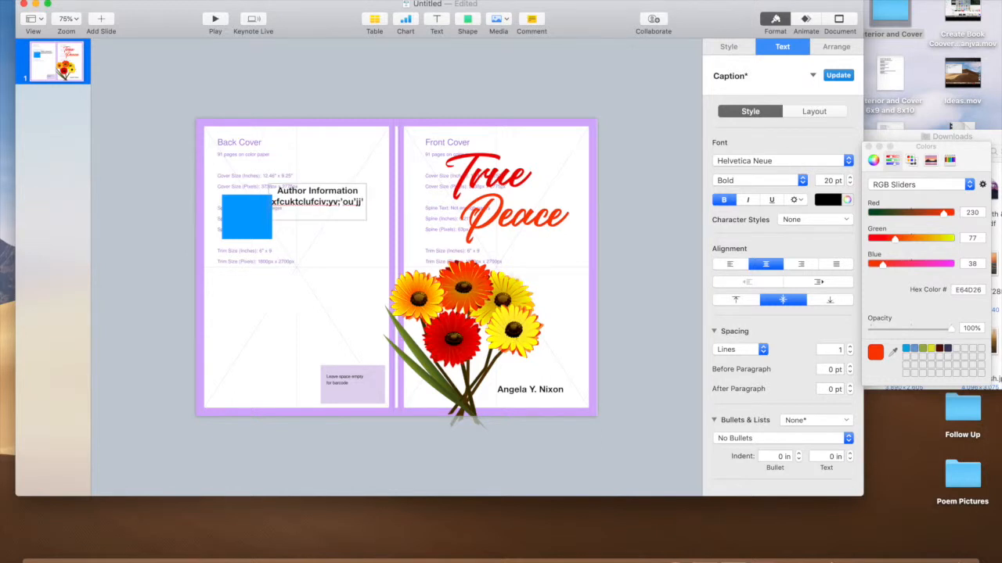
text(kxkyckkyylclll)
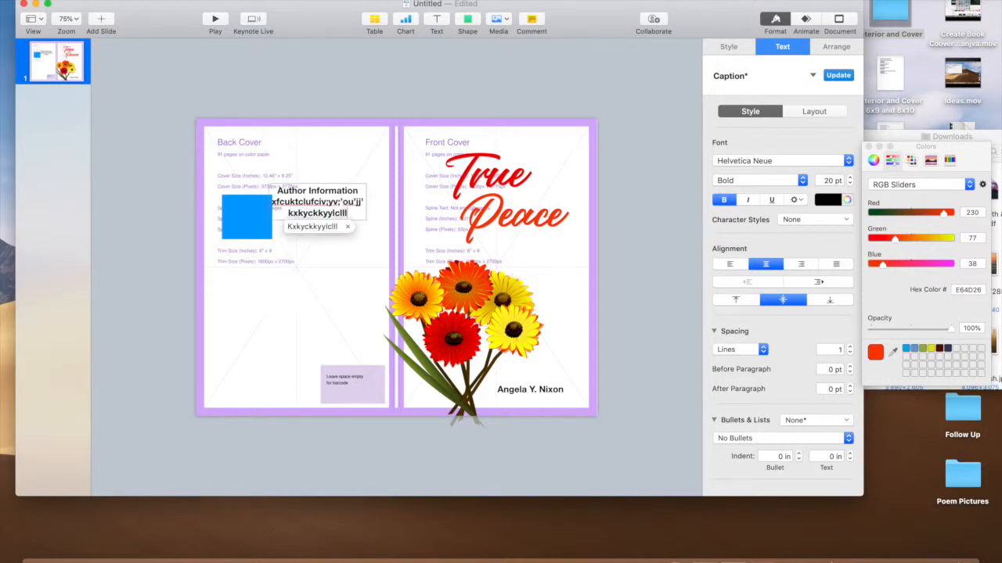
text(hhh)
text(Cgcclltlooocglcglogt)
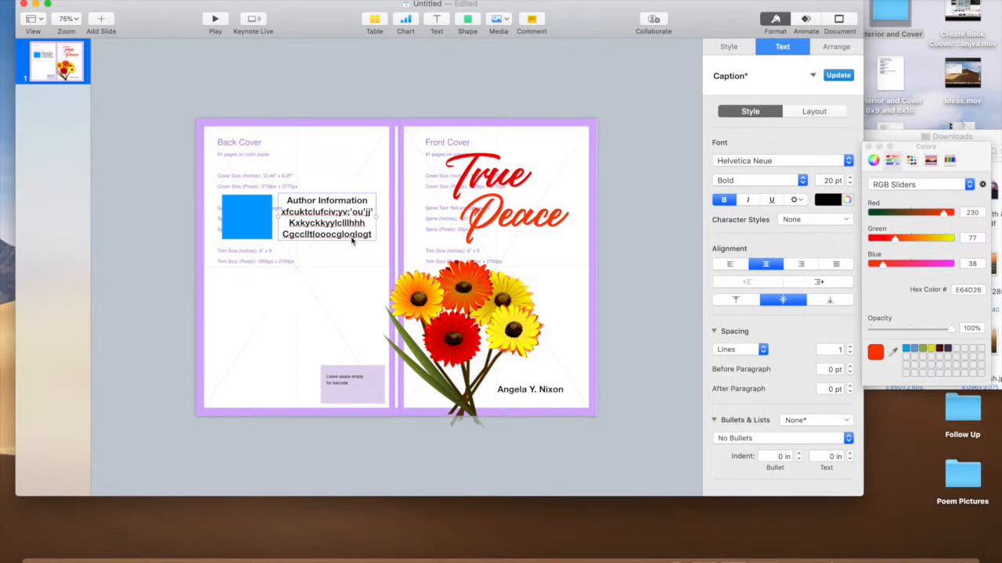
mouse_move(259, 294)
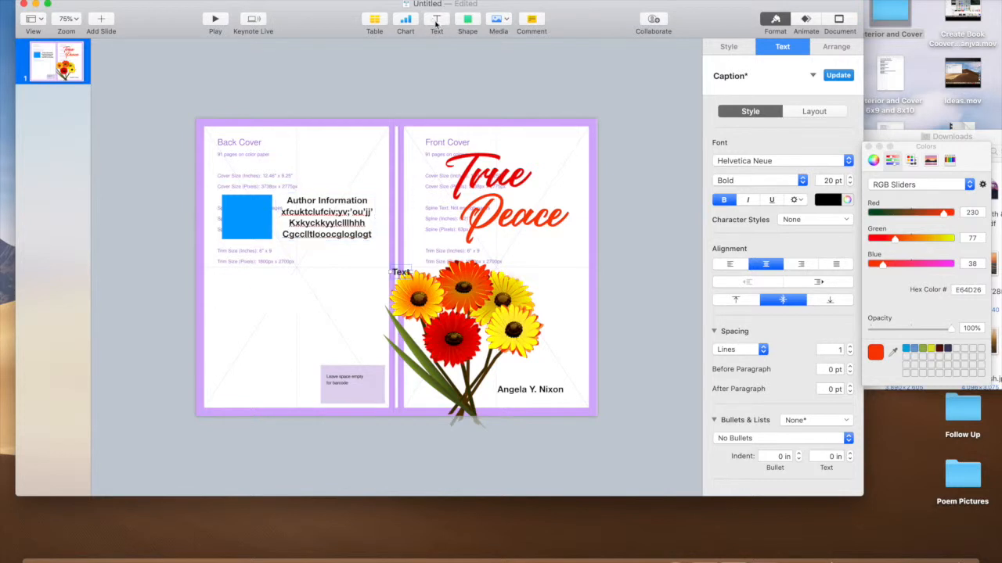
Step: Add an 'Ange Nixo' author caption under the blue square and shrink its font size
drag(401, 273, 250, 256)
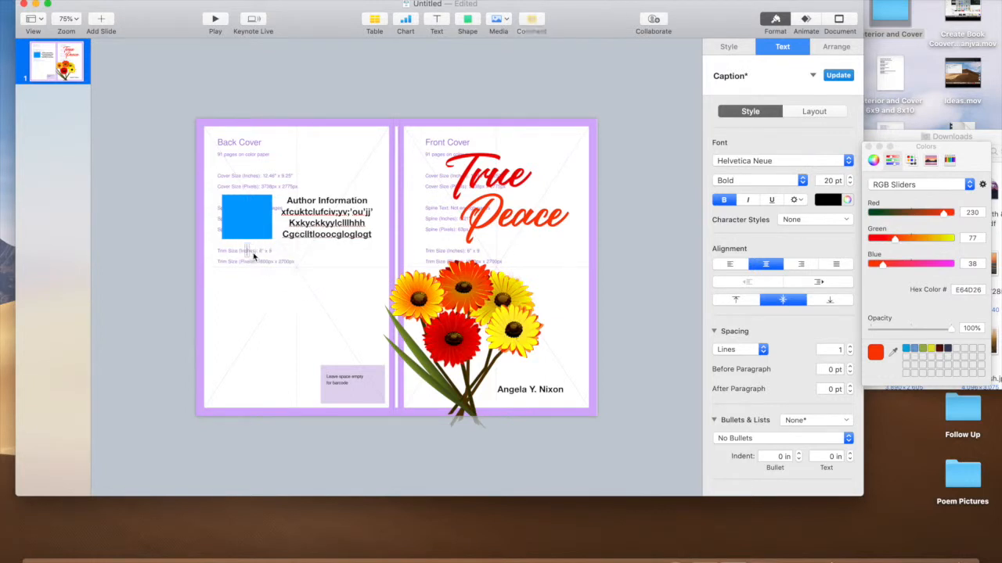
text(Angela Y.)
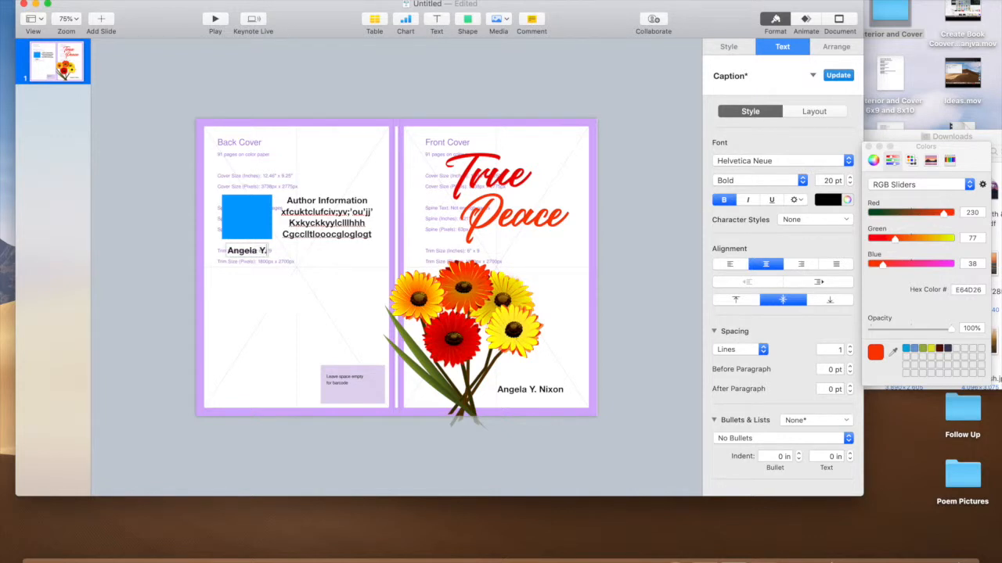
text(Nixon)
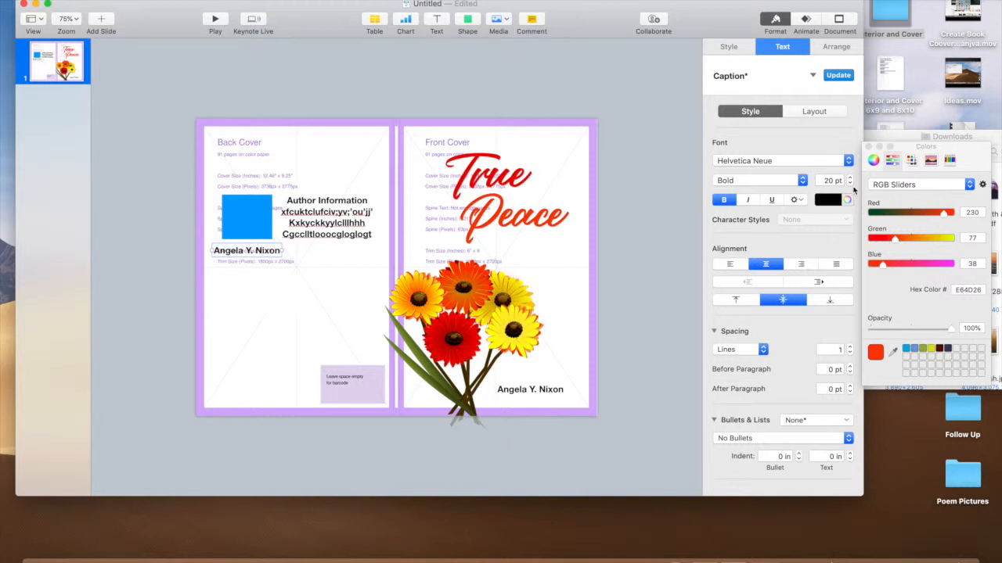
click(848, 184)
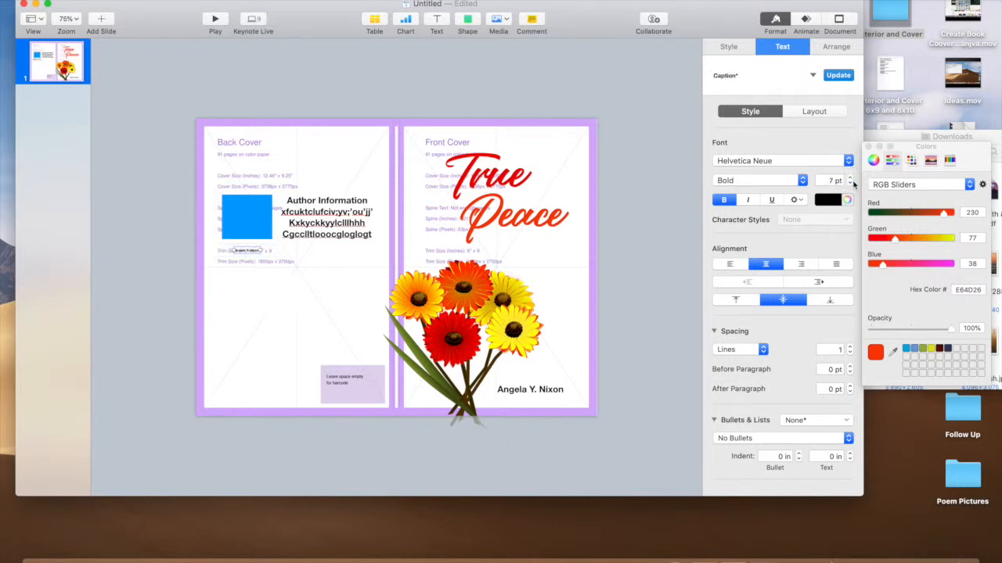
click(848, 177)
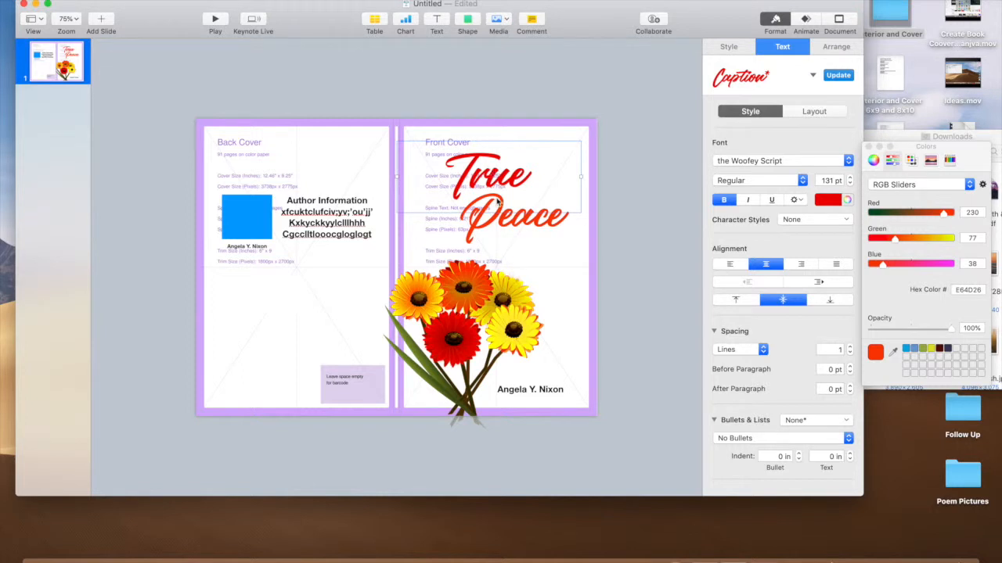
Step: Copy the front title to the back cover top and move the author block down below it
click(501, 216)
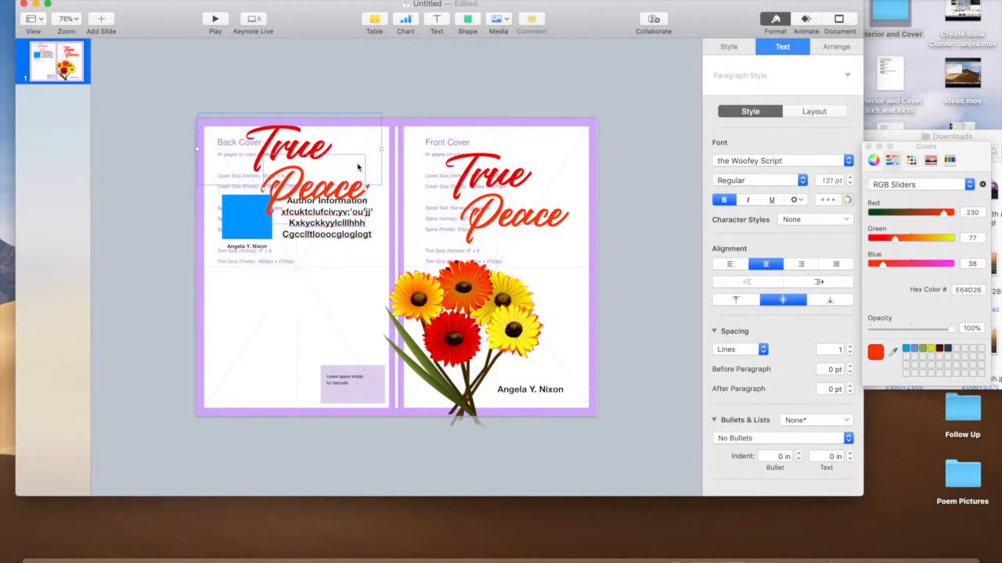
mouse_move(316, 191)
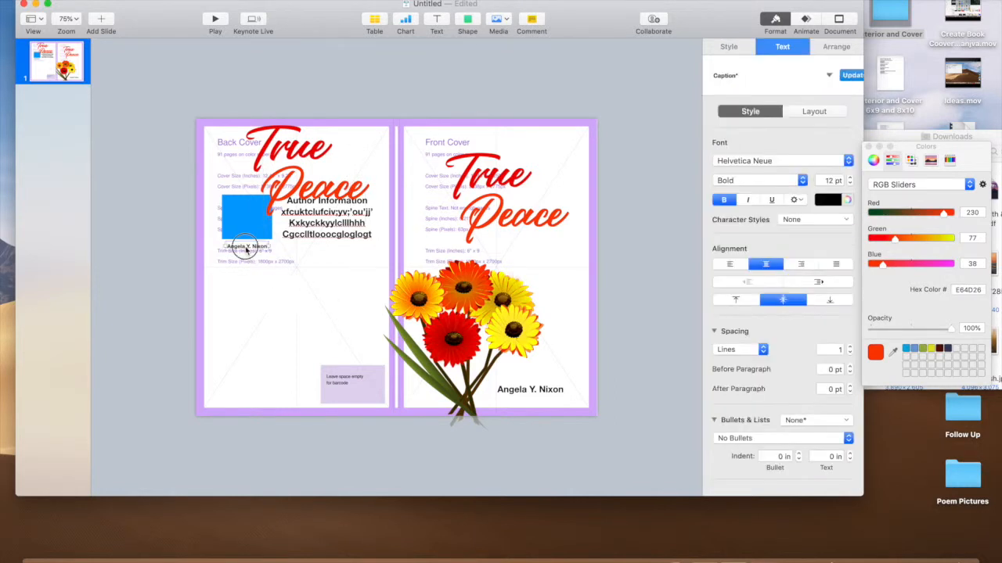
drag(248, 219, 247, 238)
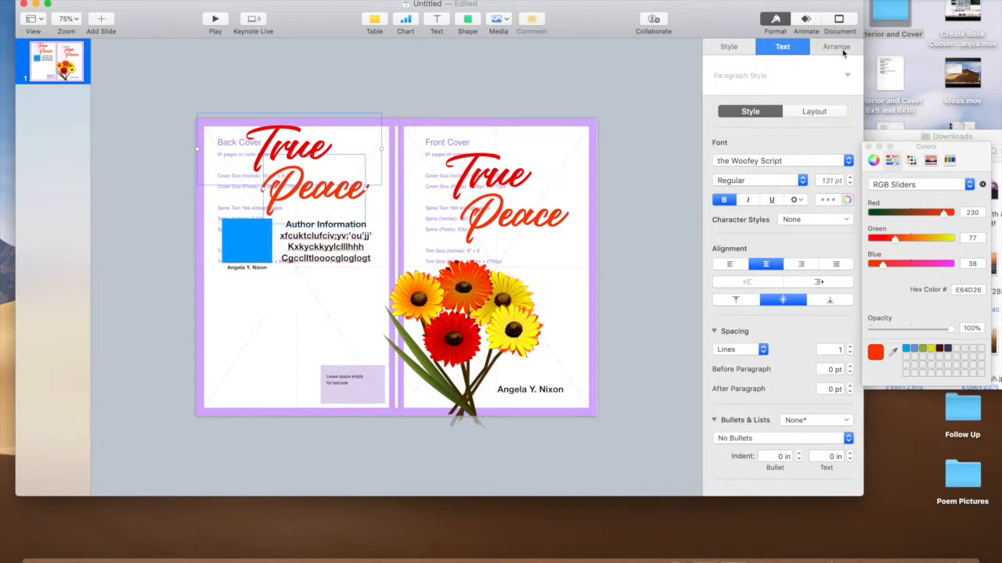
click(836, 47)
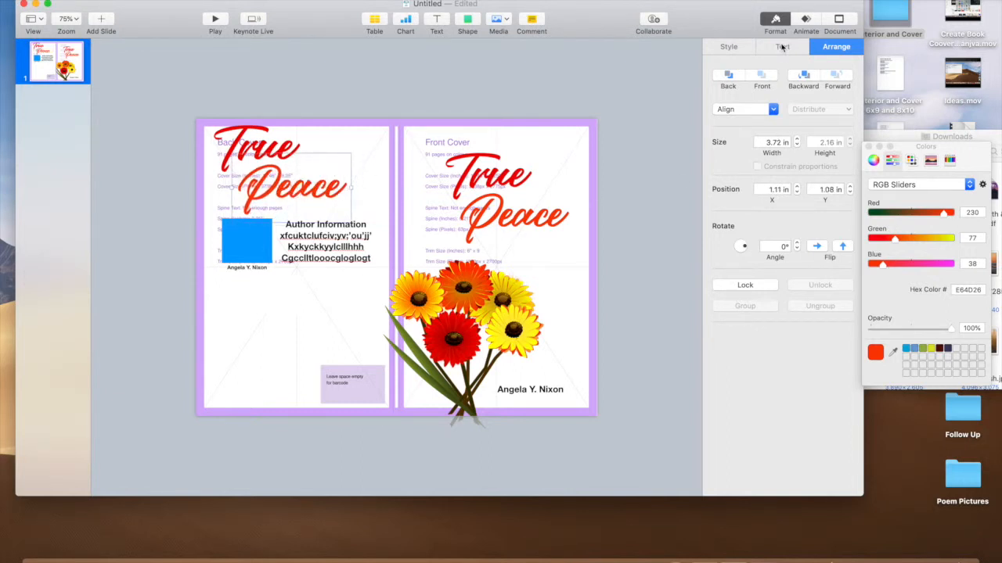
Step: Reduce the copied back-cover True Peace title to a smaller font size
click(781, 47)
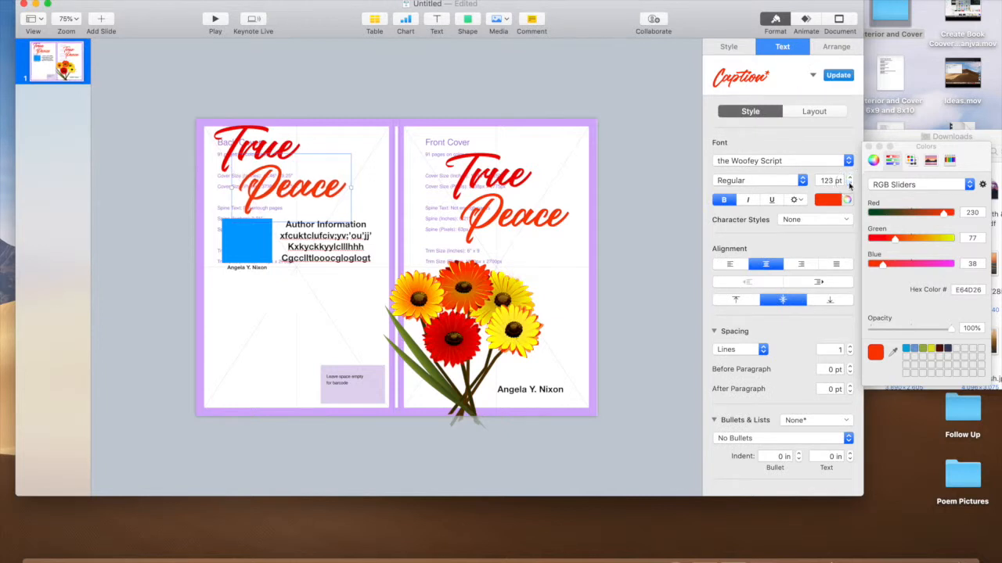
click(849, 185)
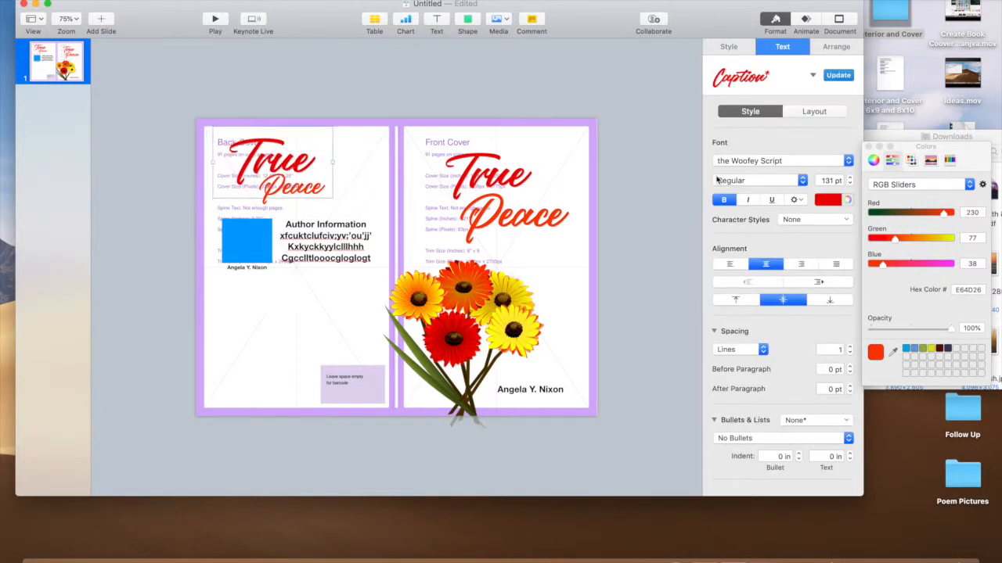
click(850, 185)
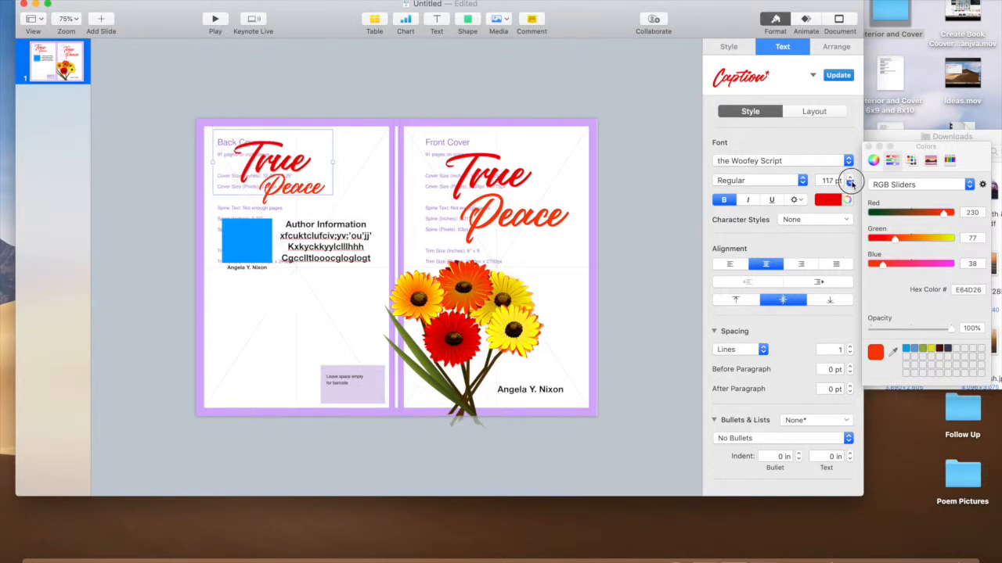
click(463, 81)
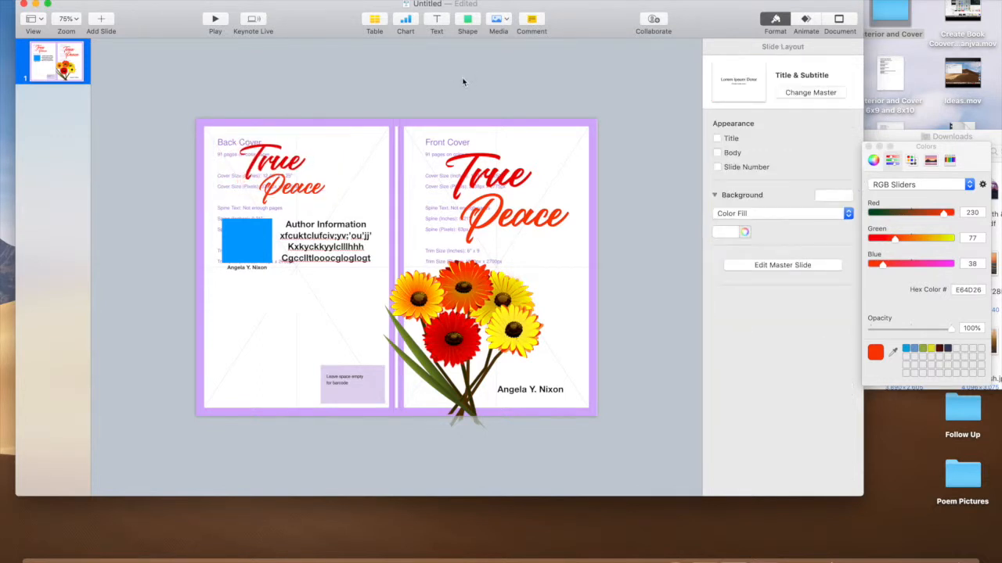
mouse_move(372, 176)
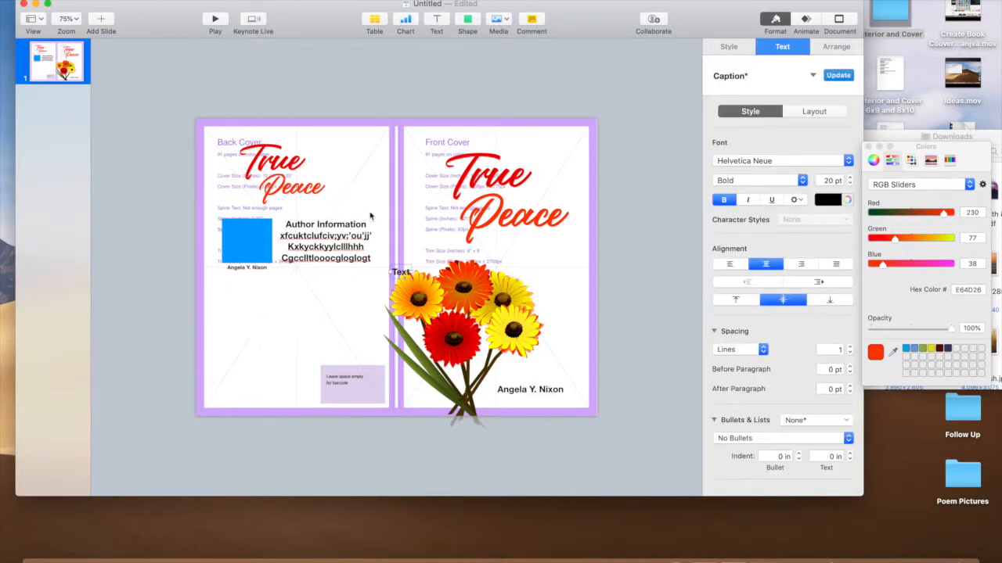
Step: Duplicate the Author Information block below the first and retitle its heading 'About book'
drag(401, 272, 241, 297)
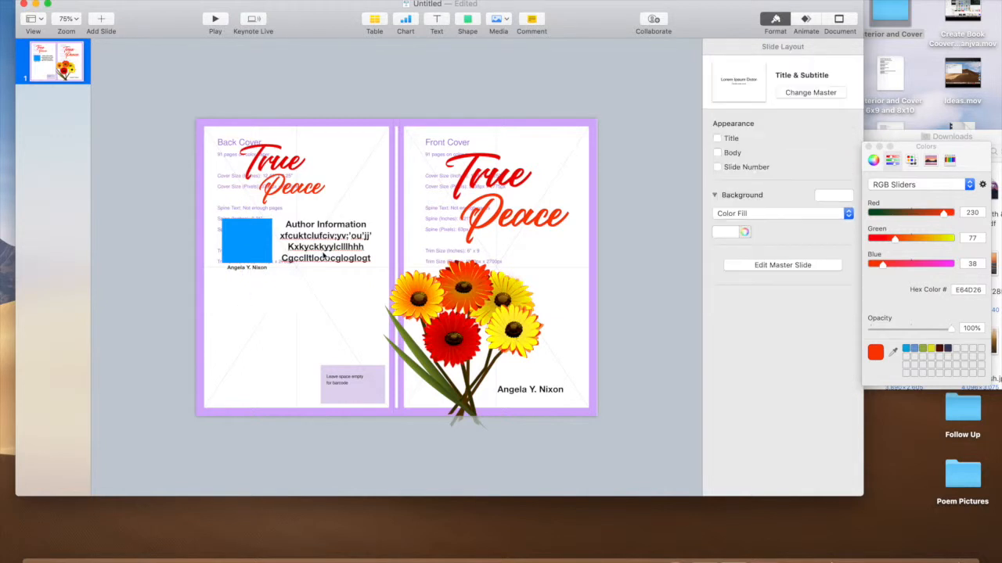
click(325, 241)
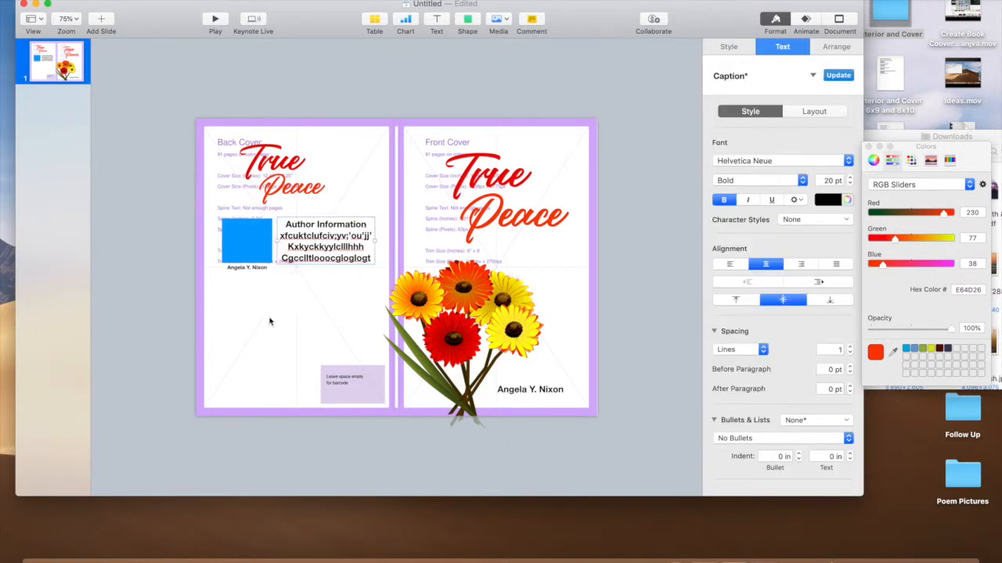
click(326, 242)
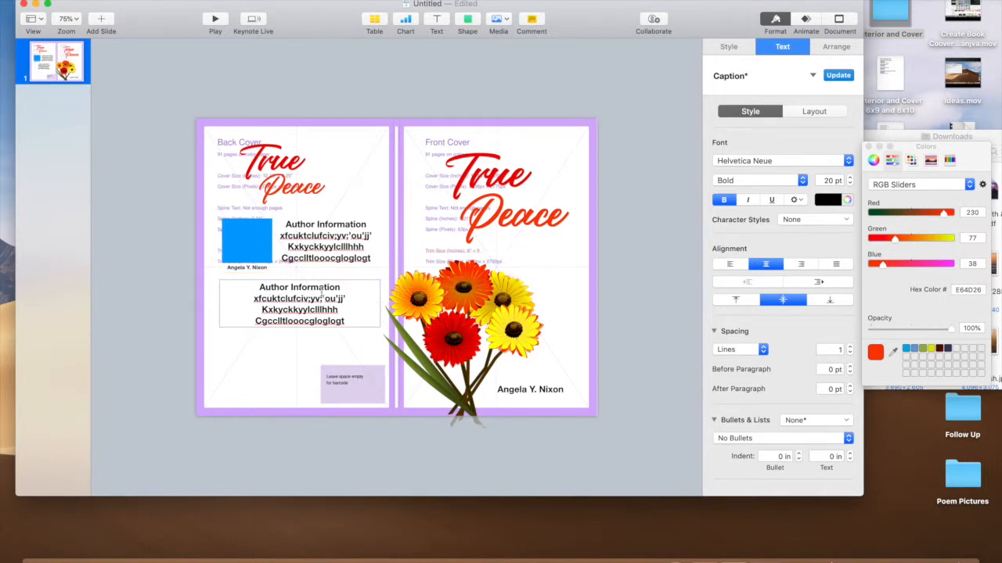
double_click(298, 288)
text(About)
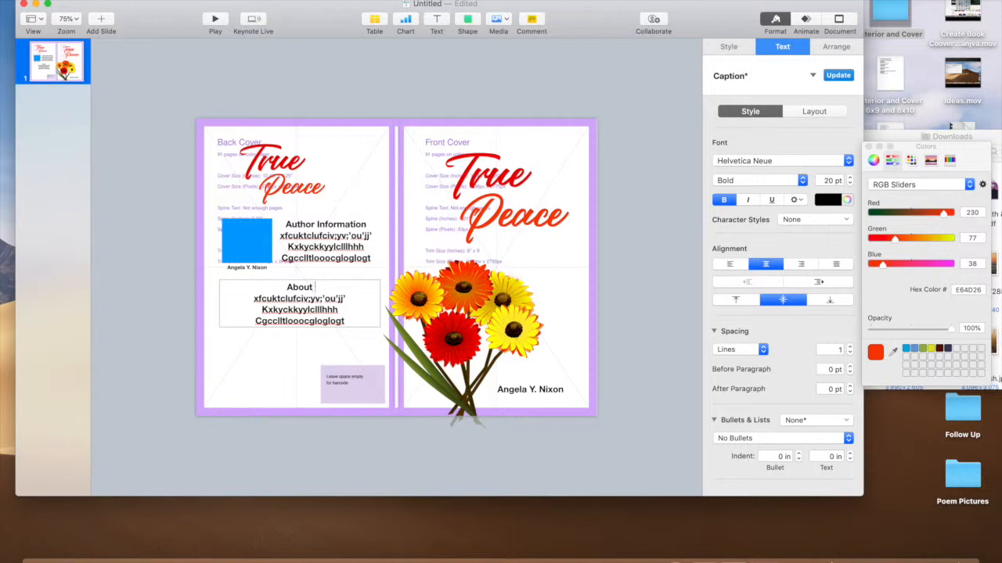
text(book)
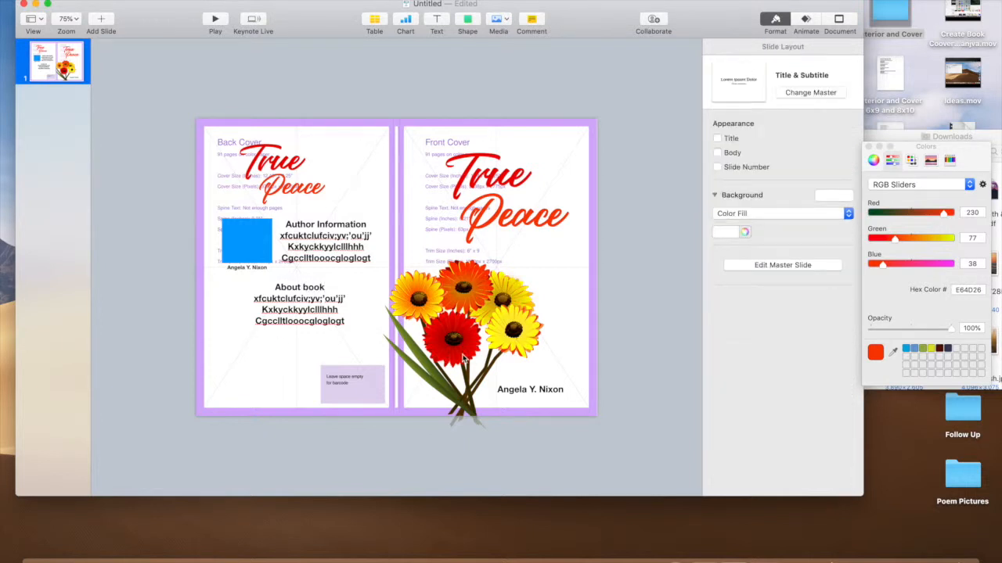
mouse_move(560, 297)
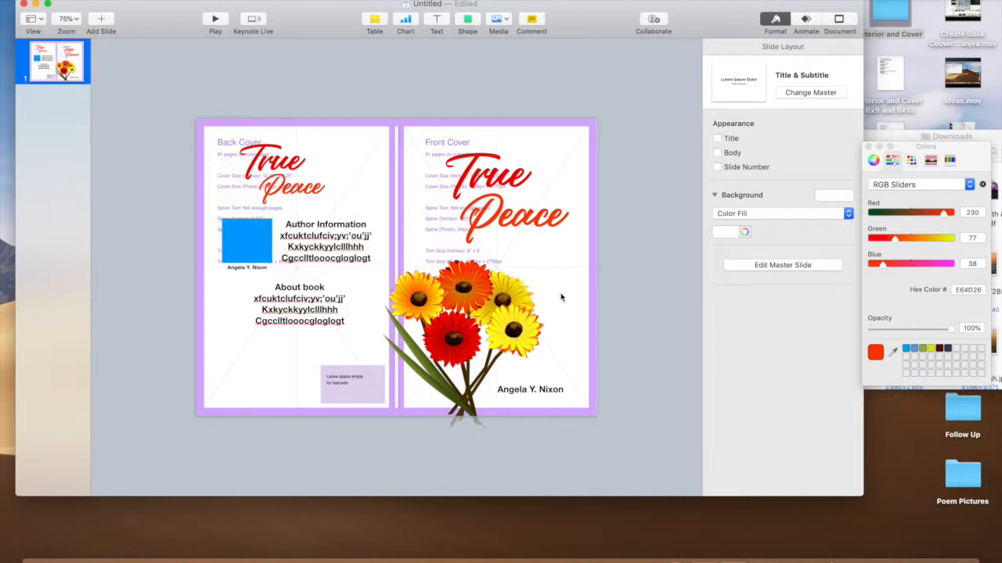
mouse_move(585, 272)
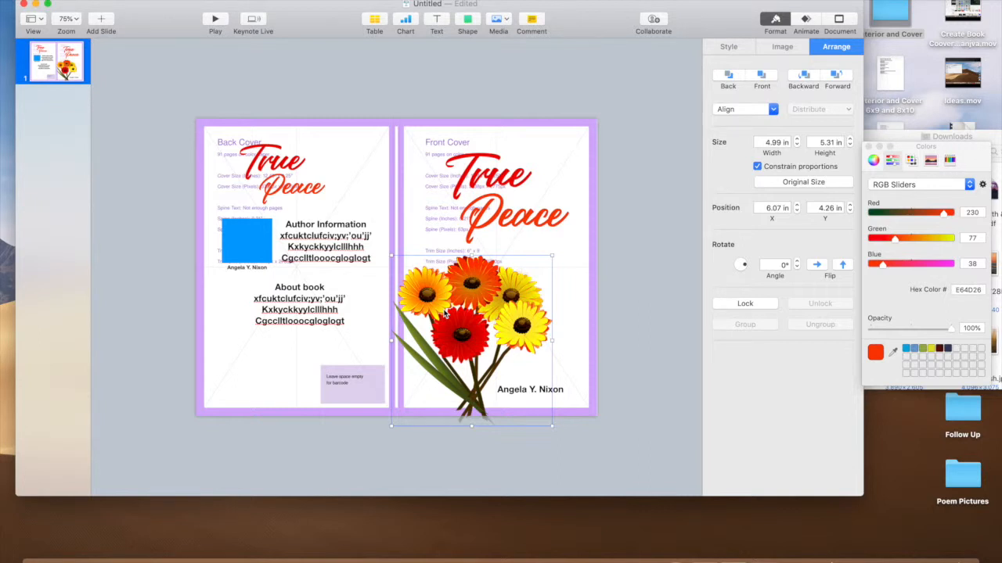
Step: Duplicate the bouquet and fit a small copy into the back cover's lower left
drag(469, 336, 478, 328)
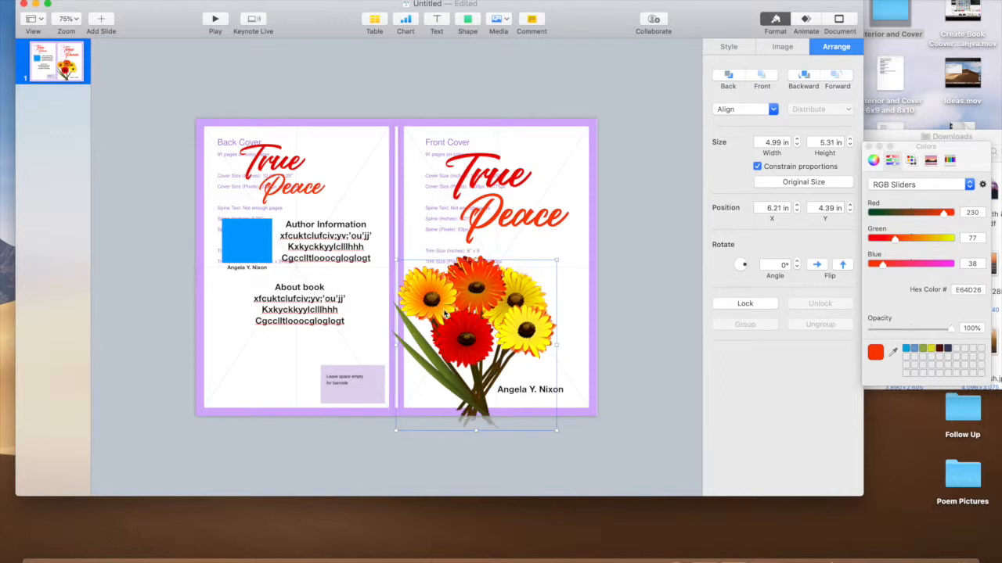
drag(473, 332, 514, 352)
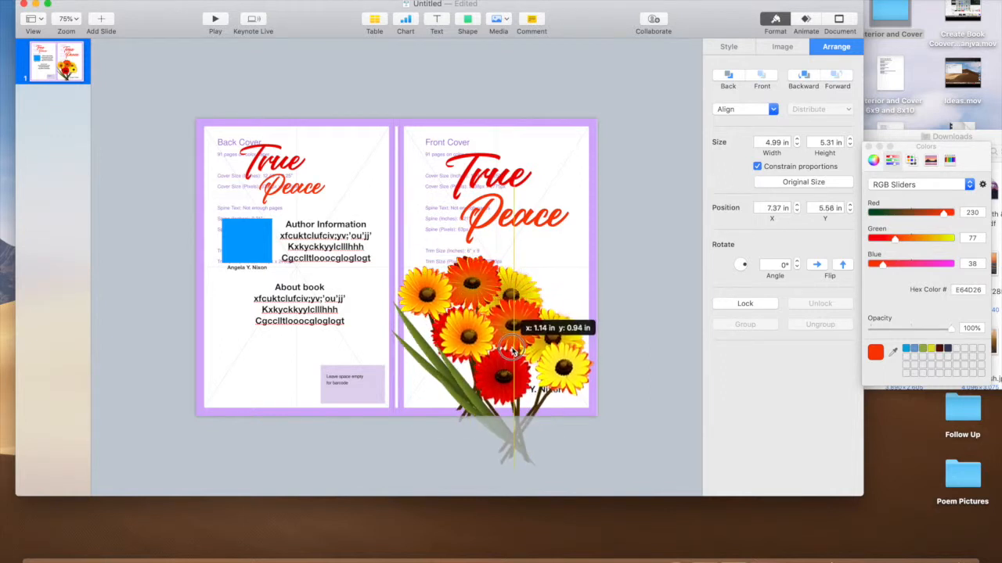
drag(509, 352, 410, 352)
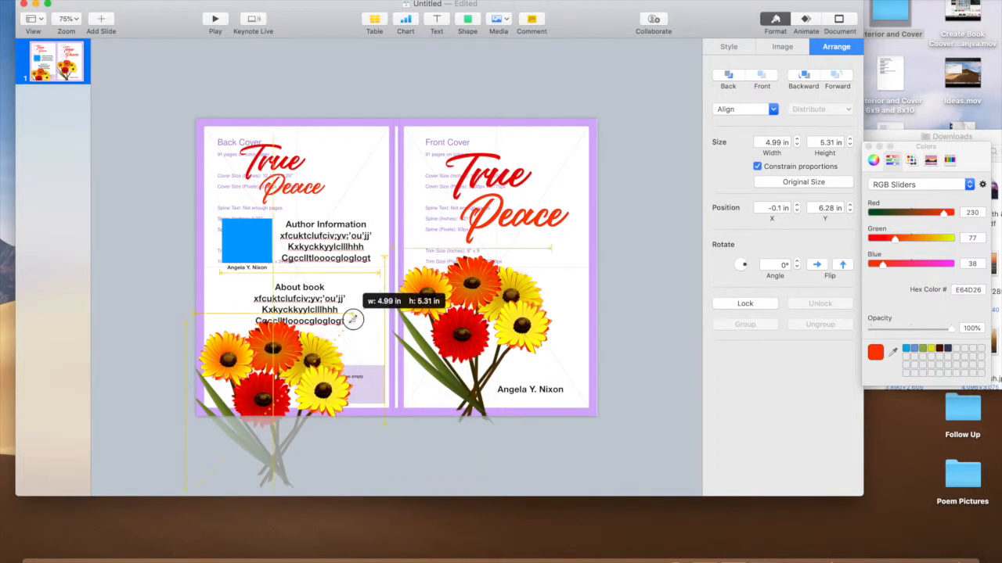
drag(353, 320, 250, 398)
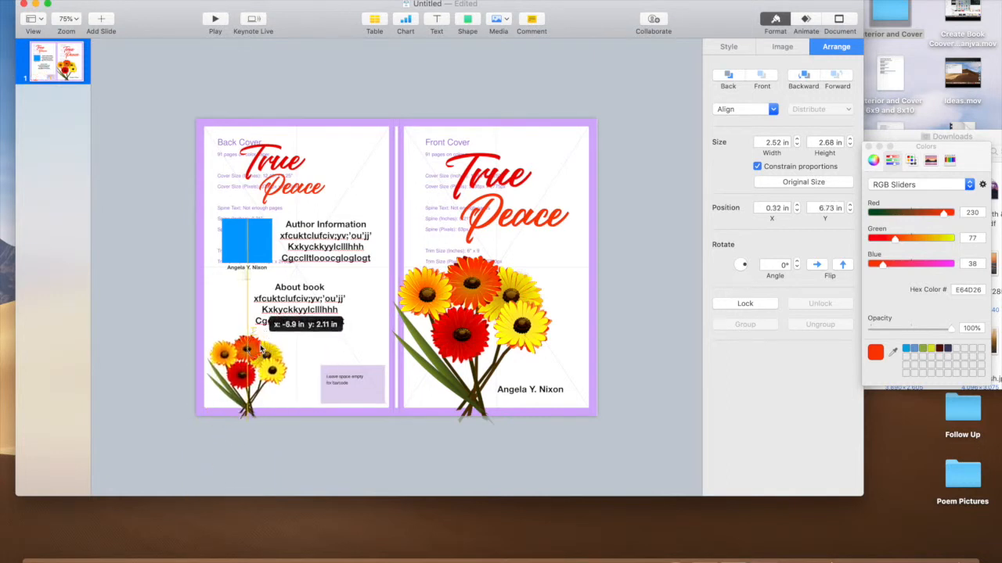
drag(276, 352, 276, 408)
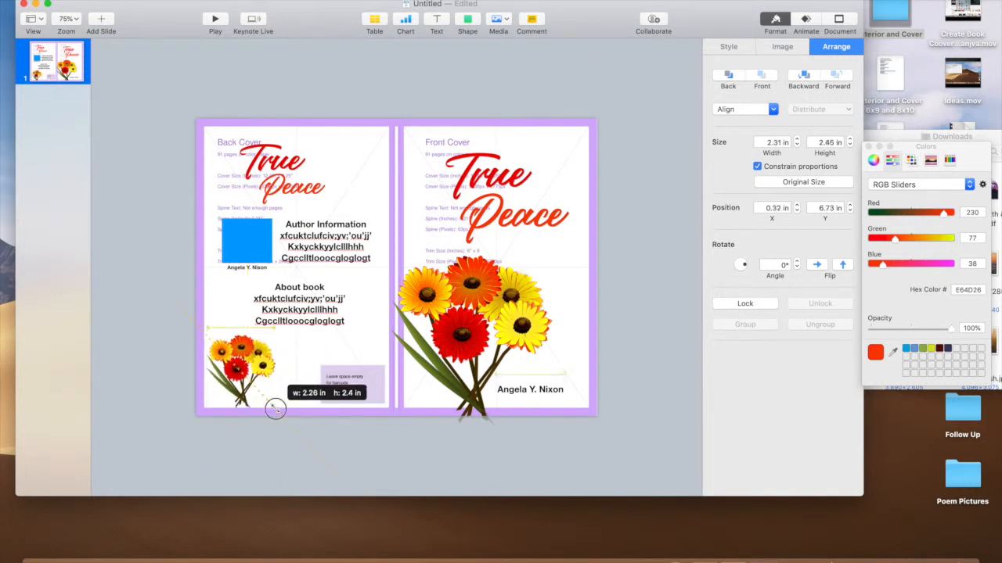
drag(275, 408, 242, 391)
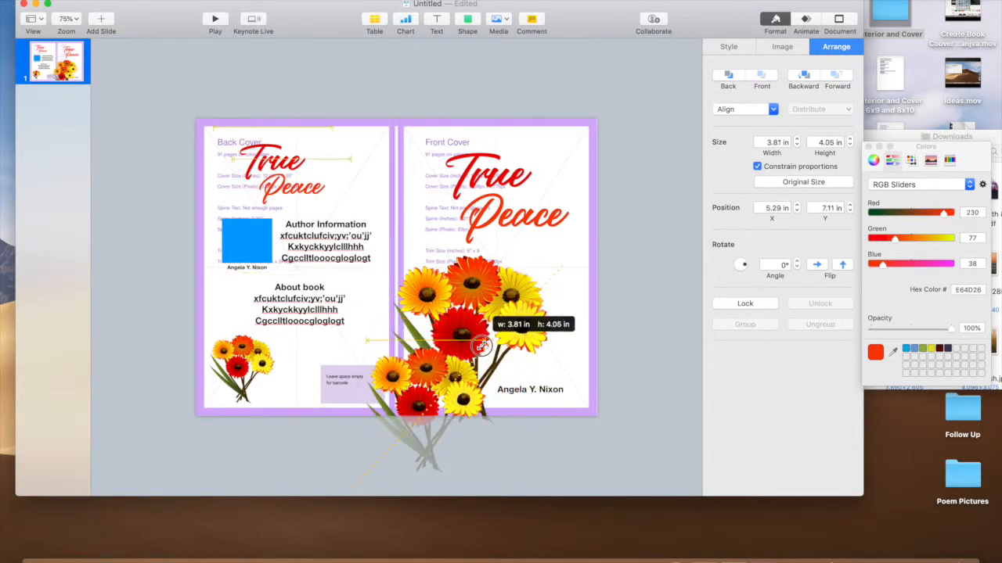
Step: Shrink a second front-cover bouquet, position it over the first and tilt it
drag(482, 348, 450, 375)
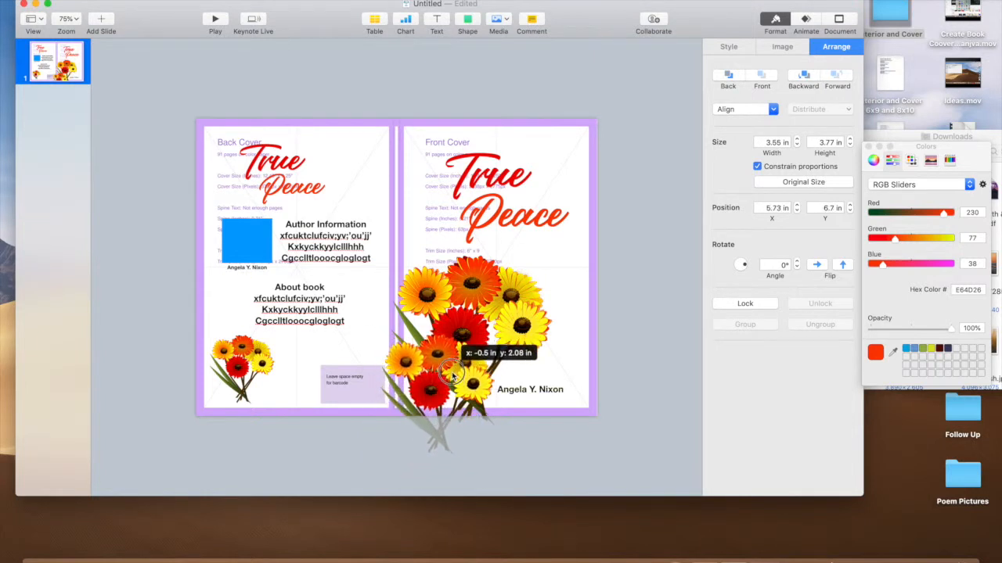
drag(462, 367, 451, 373)
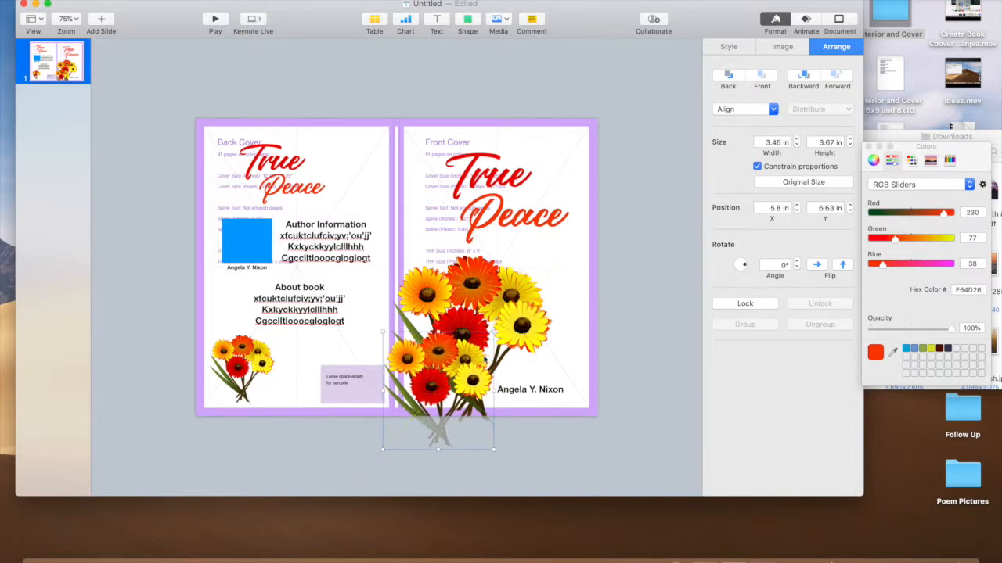
drag(439, 375, 488, 363)
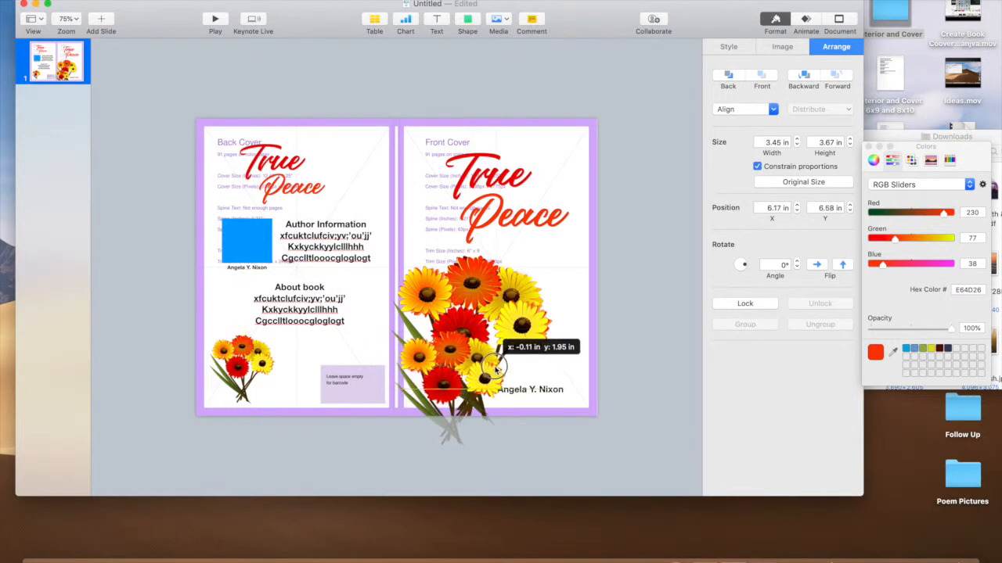
drag(498, 367, 470, 381)
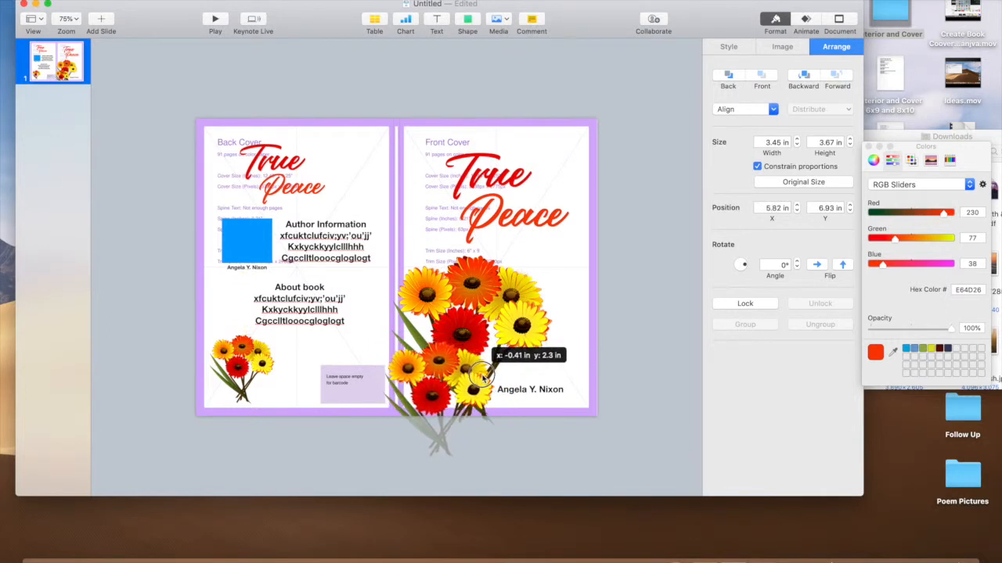
drag(482, 380, 470, 384)
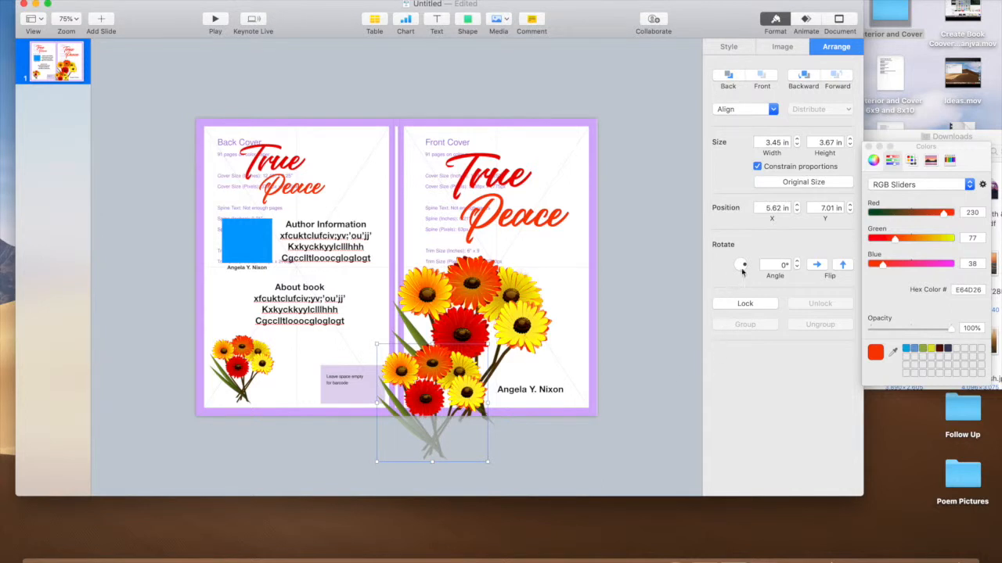
drag(742, 265, 745, 266)
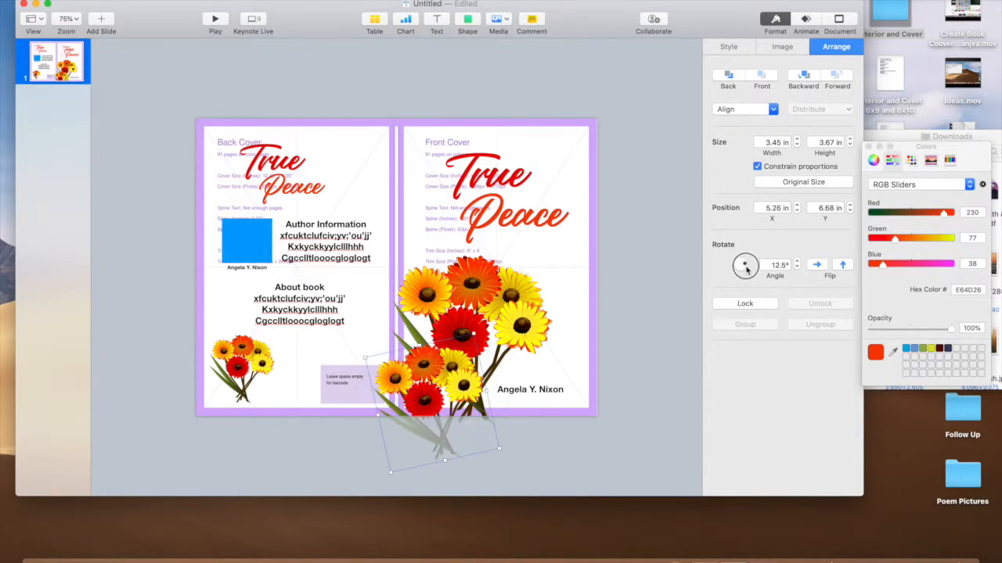
drag(745, 265, 745, 274)
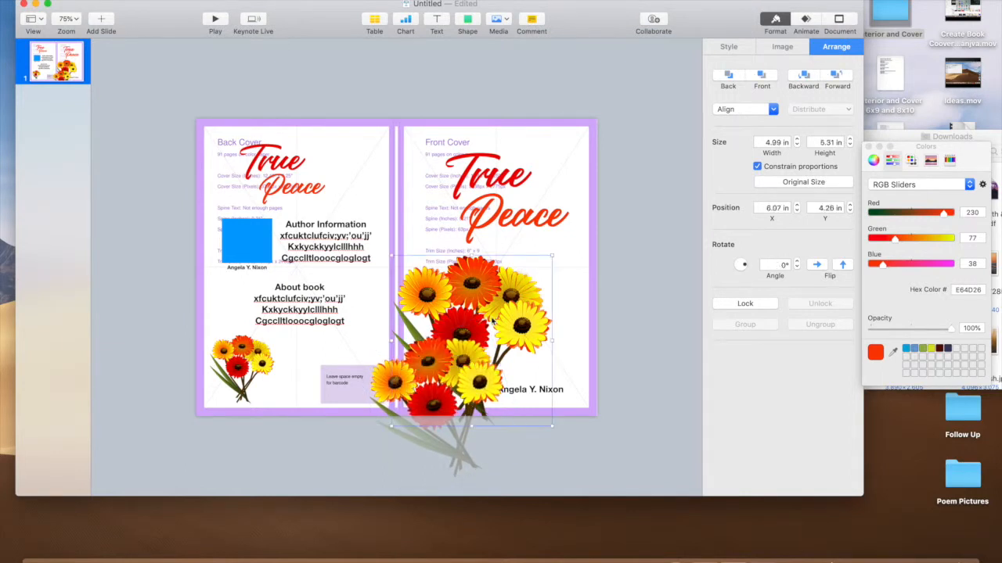
Step: Cluster the front-cover bouquets to the left and move the author name right of them
drag(469, 337, 457, 316)
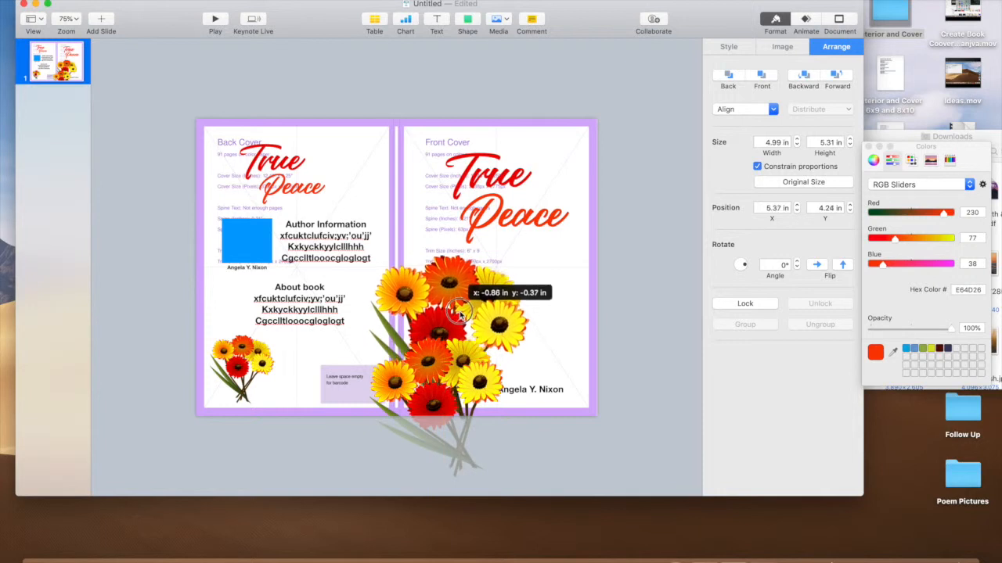
drag(457, 313, 466, 344)
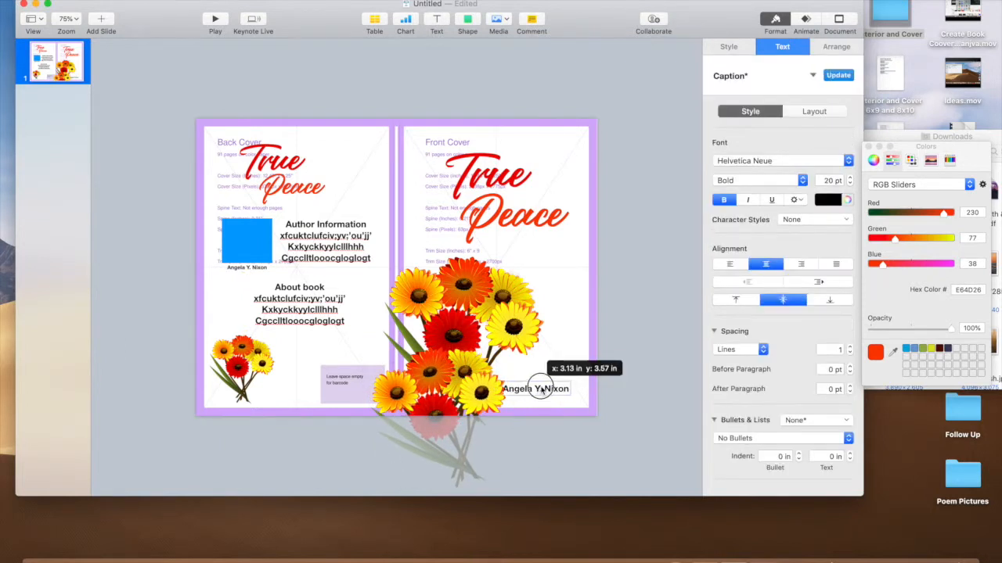
drag(536, 388, 547, 369)
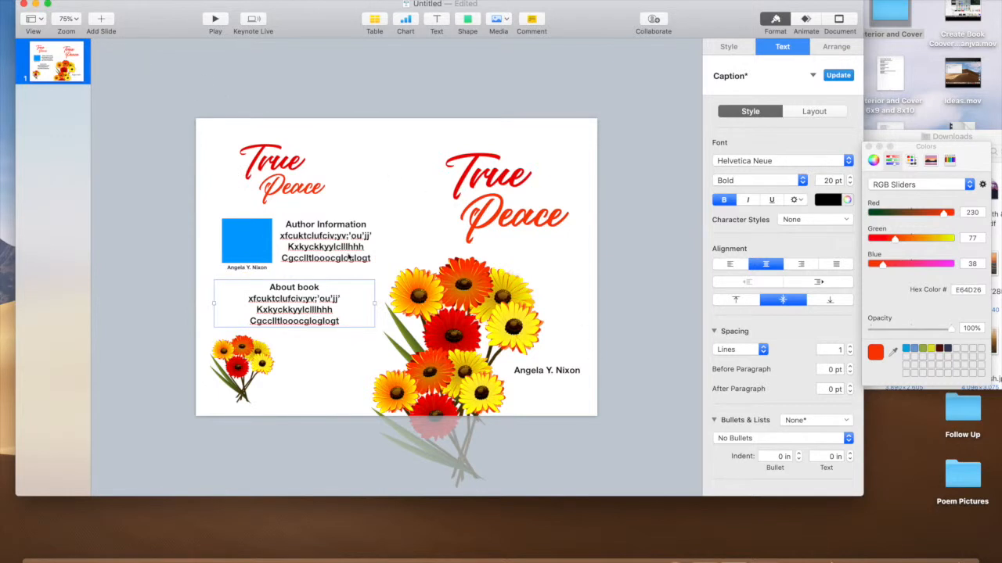
mouse_move(281, 84)
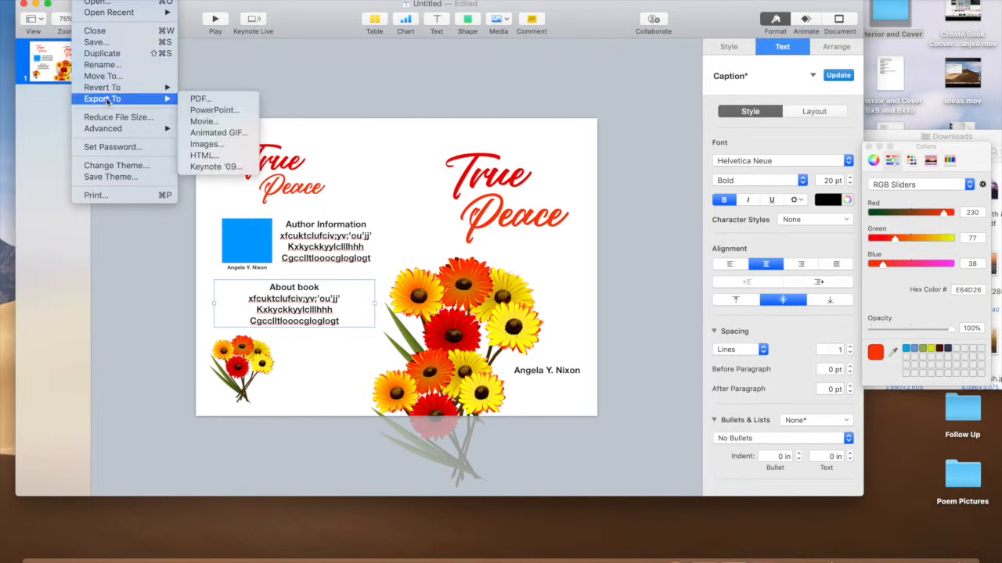
Step: Export the cover as a PDF at Best quality, naming the file 'True'
click(201, 97)
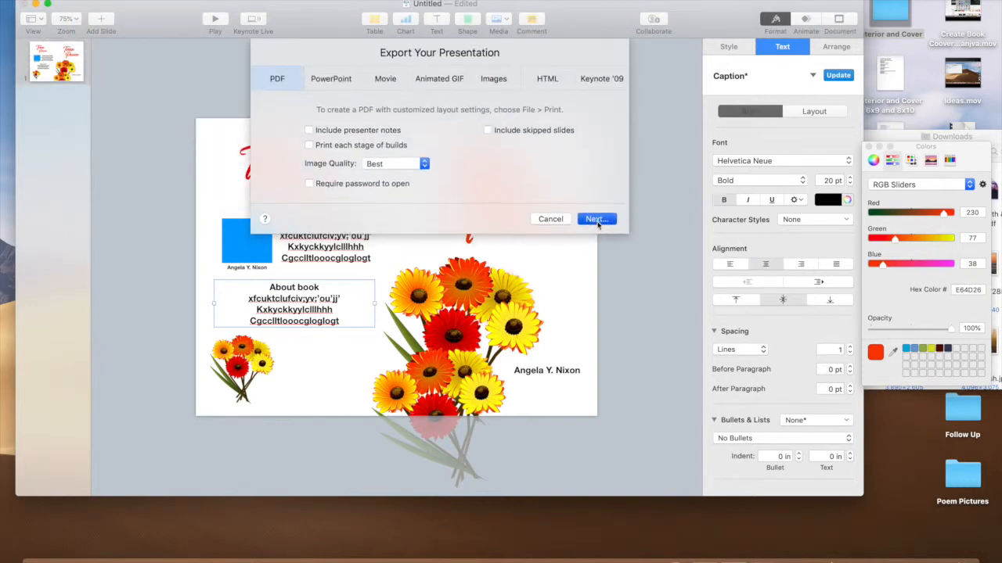
click(596, 219)
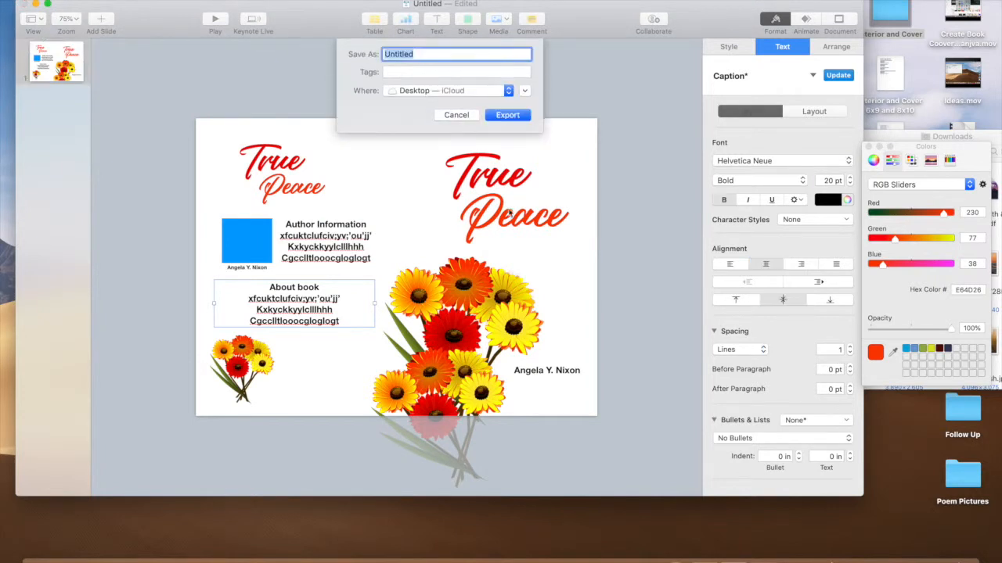
text(T)
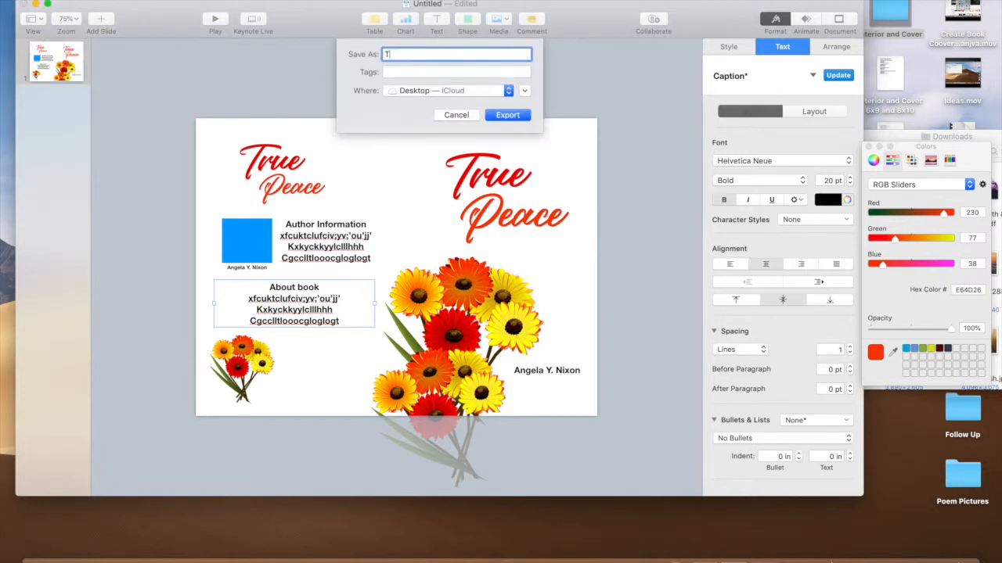
text(rue)
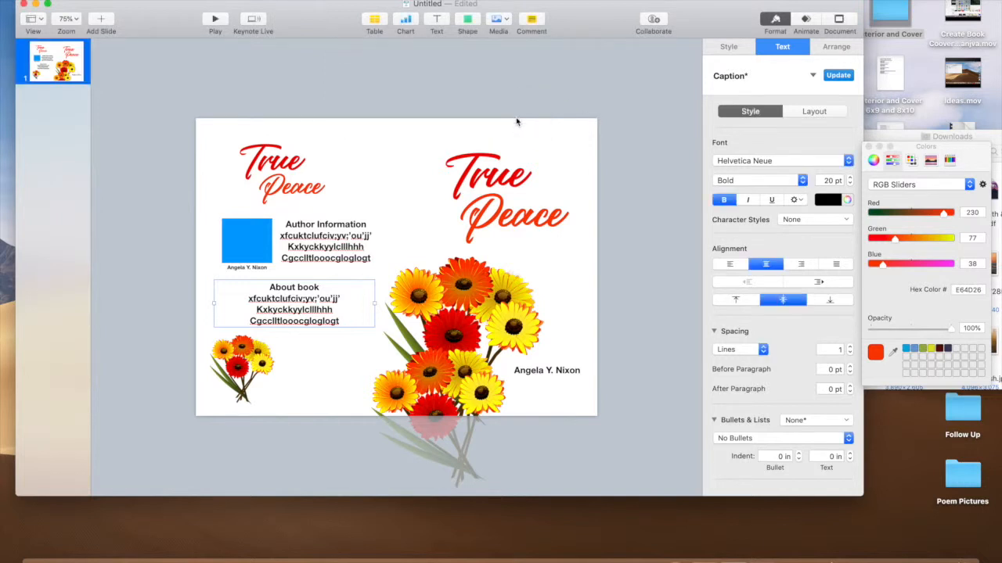
mouse_move(598, 165)
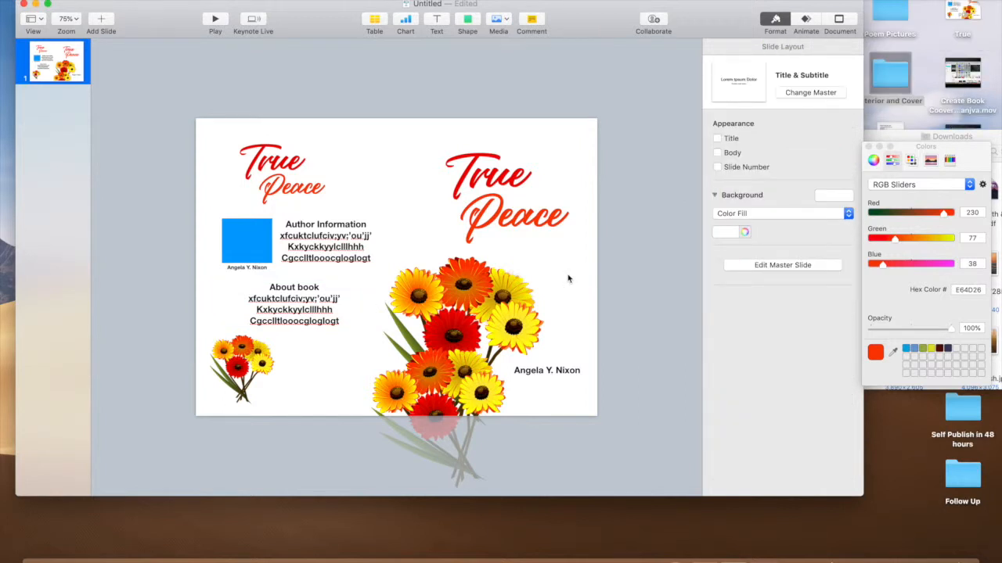
mouse_move(560, 277)
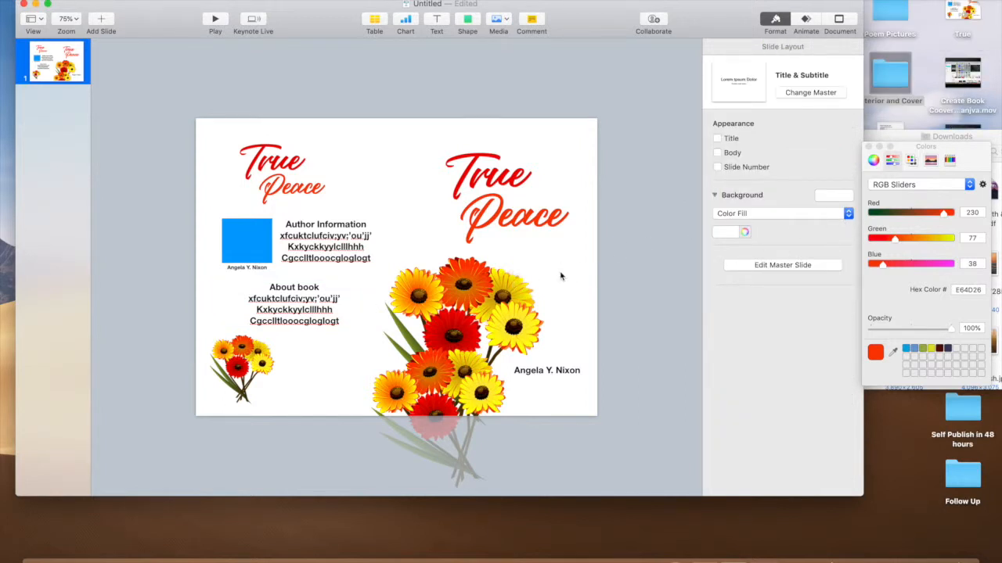
mouse_move(712, 272)
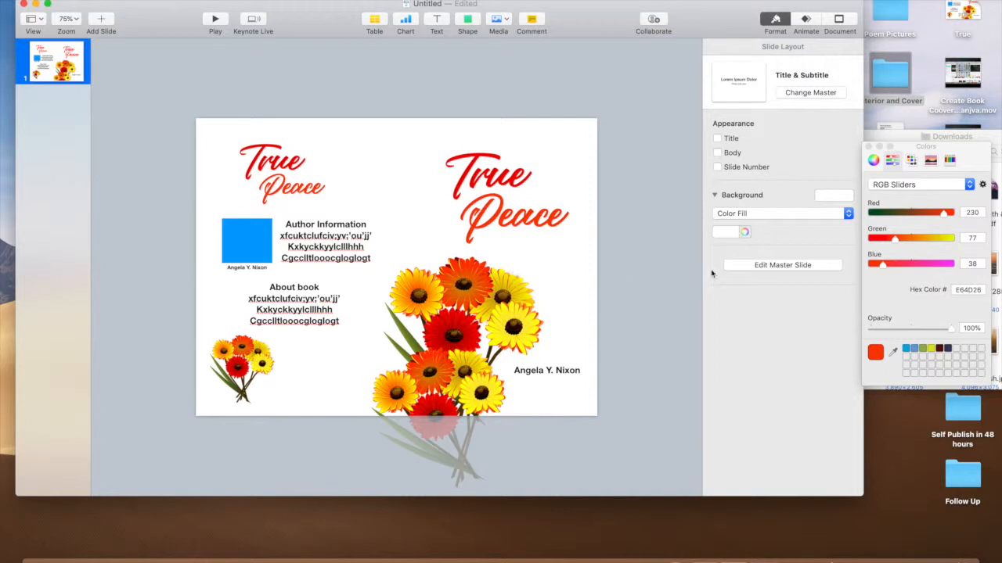
mouse_move(745, 232)
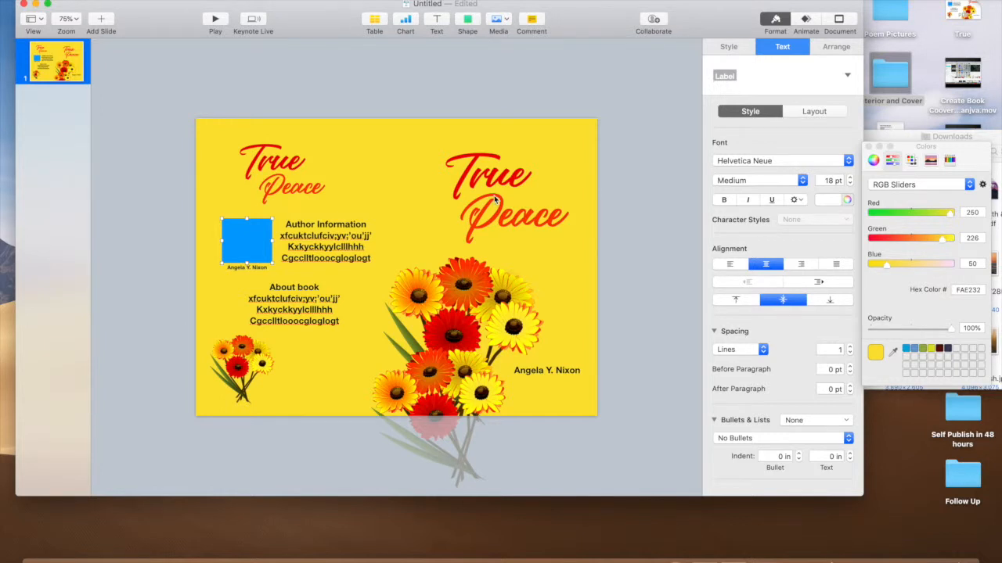
Step: Raise the front-cover 'True Peace' title font size from 125 pt to 160 pt
click(513, 216)
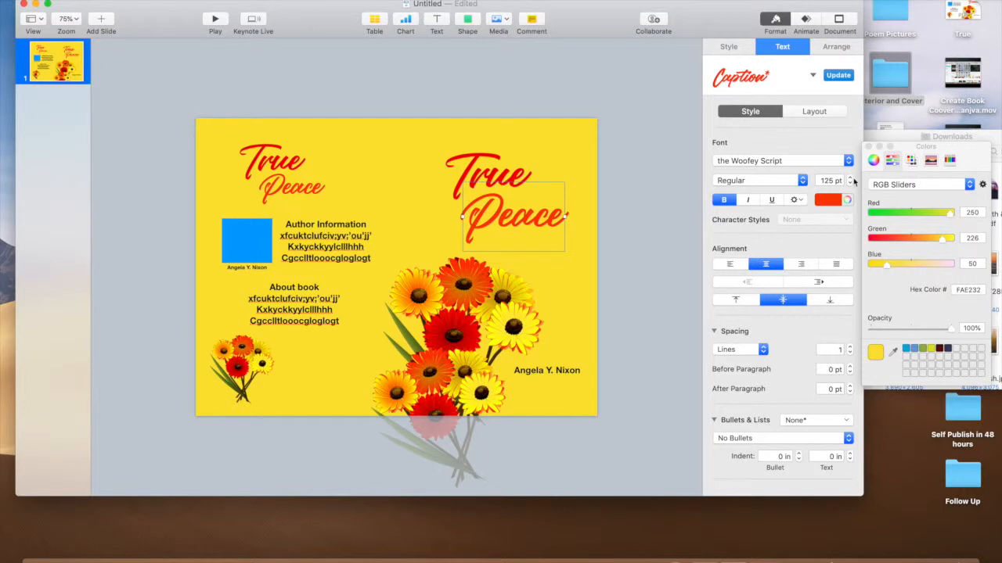
click(850, 176)
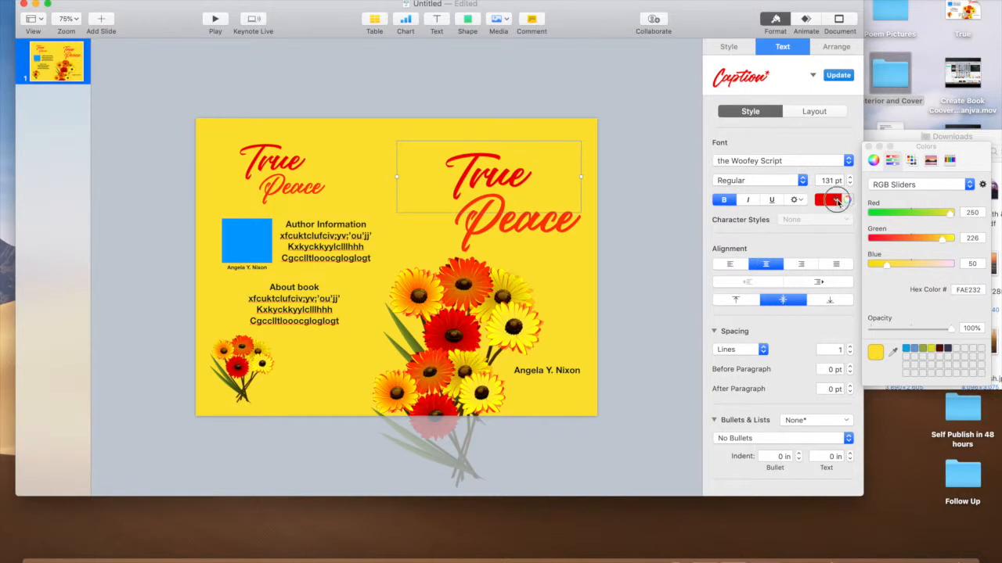
click(850, 177)
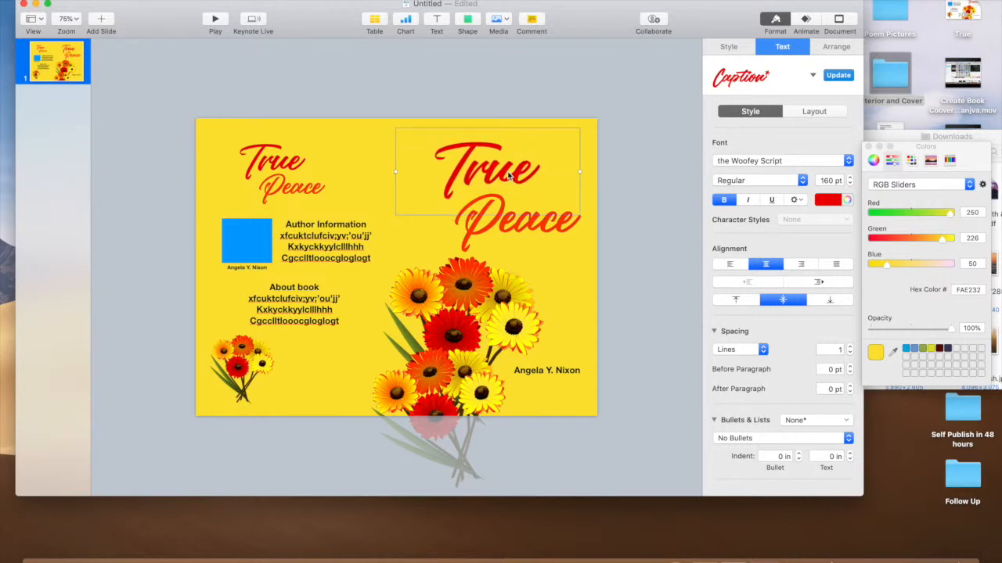
Step: Deselect the enlarged title and select the front-cover author name
click(628, 122)
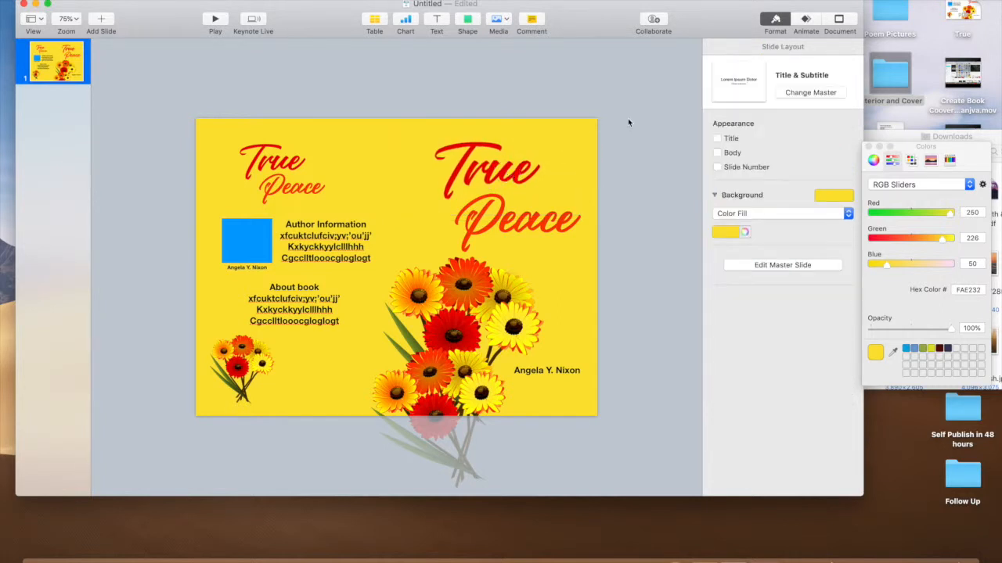
click(485, 172)
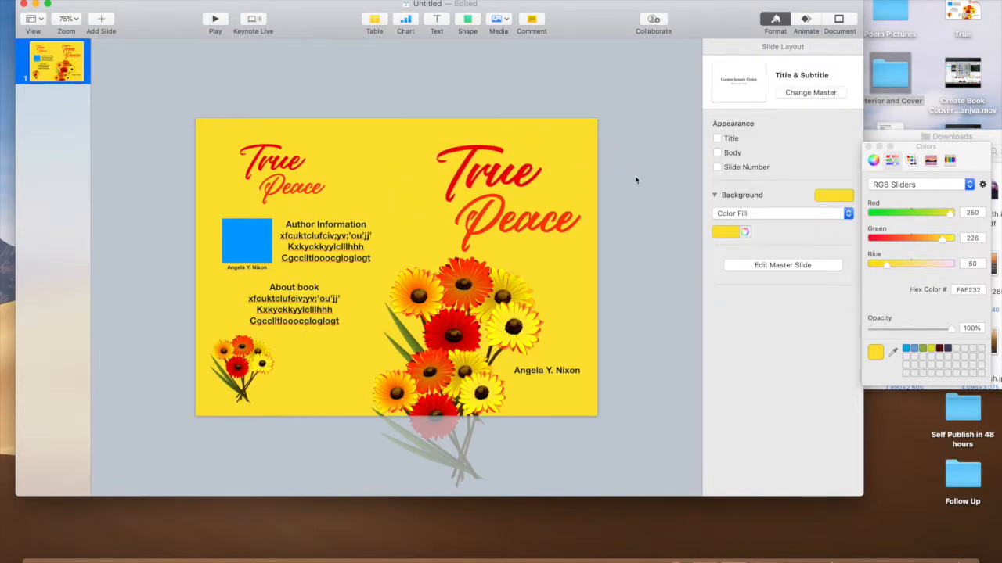
mouse_move(504, 196)
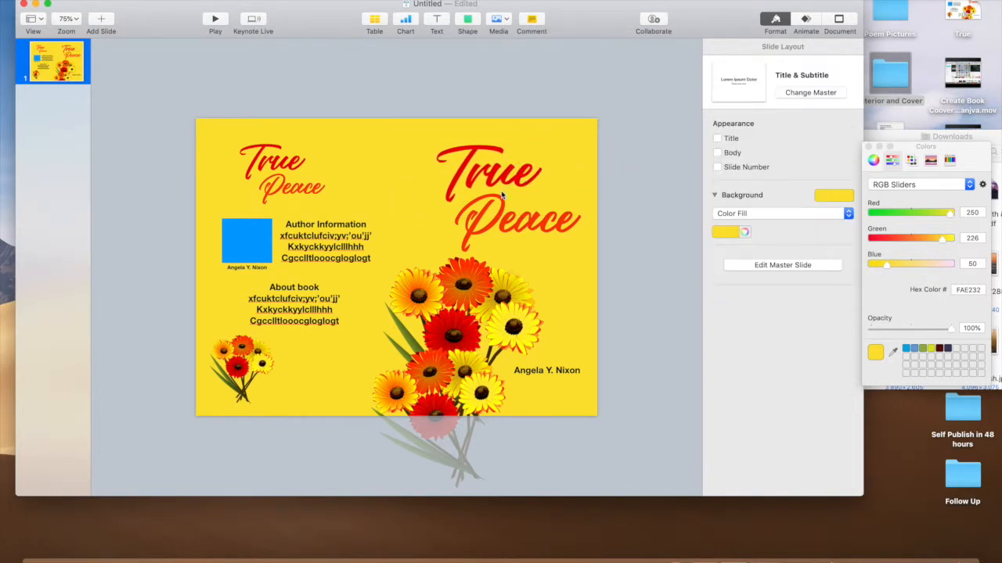
mouse_move(611, 307)
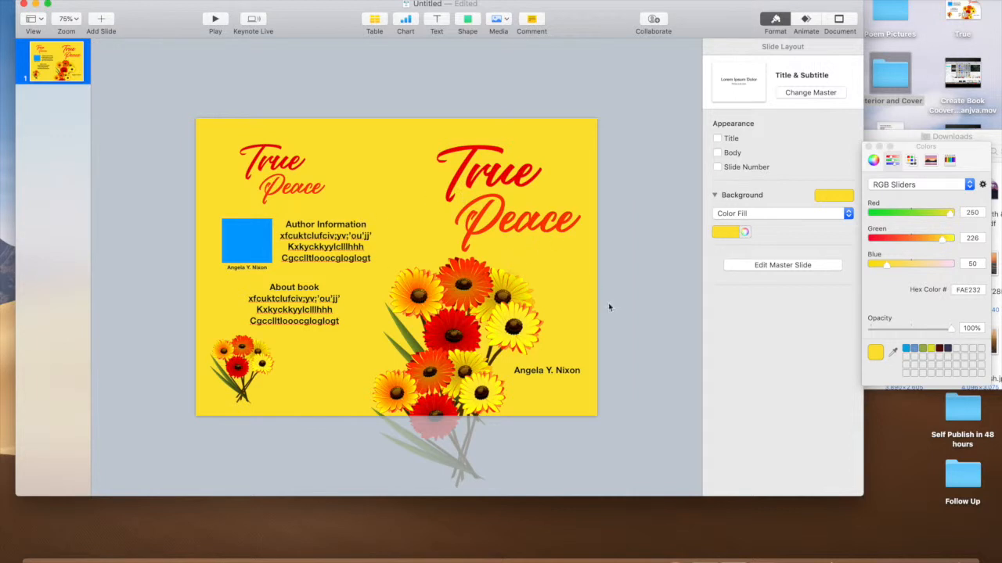
mouse_move(554, 372)
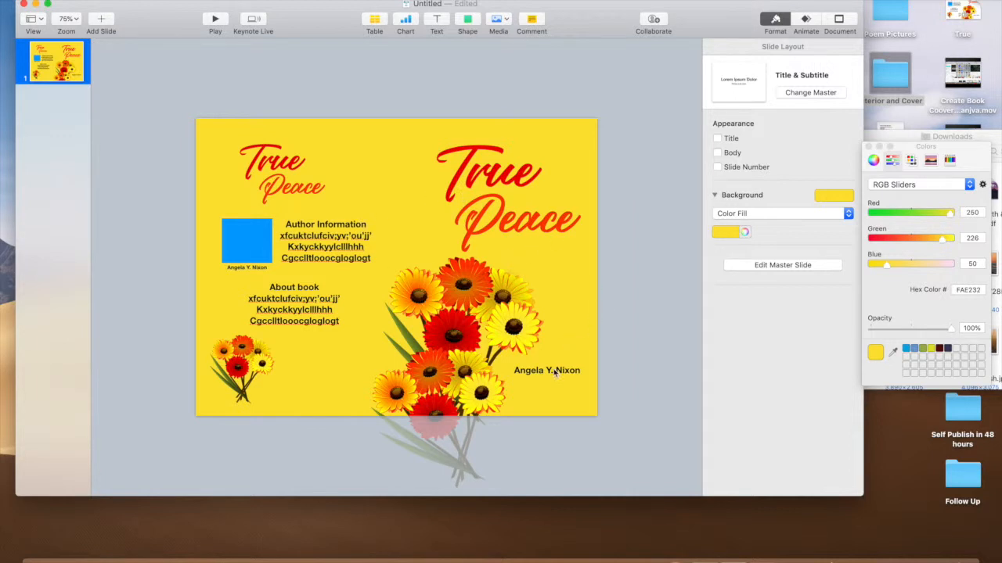
click(547, 369)
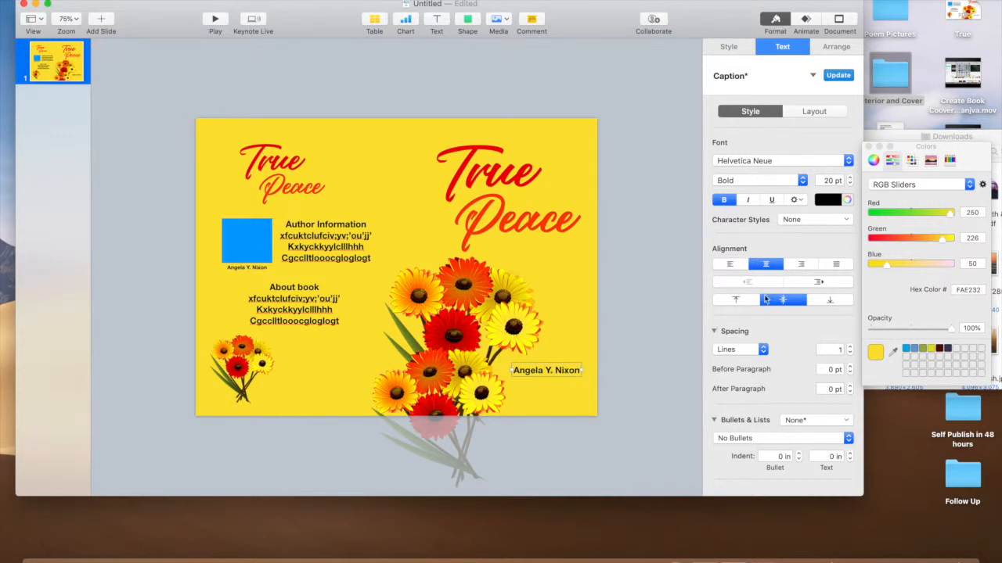
Step: Colour the author name and the back-cover text blocks red to match the title
click(826, 200)
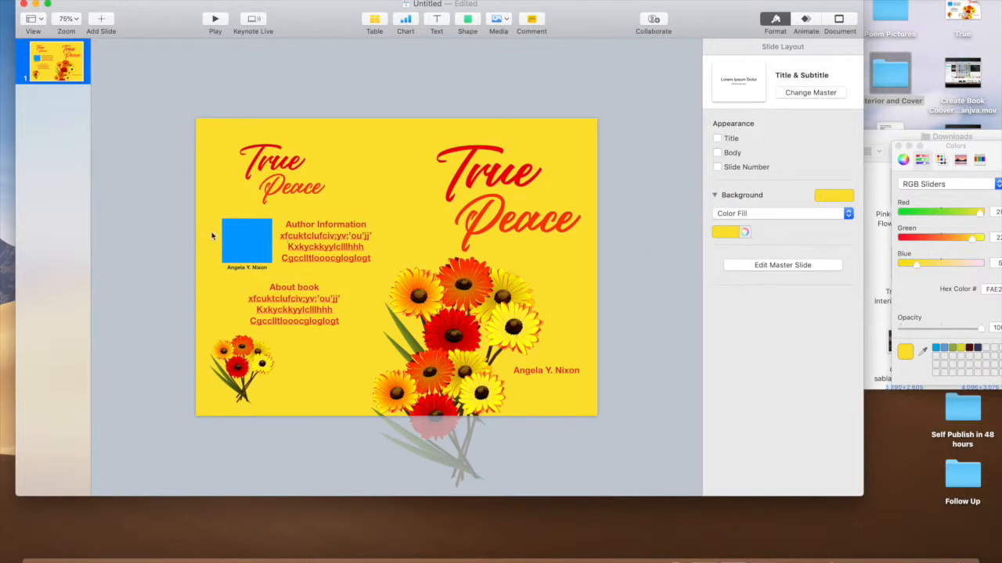
click(248, 243)
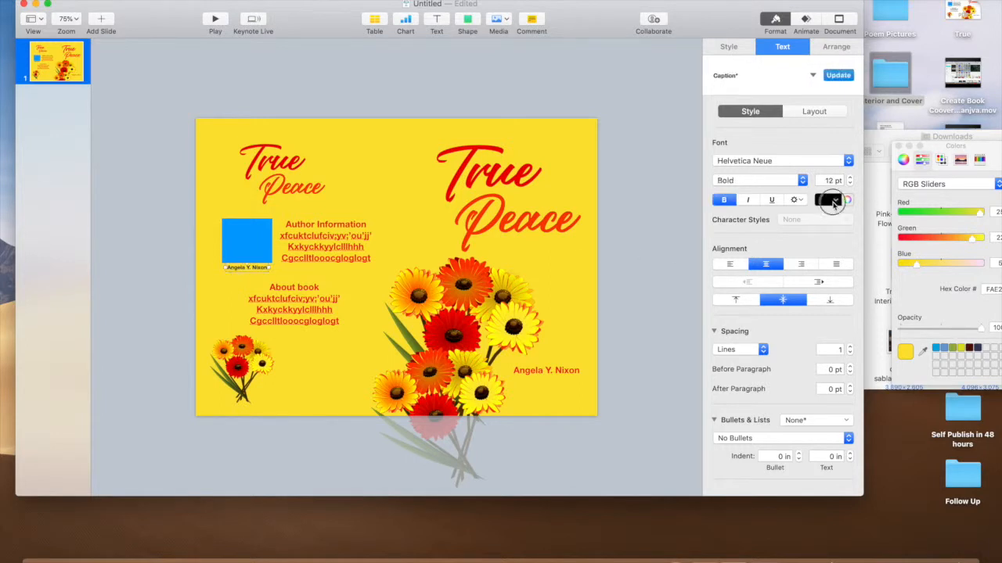
click(827, 200)
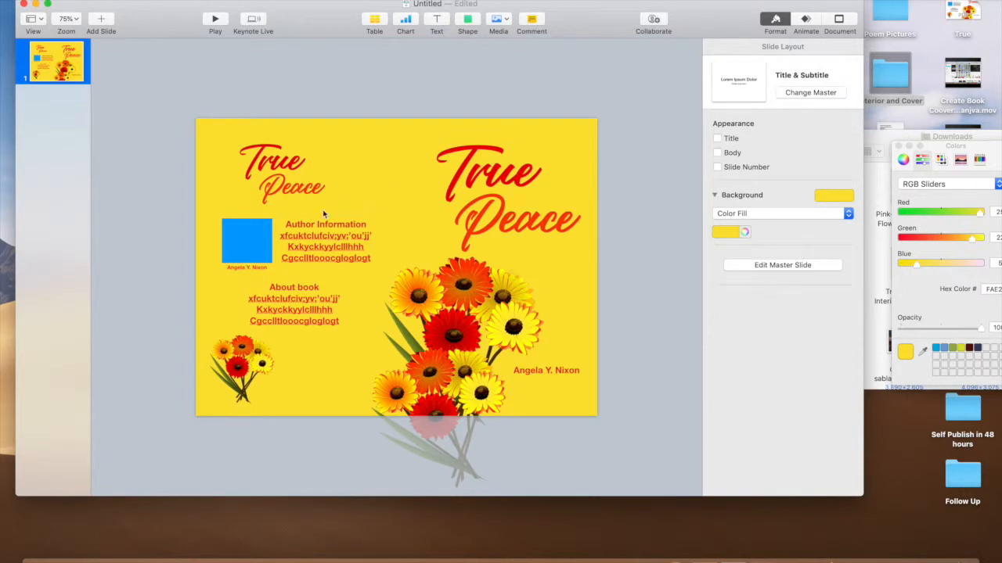
click(34, 7)
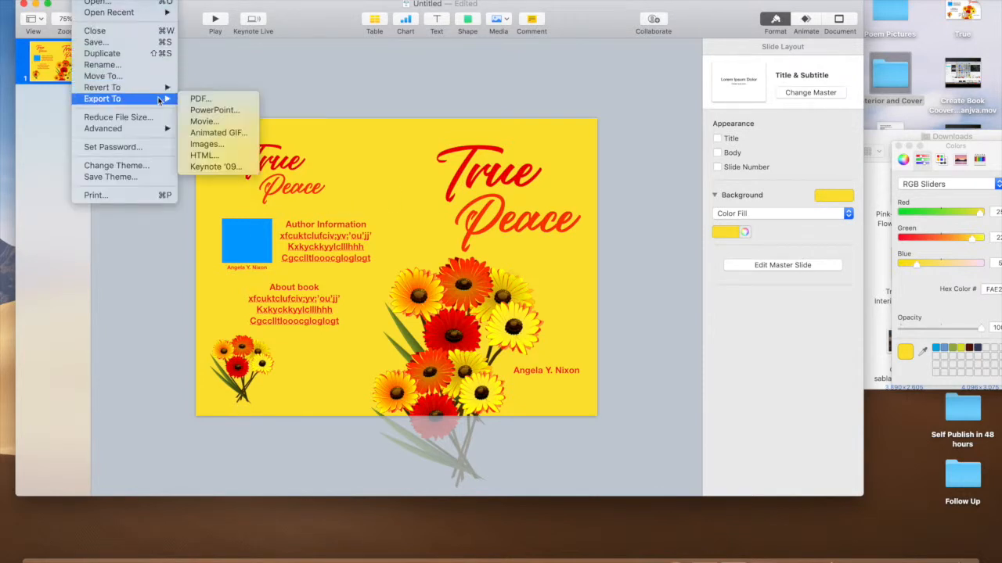
Step: Export the finished yellow cover as a PDF saved to the Desktop
click(200, 97)
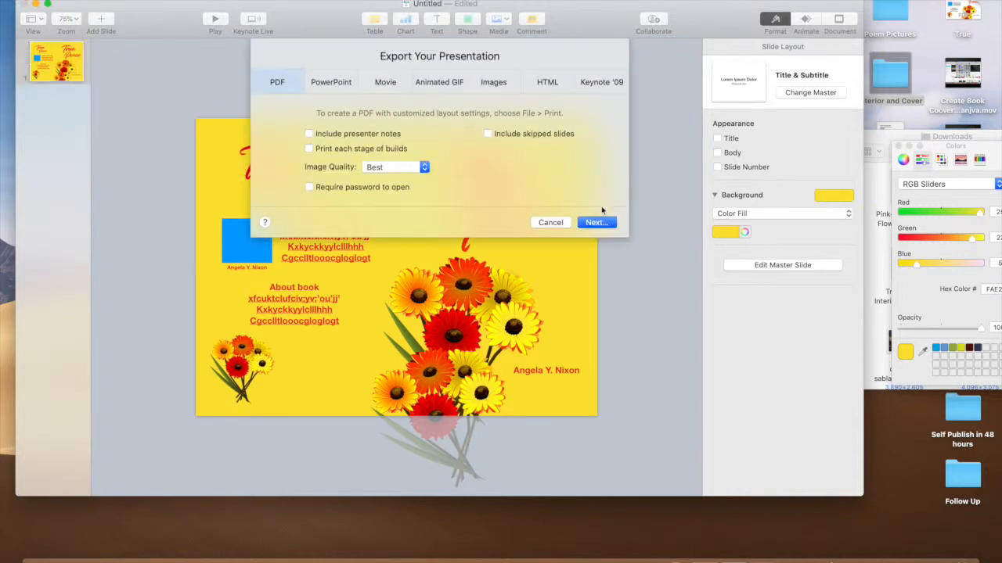
click(596, 222)
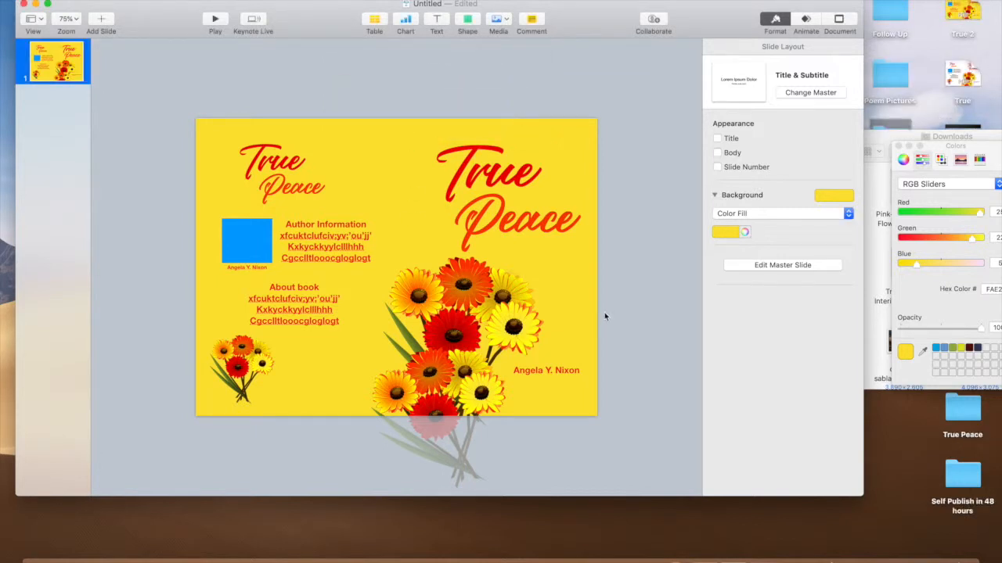
mouse_move(518, 228)
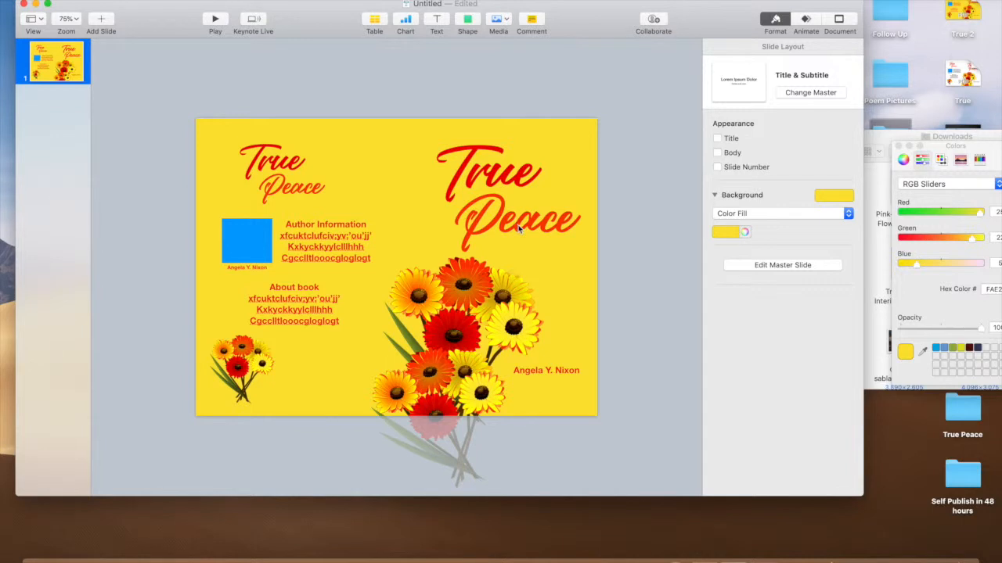
mouse_move(529, 332)
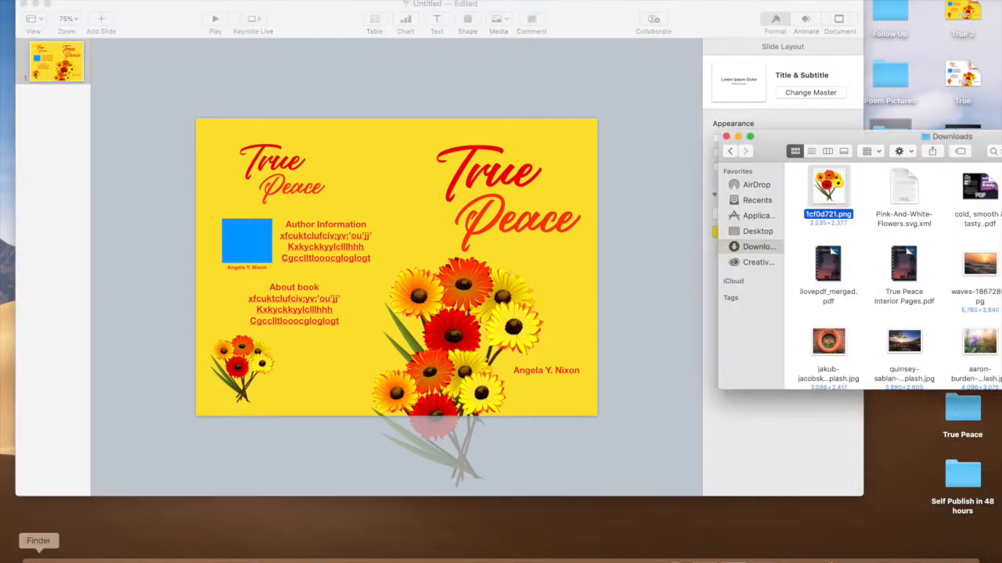
mouse_move(636, 362)
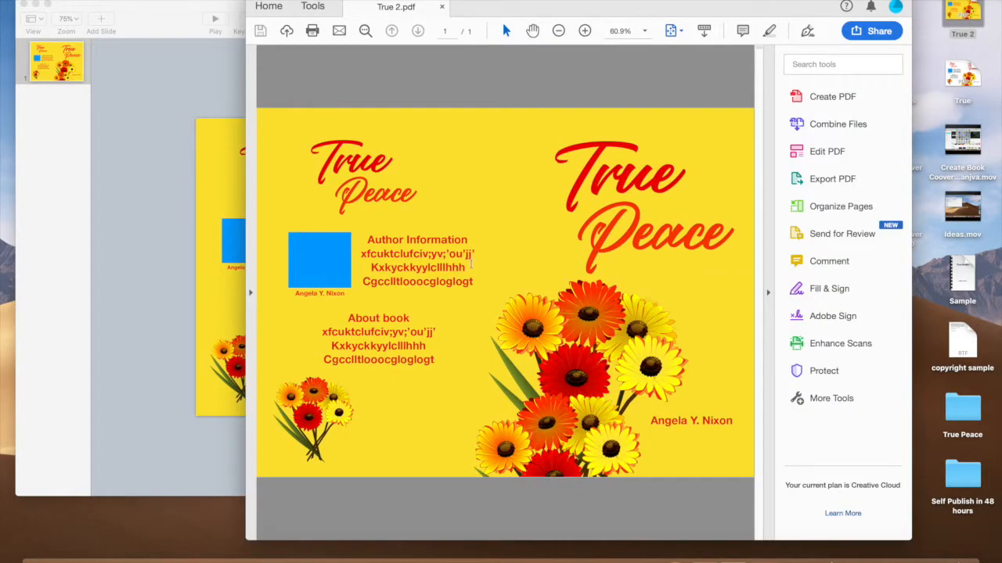
mouse_move(484, 156)
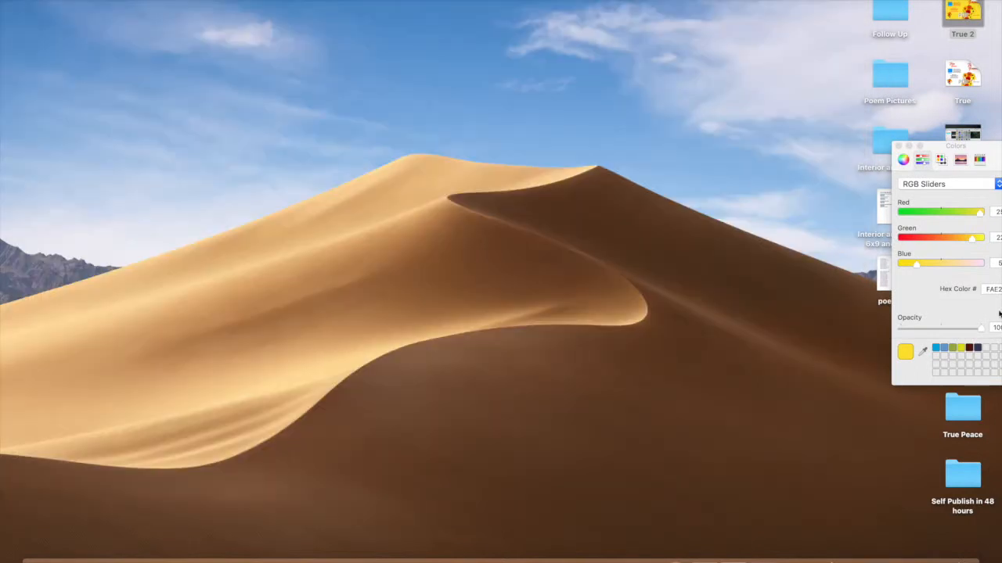
Step: Close the leftover Colors window so only the desktop shows
click(898, 147)
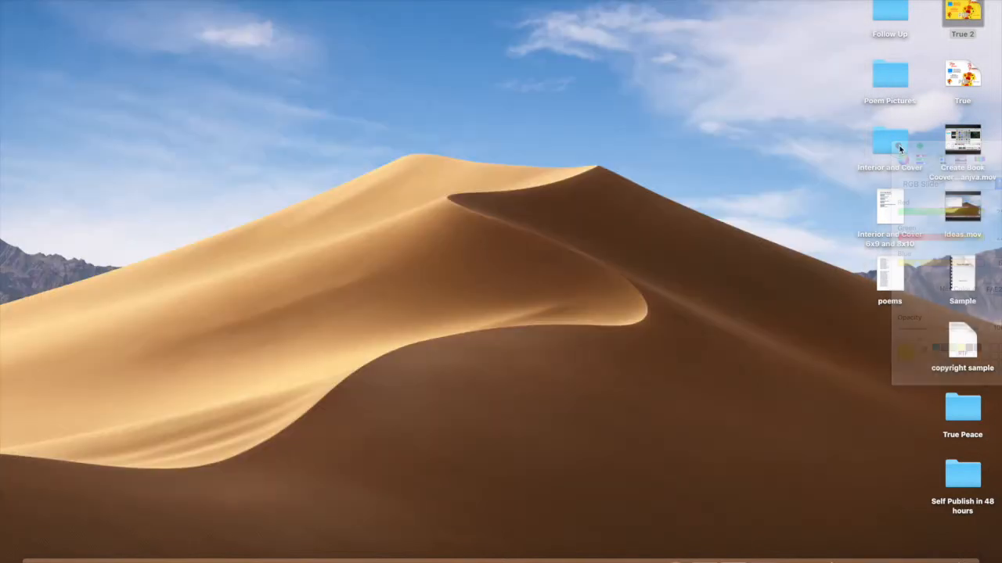